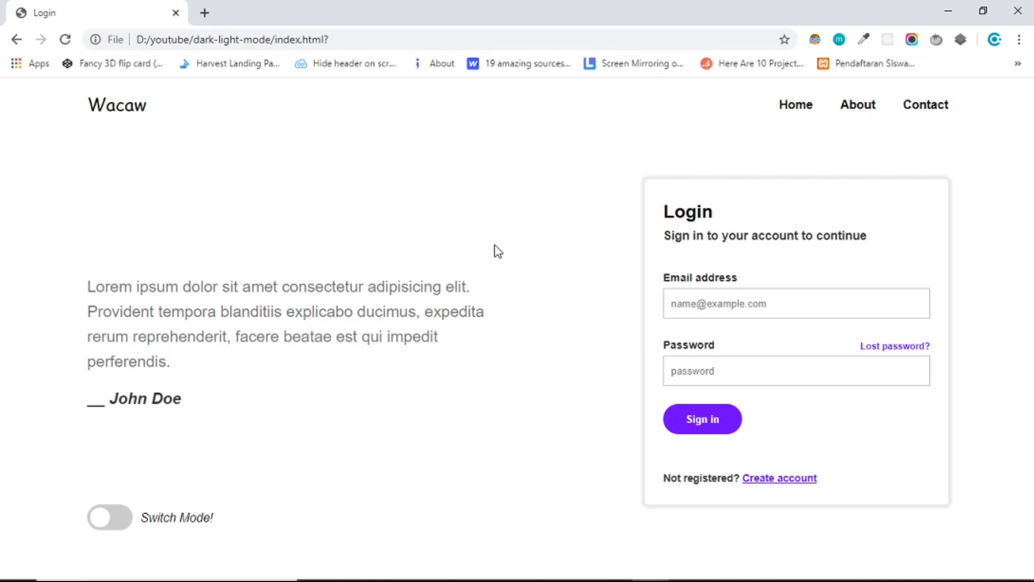
mouse_move(508, 217)
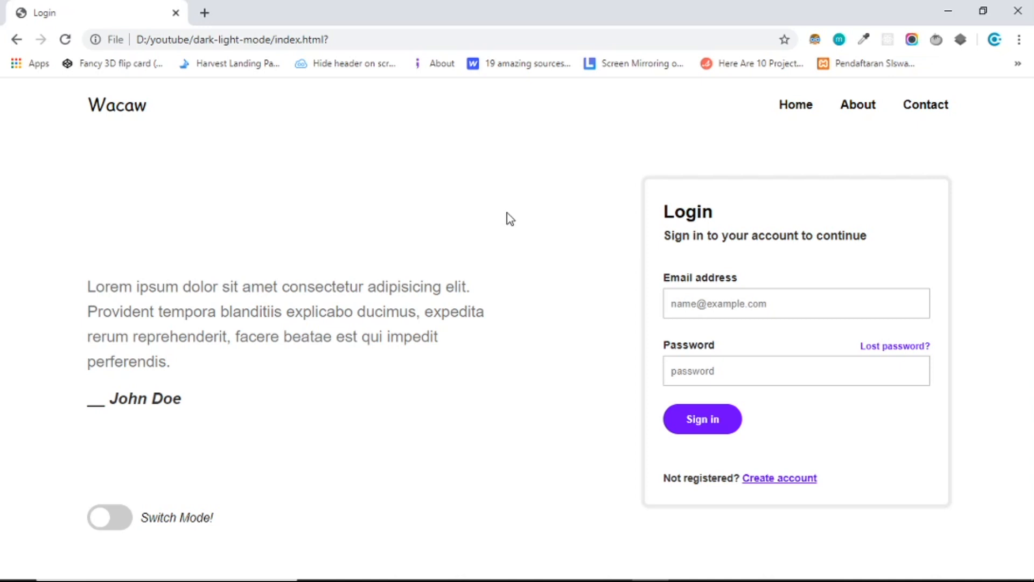
mouse_move(531, 221)
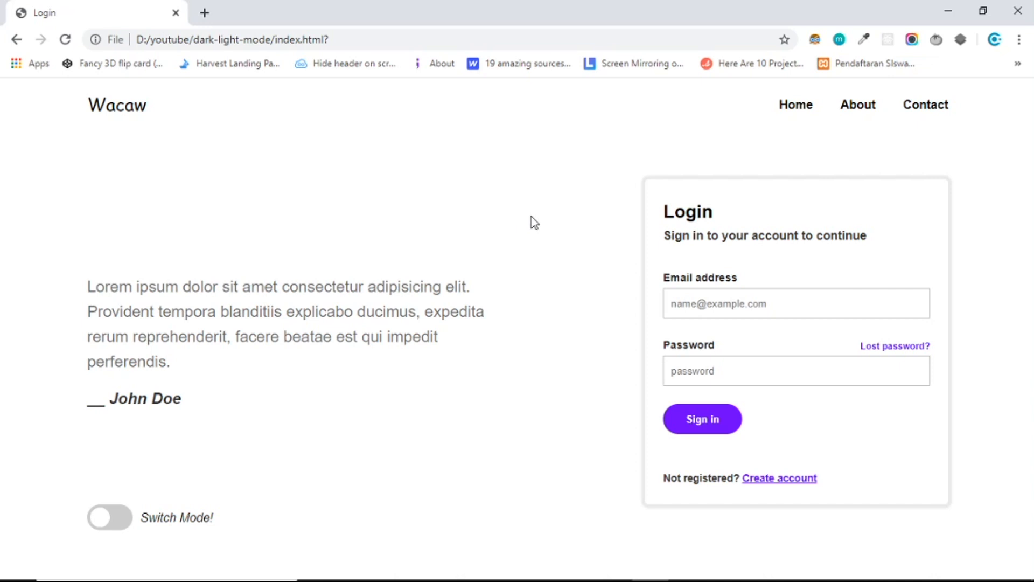
mouse_move(512, 258)
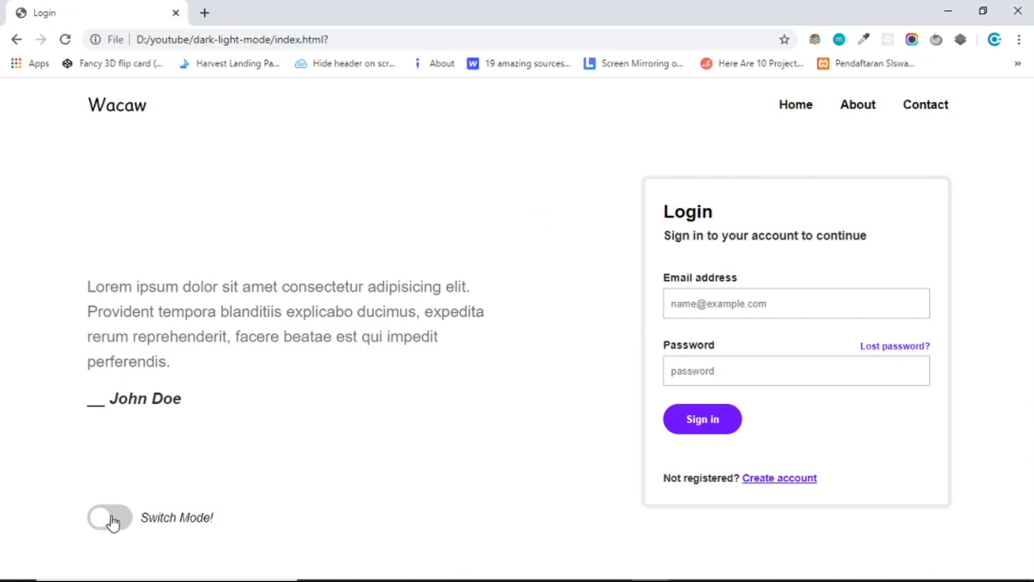
Toggle the Switch Mode control dark, light, then dark again to verify the theme switch
left_click(110, 519)
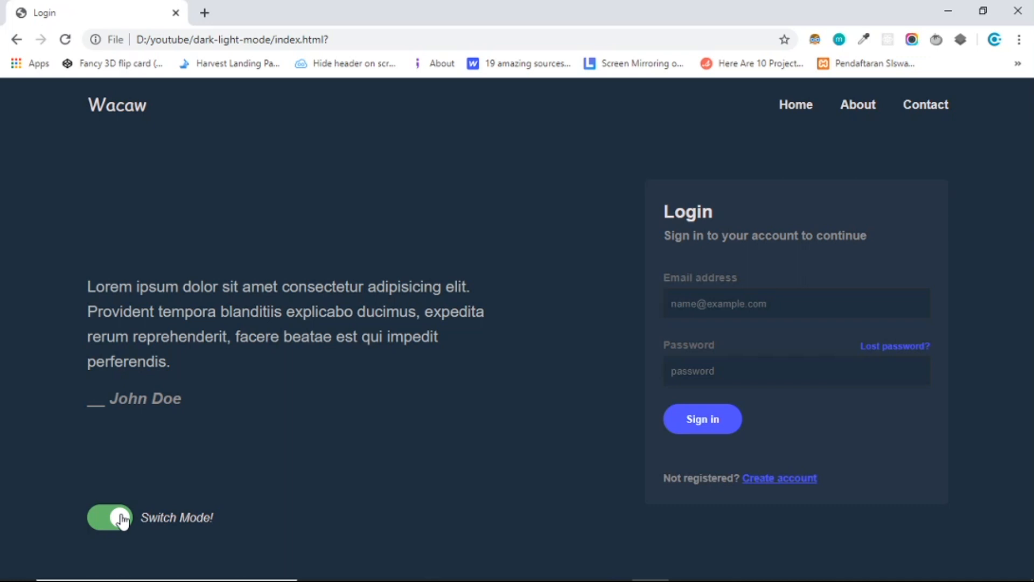
left_click(109, 518)
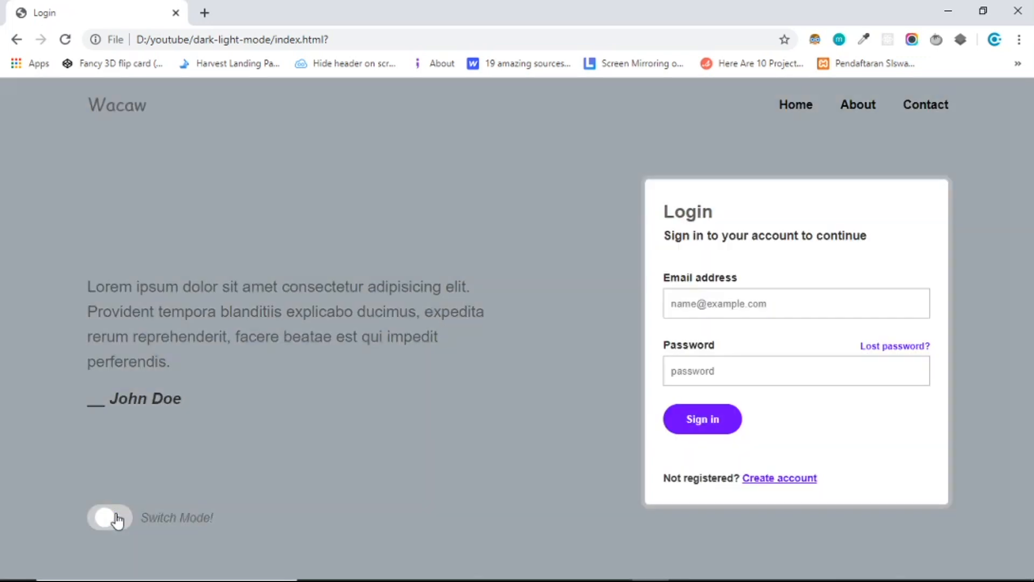
left_click(109, 517)
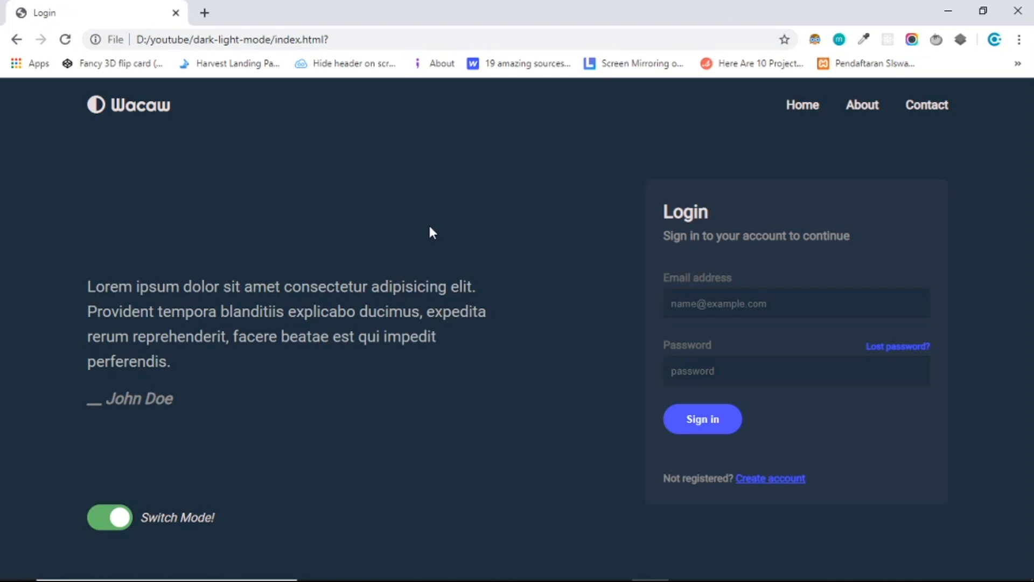
Inspect the page to open DevTools and select the Application panel from the overflow list
right_click(431, 232)
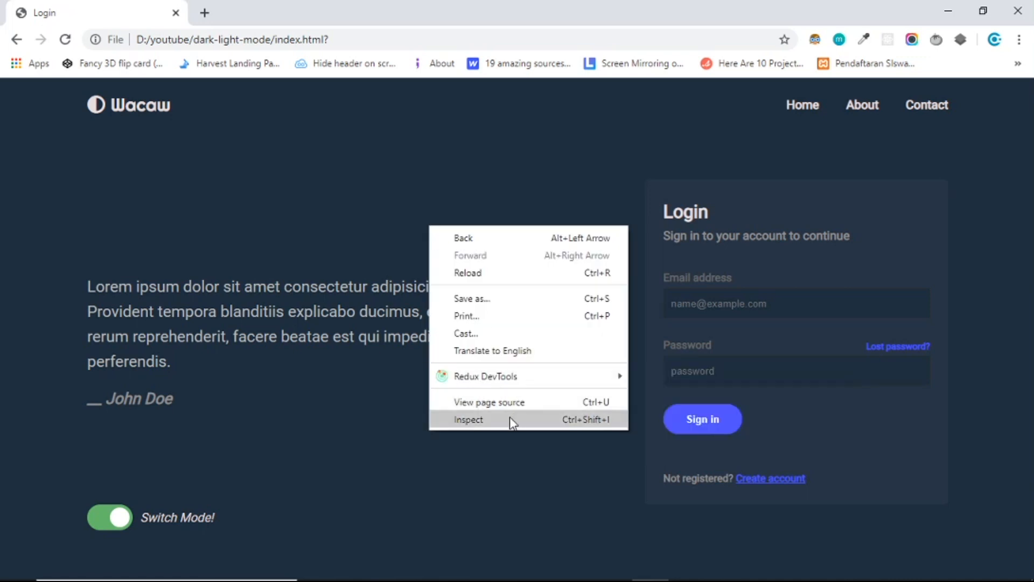
left_click(468, 419)
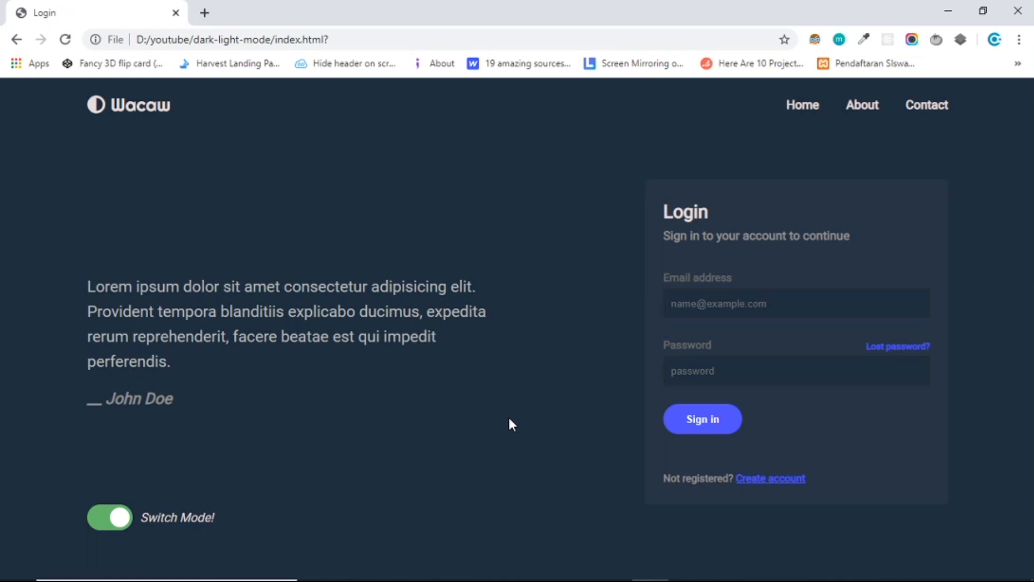
key("F12")
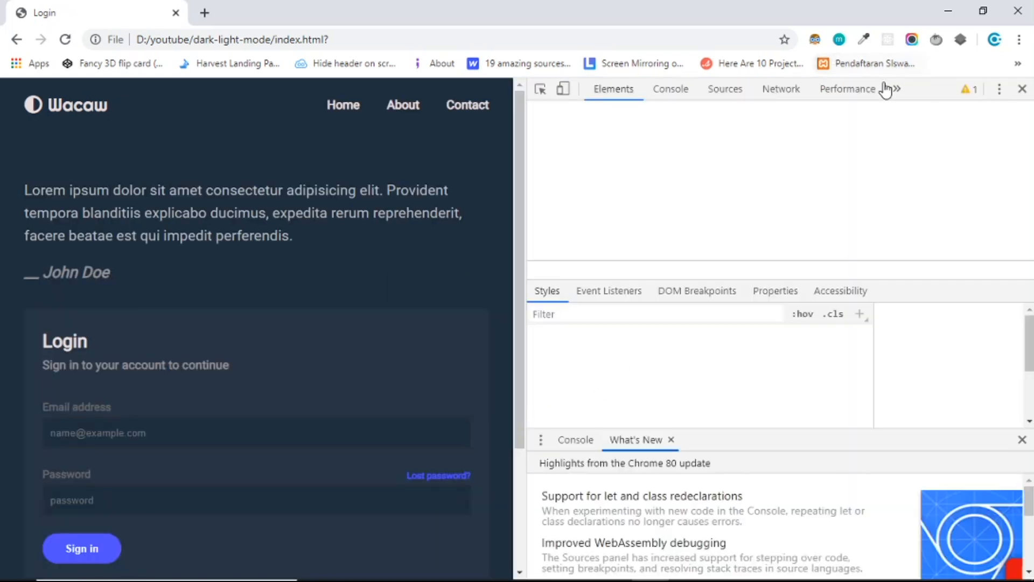
left_click(896, 88)
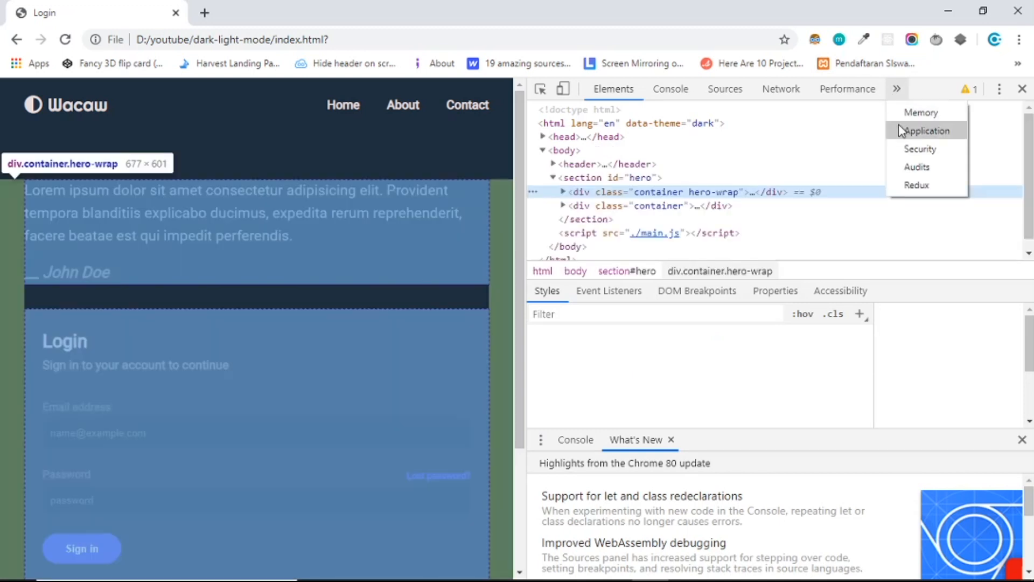
left_click(926, 131)
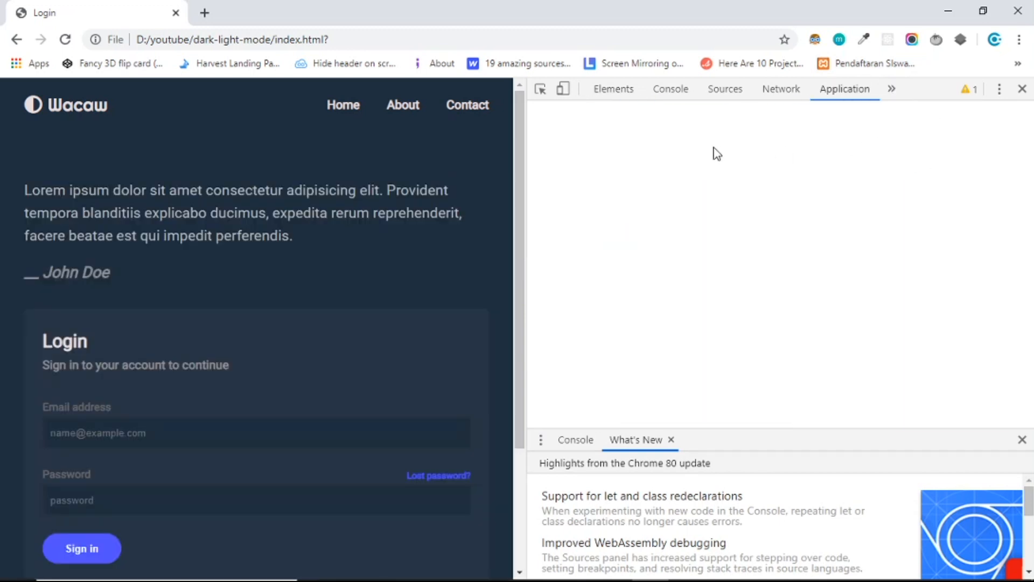
View the theme key under Local Storage file:// and switch the page to light so its value updates
left_click(583, 236)
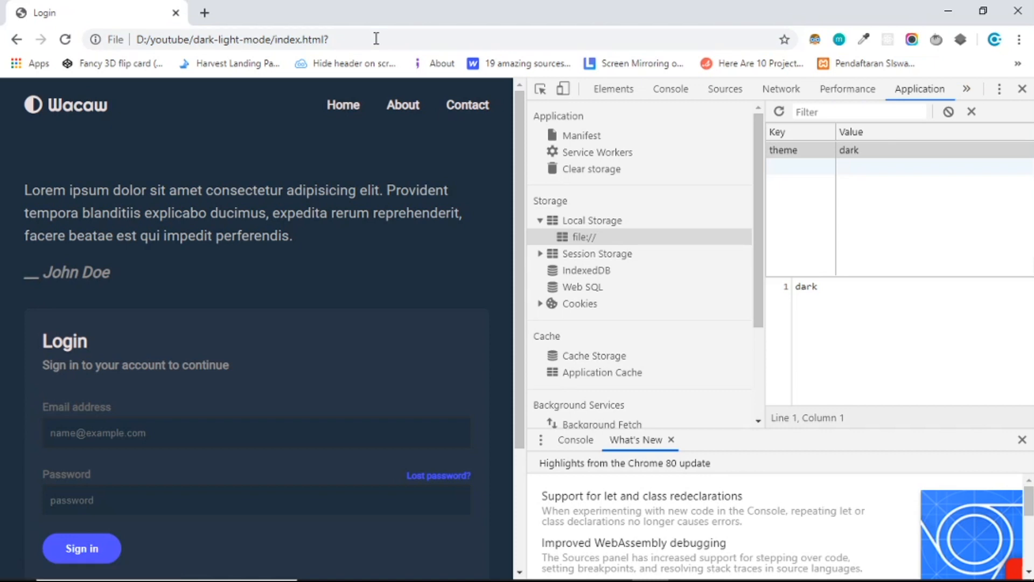
scroll("down", 3)
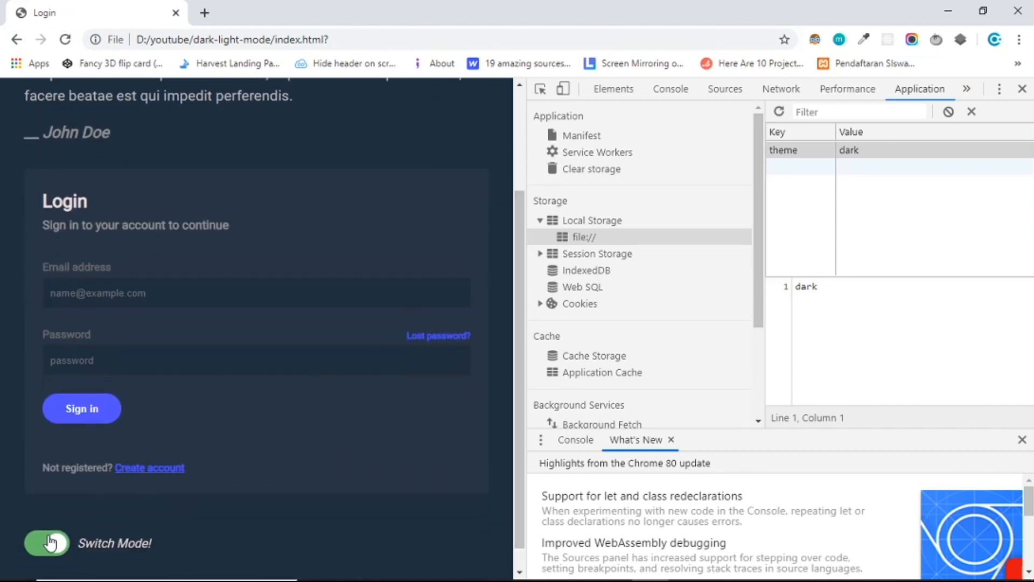
left_click(48, 543)
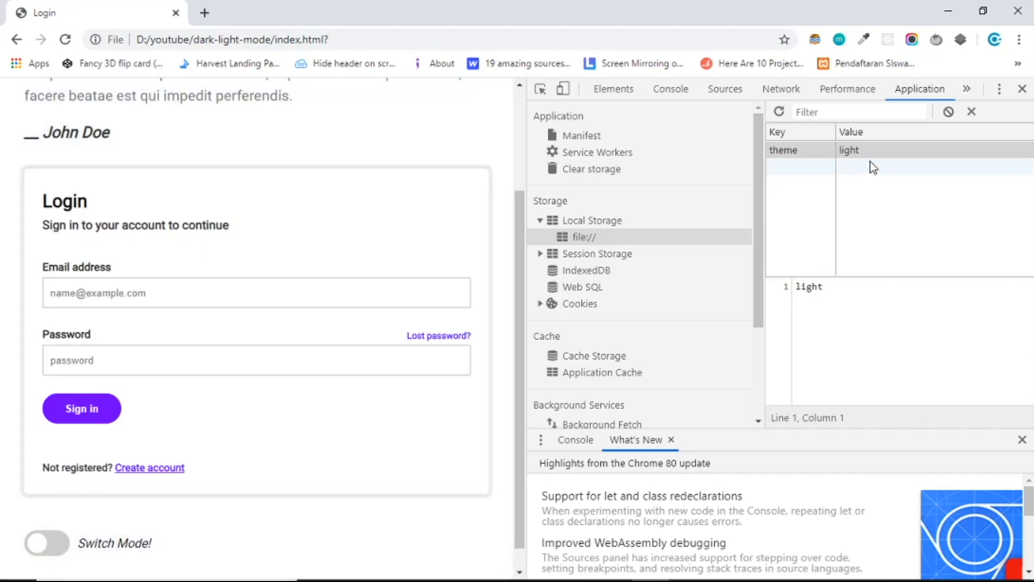
mouse_move(851, 170)
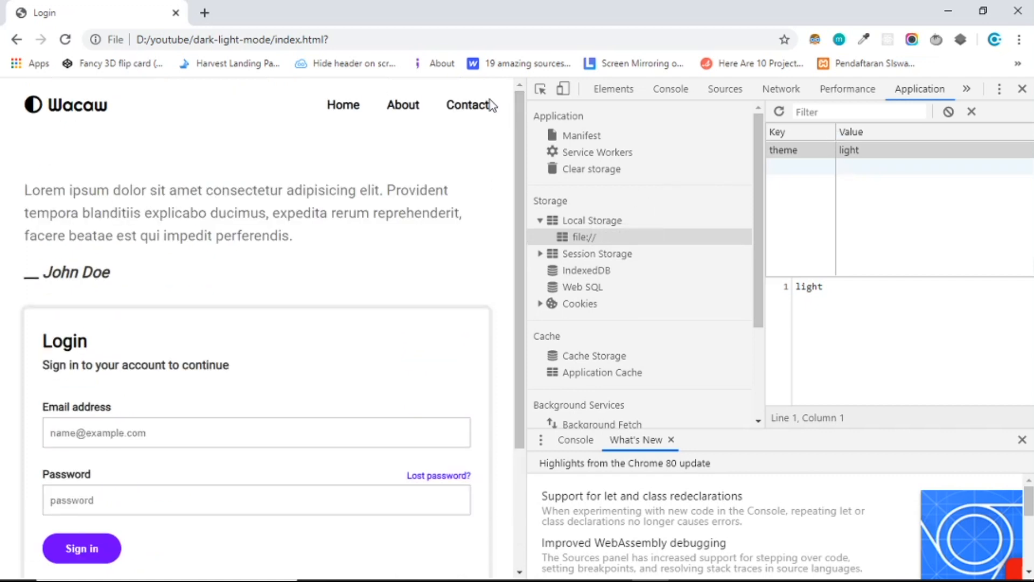
mouse_move(1022, 90)
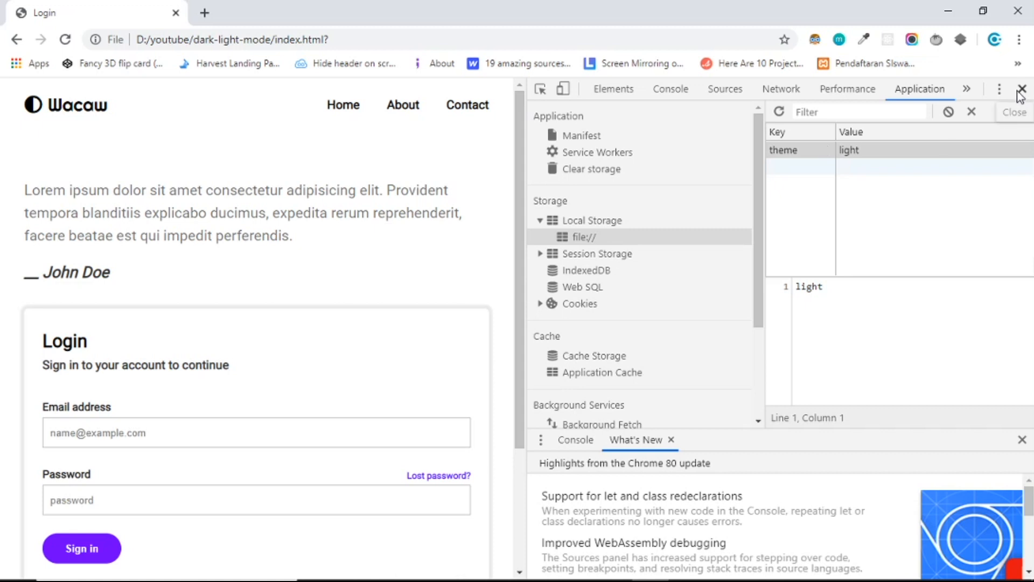
Close DevTools, then toggle the page dark and back to light
left_click(1021, 90)
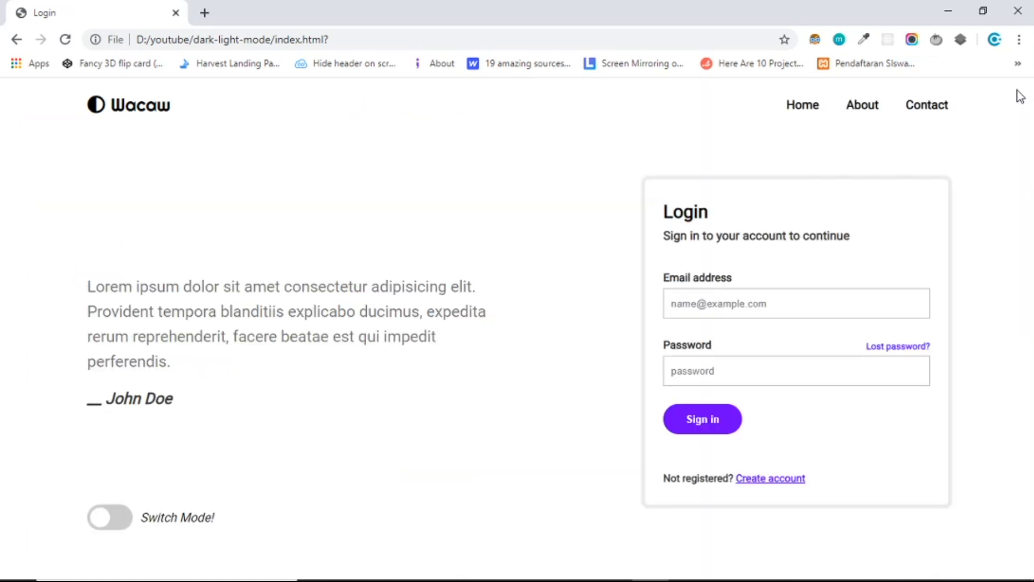
mouse_move(642, 211)
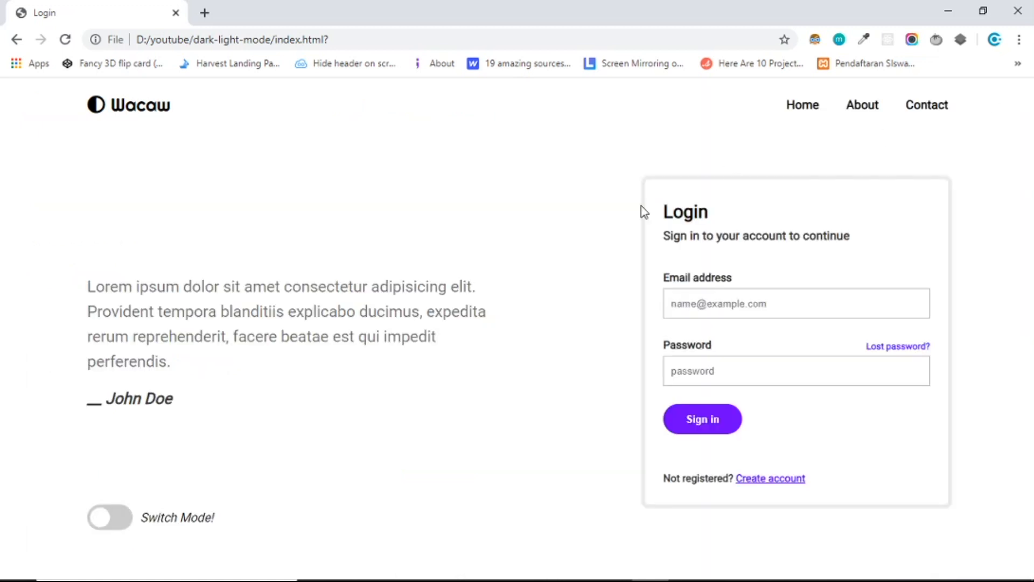
left_click(110, 518)
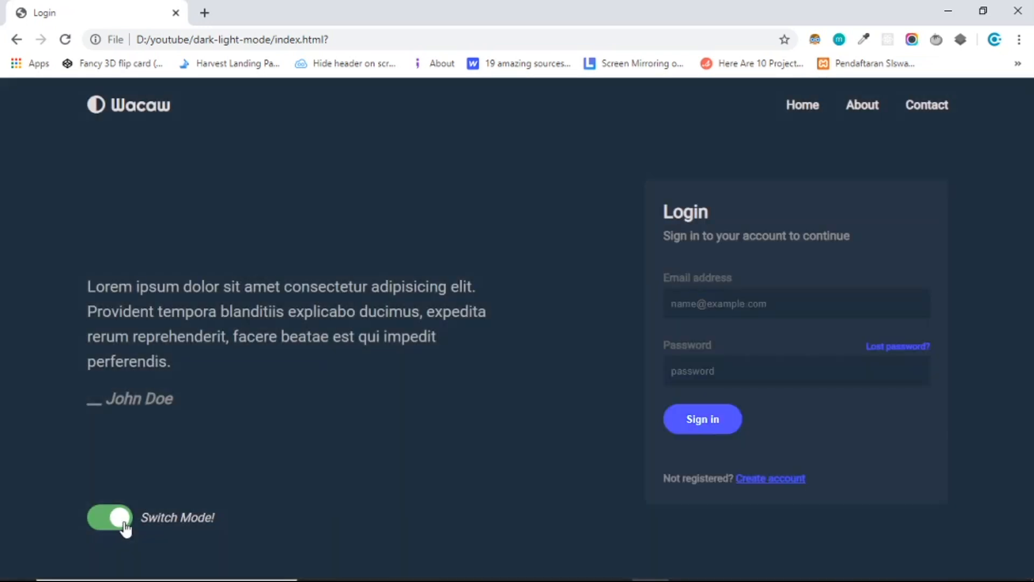
left_click(110, 517)
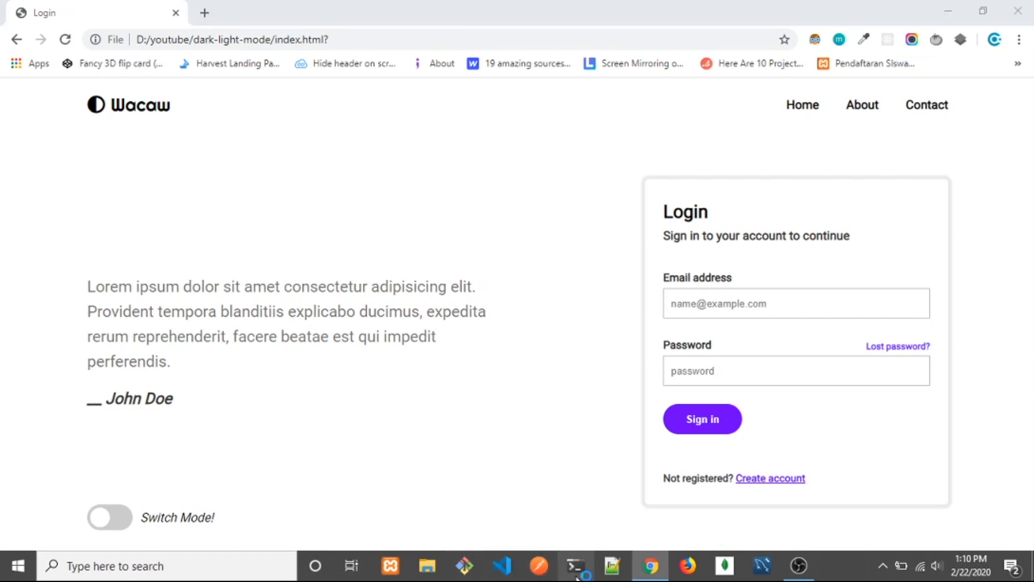
Launch PowerShell and change to drive D with cd d:
left_click(574, 565)
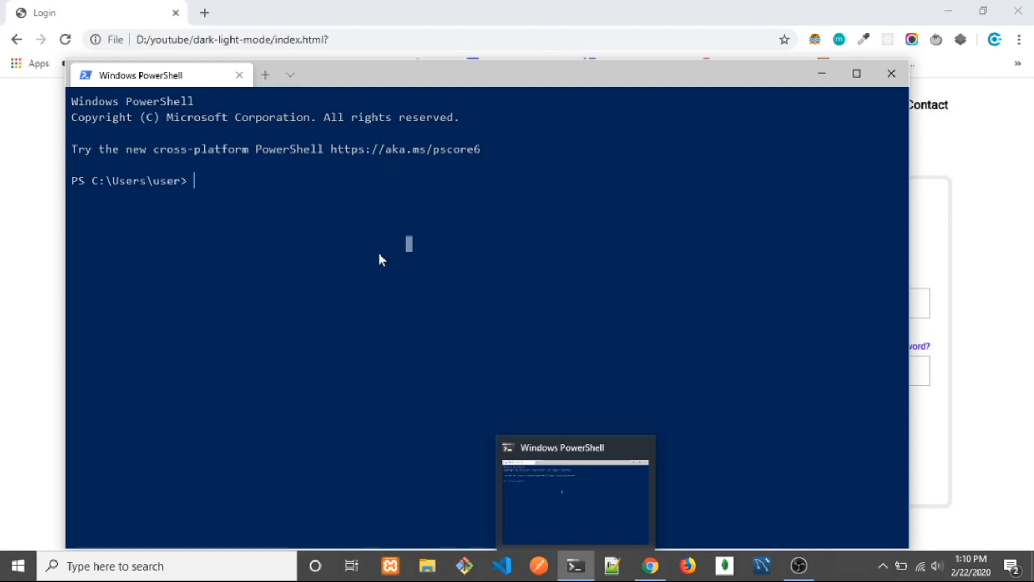
type("cd d")
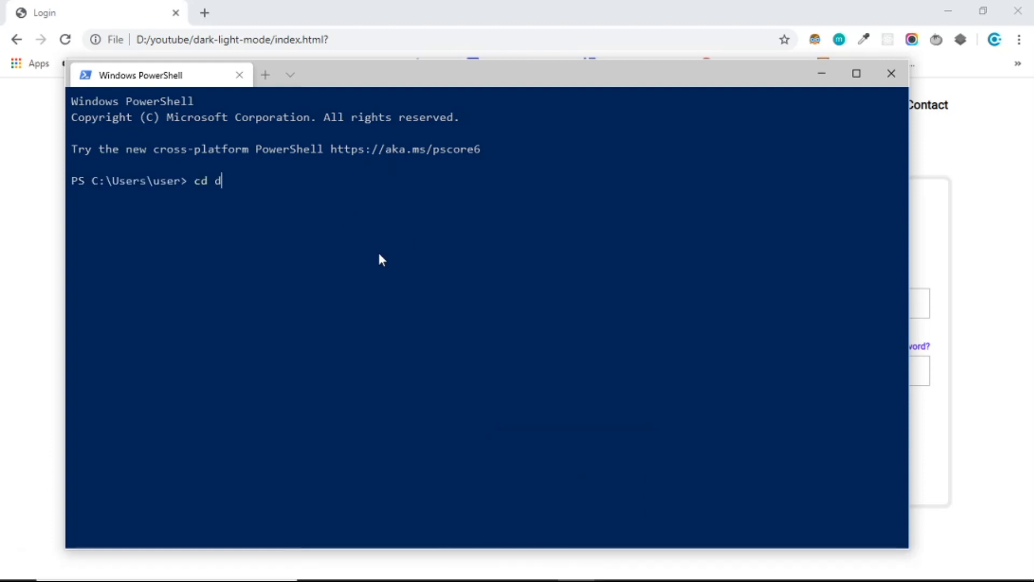
key("Enter")
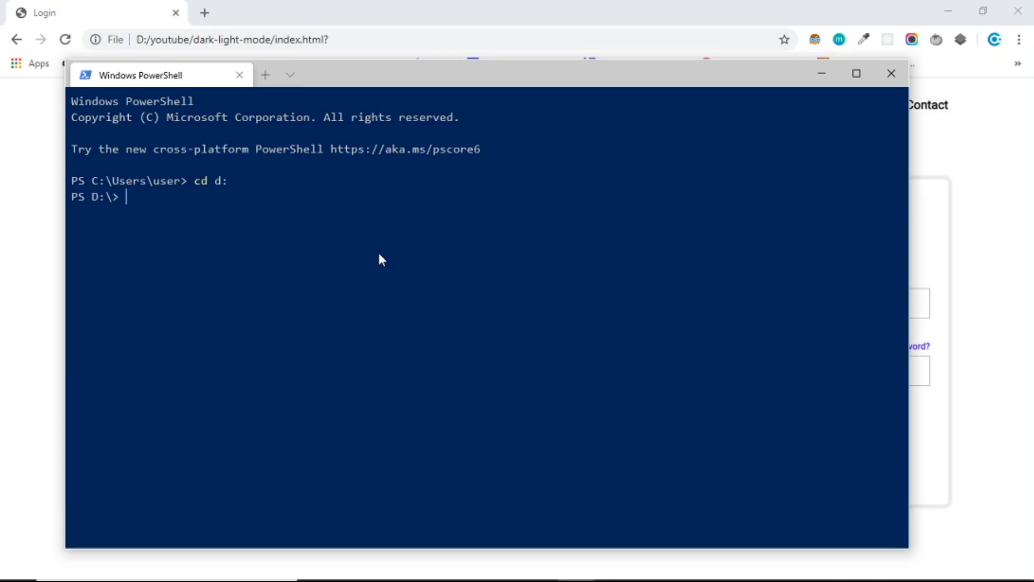
Create the folder dark-light-mode-login-page with mkdir
type("mkdir")
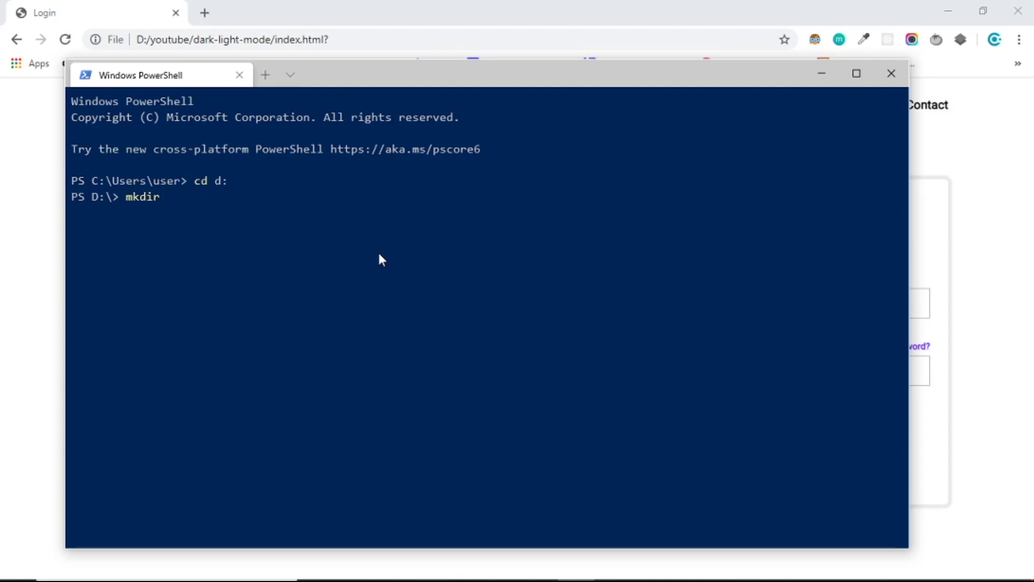
type("dark-lig")
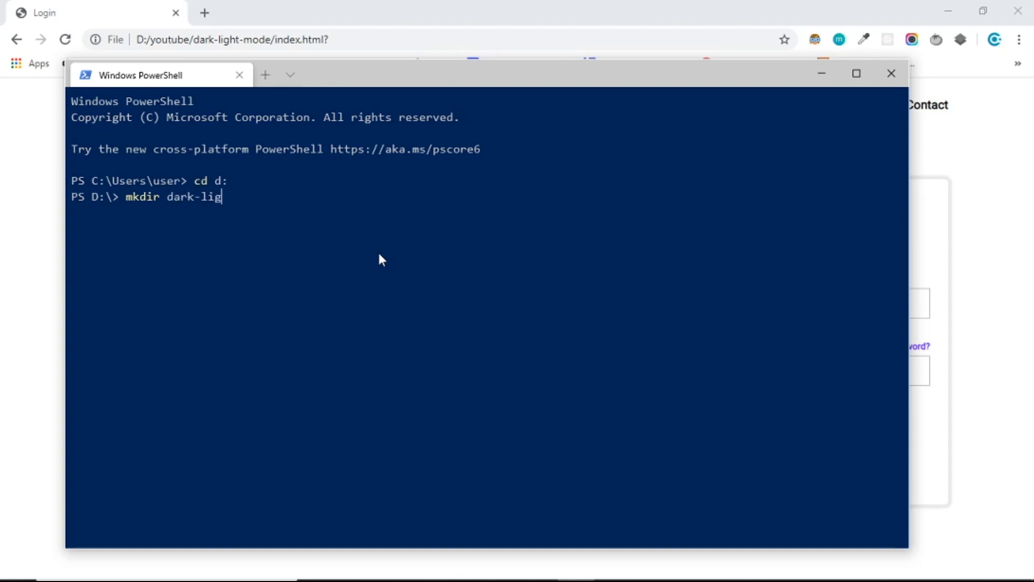
type("ht-m")
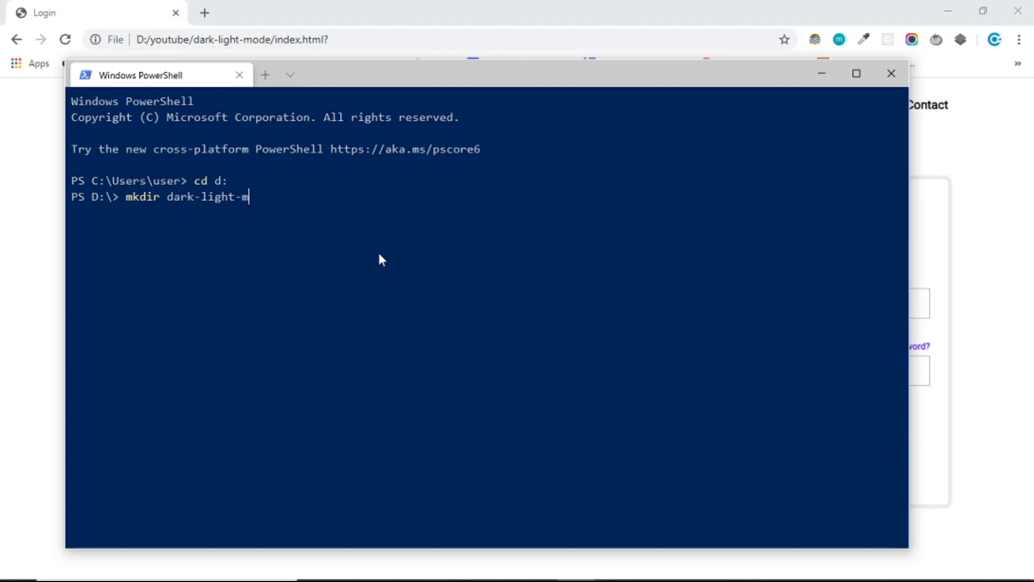
type("ode-login")
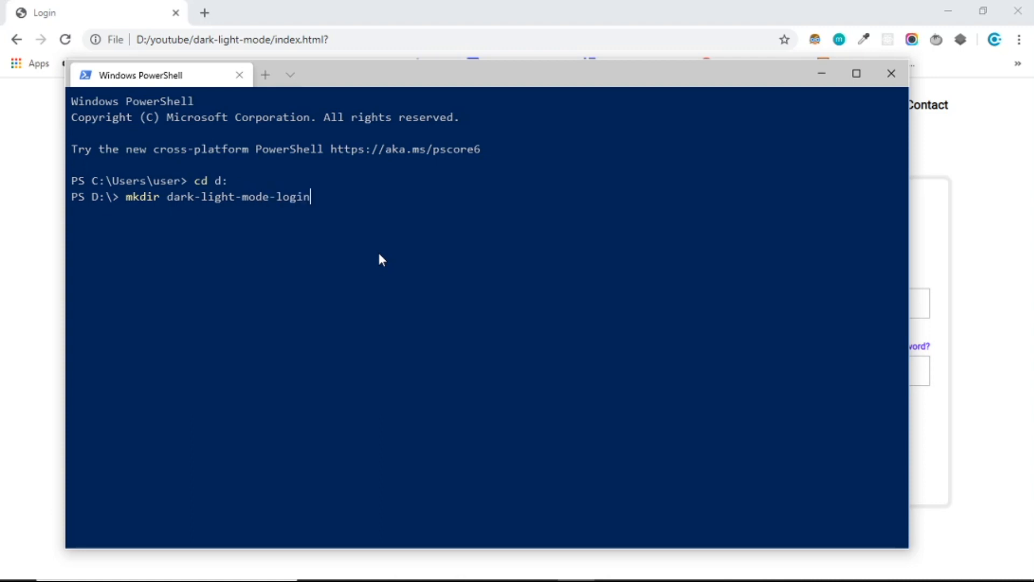
type("-page")
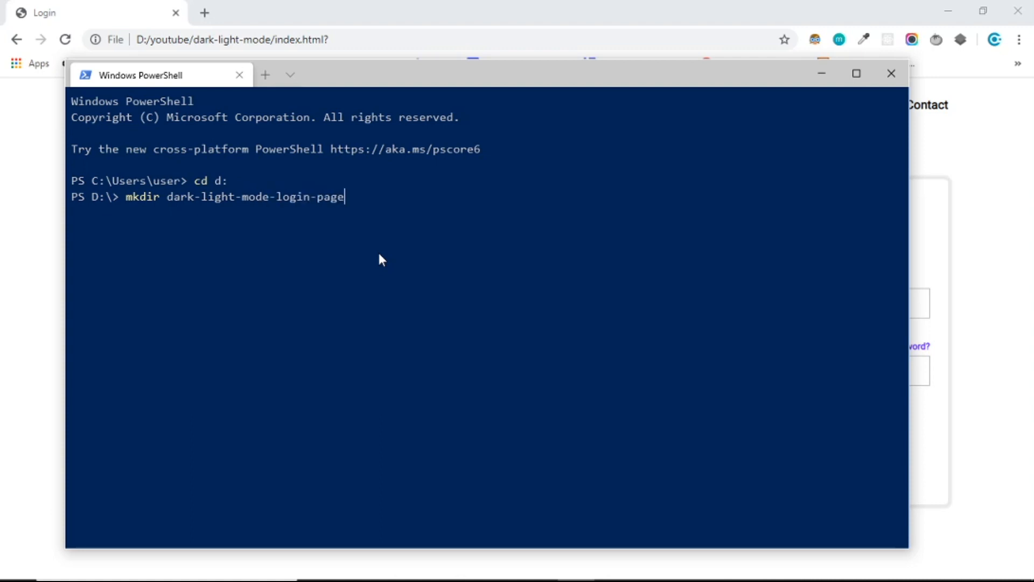
key("Enter")
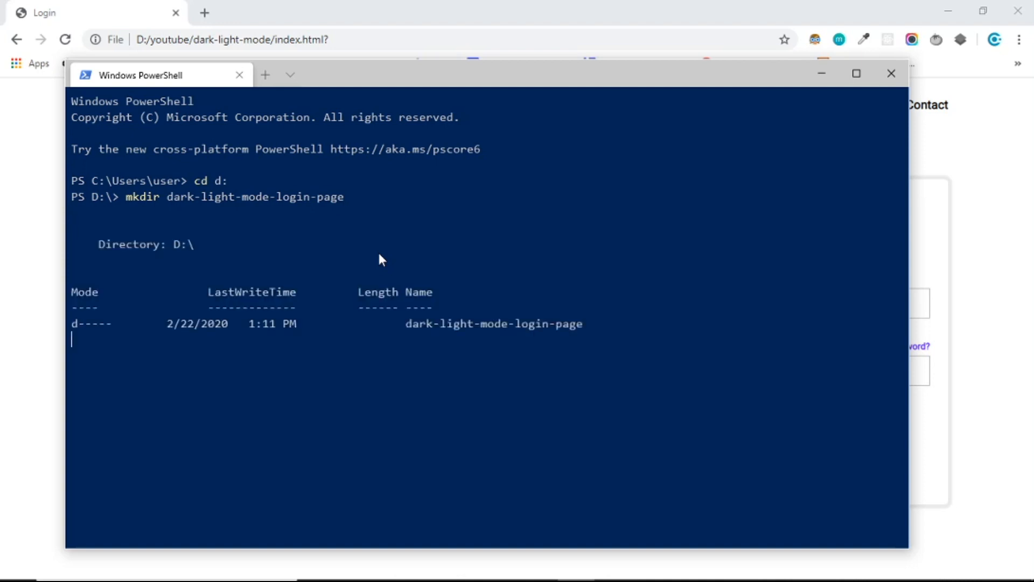
Change into the dark-light-mode-login-page folder
type("cd")
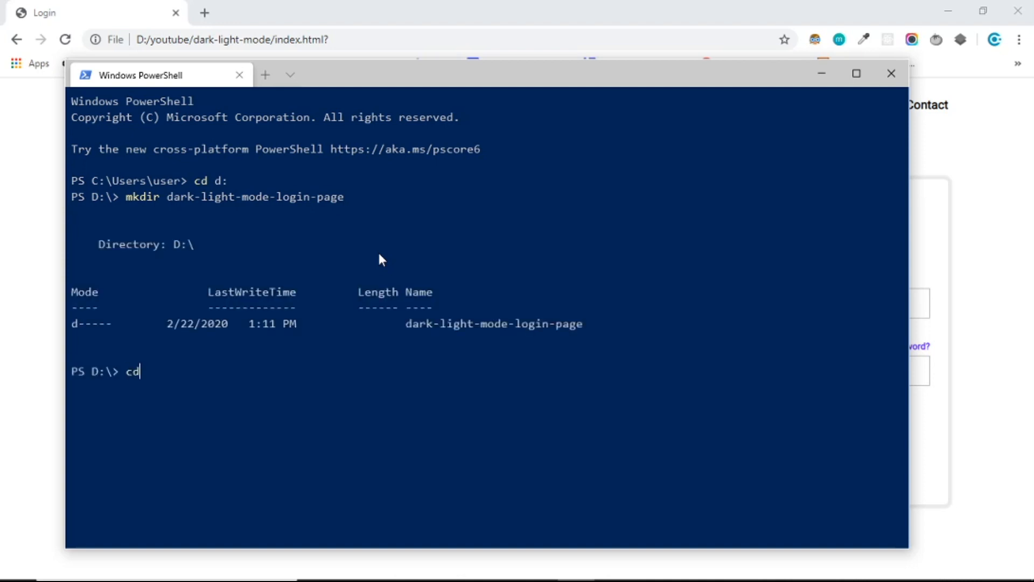
type("dark")
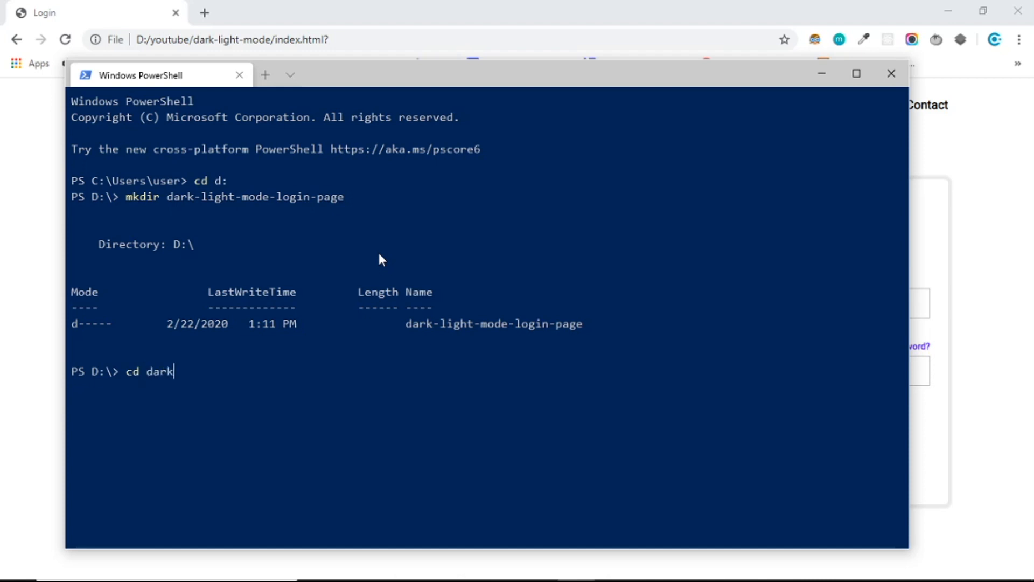
type("-light")
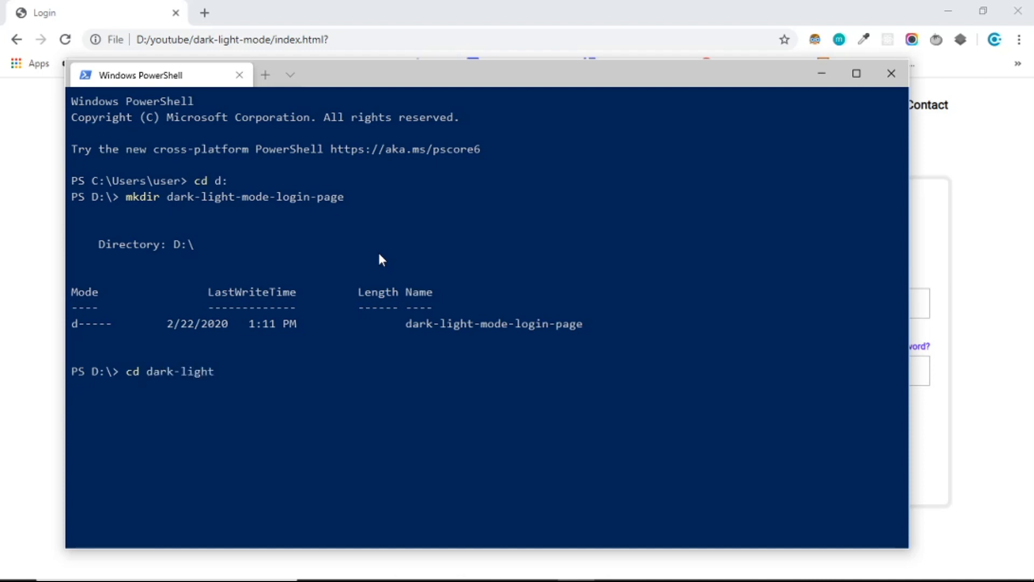
type("-mode")
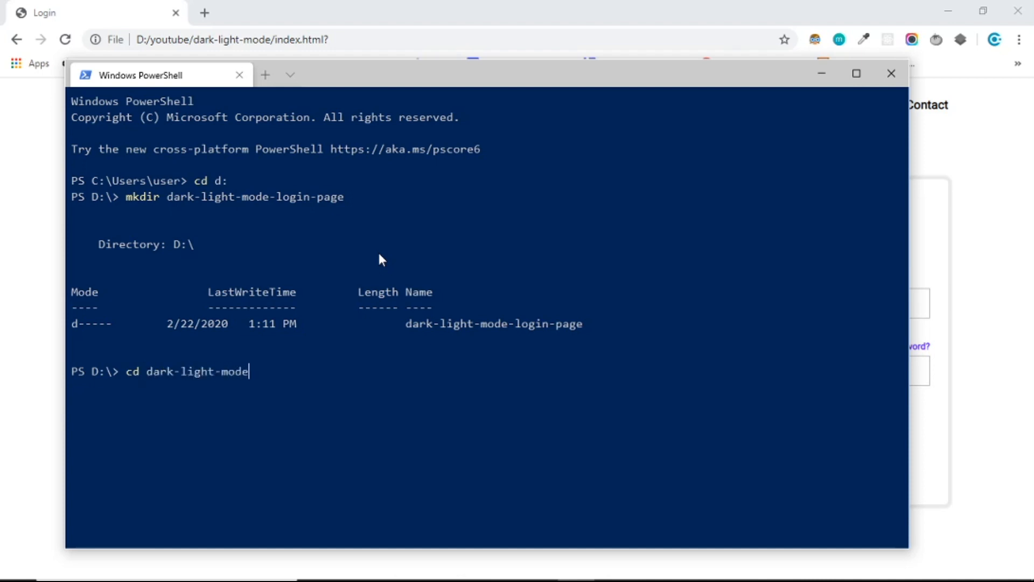
type("-logi")
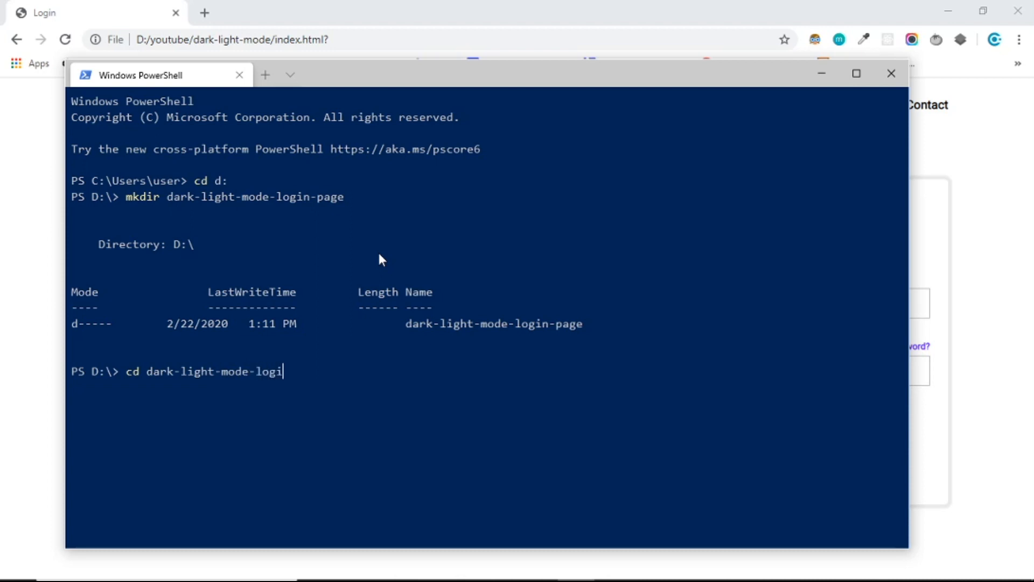
type("n-page")
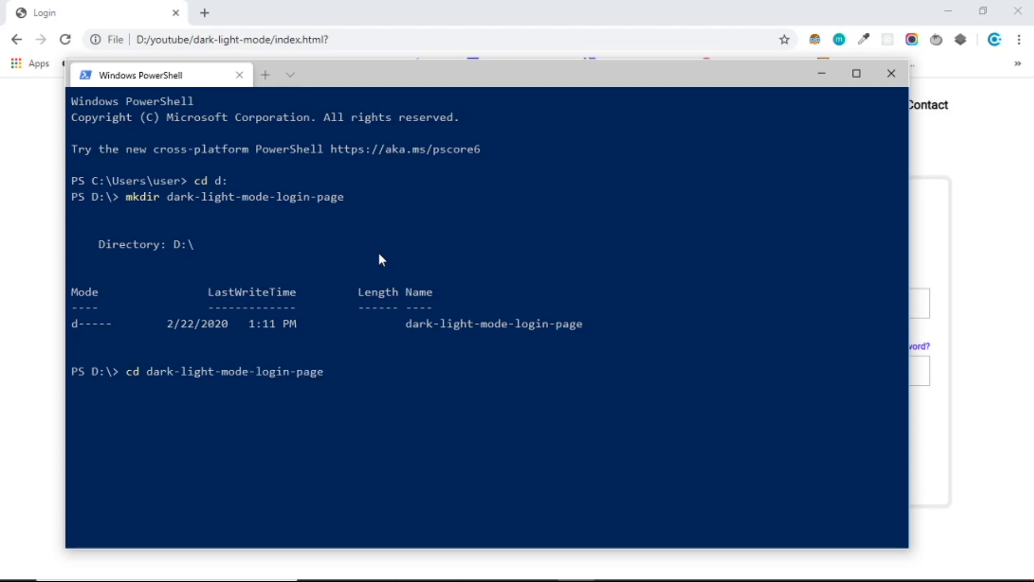
Run code . to open the folder in VS Code, then exit the terminal
type("code .")
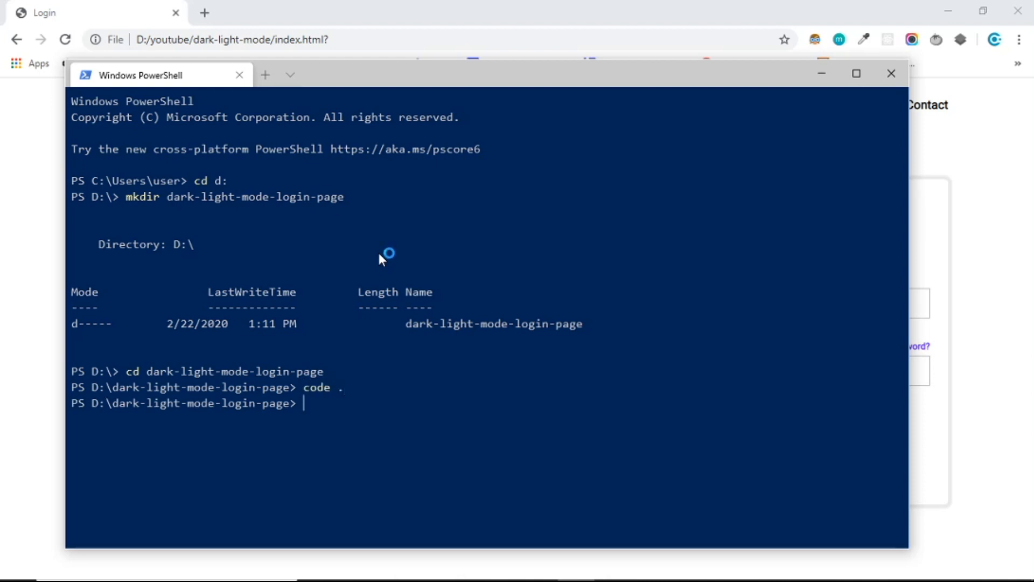
type("e")
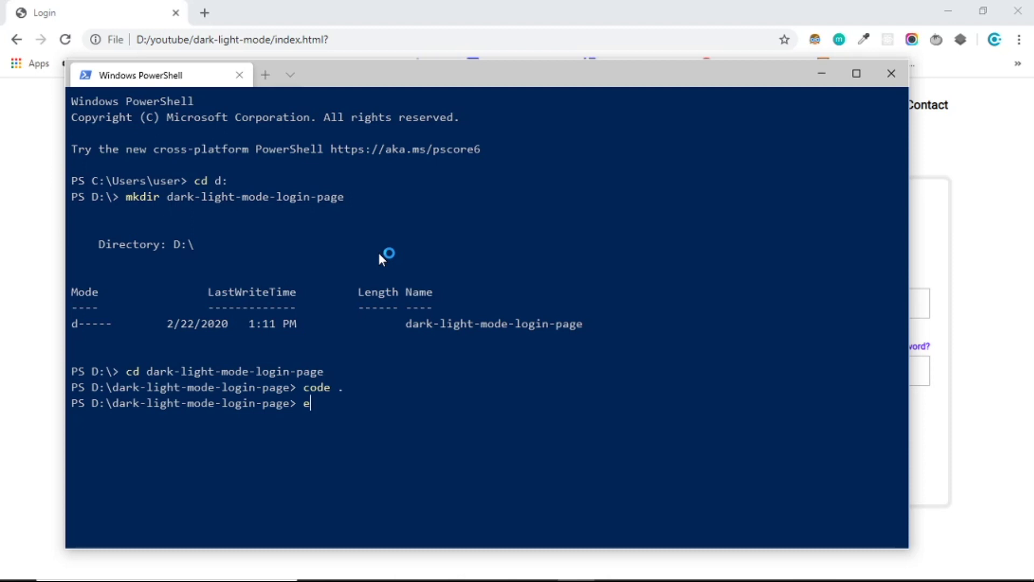
type("x")
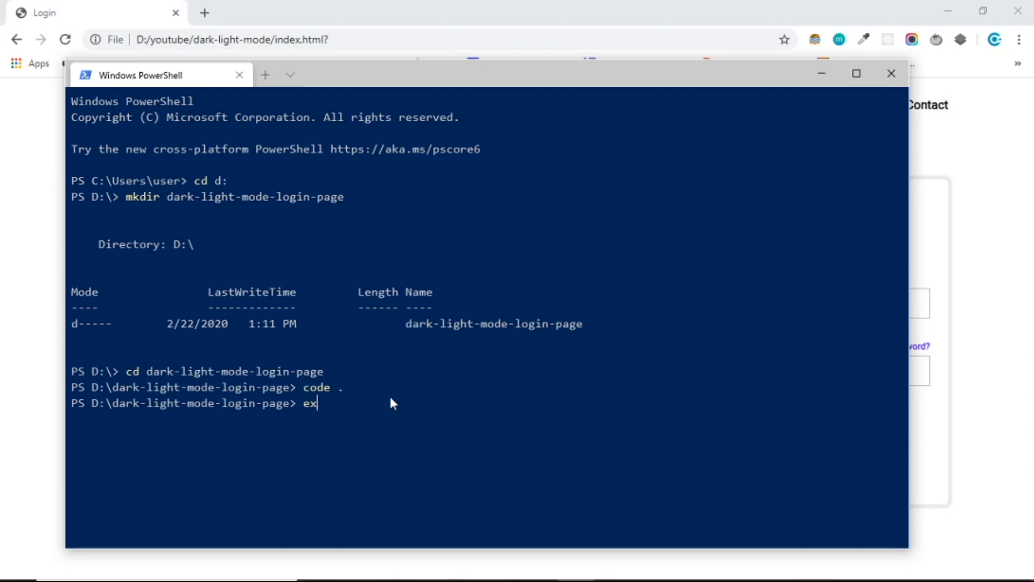
type("it")
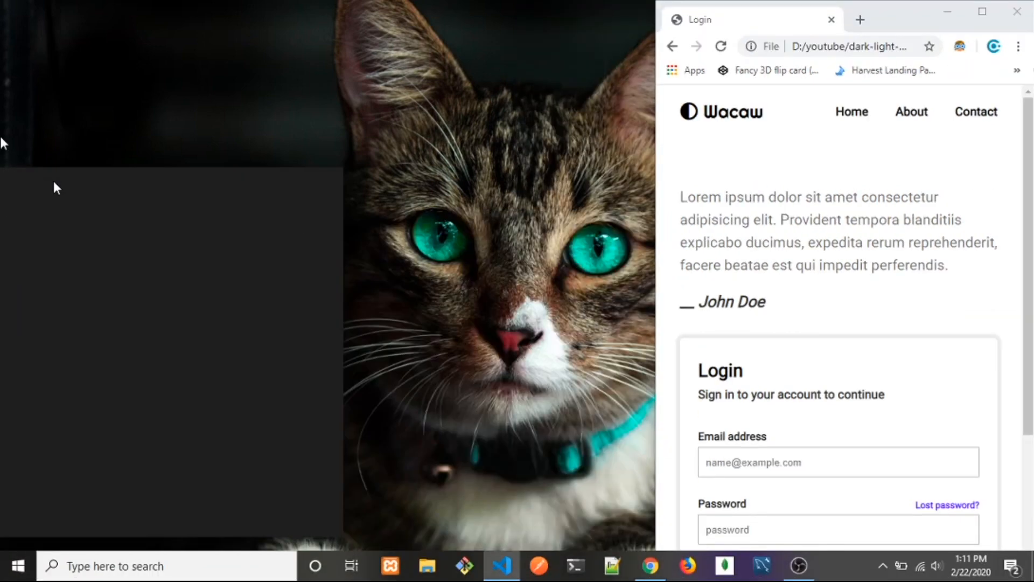
Create a new file named index.html in the project's Explorer
left_click(500, 566)
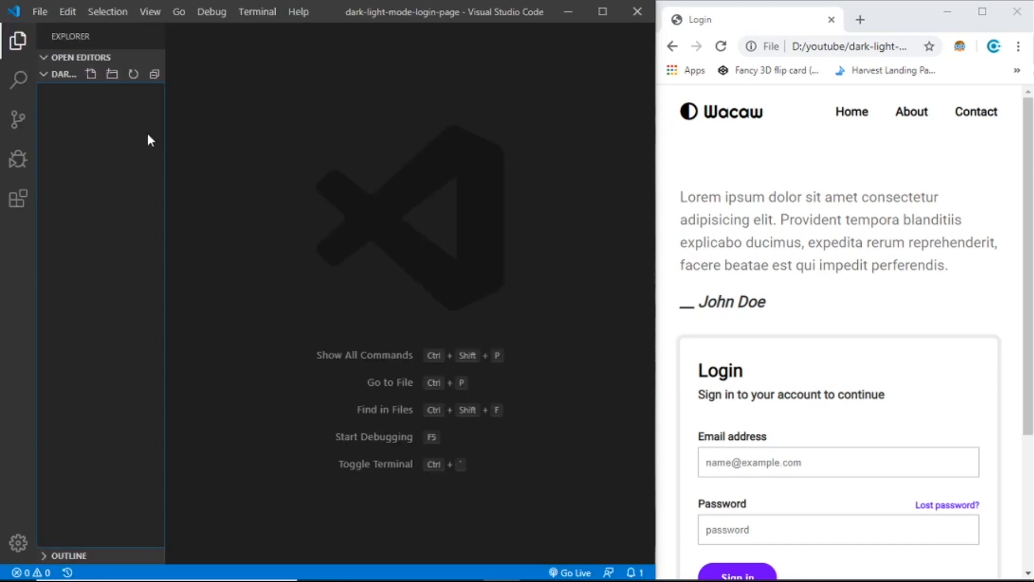
left_click(92, 73)
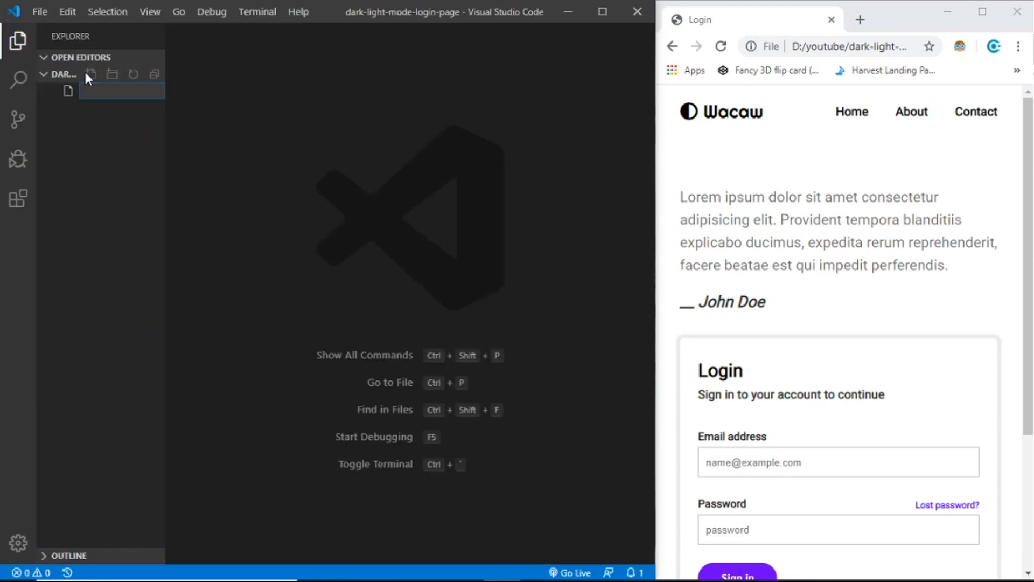
type("index.html")
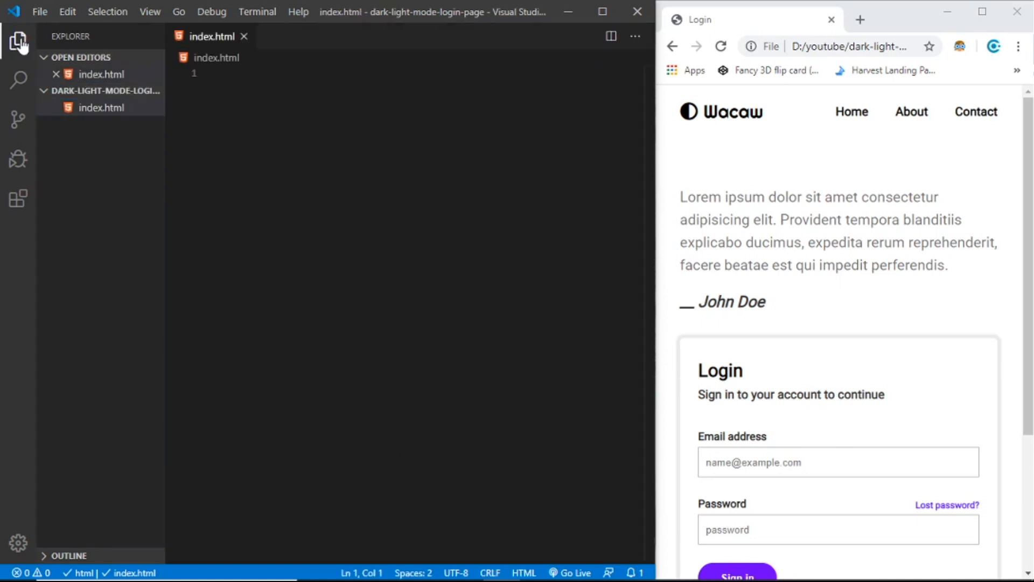
Expand the ! Emmet boilerplate and change the title from Document to Login
type("!")
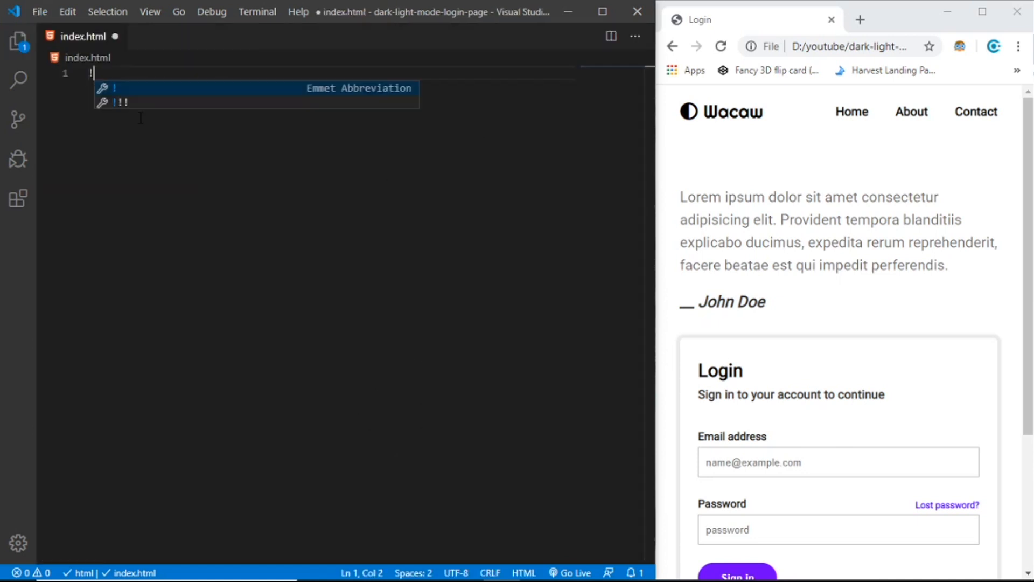
key("Tab")
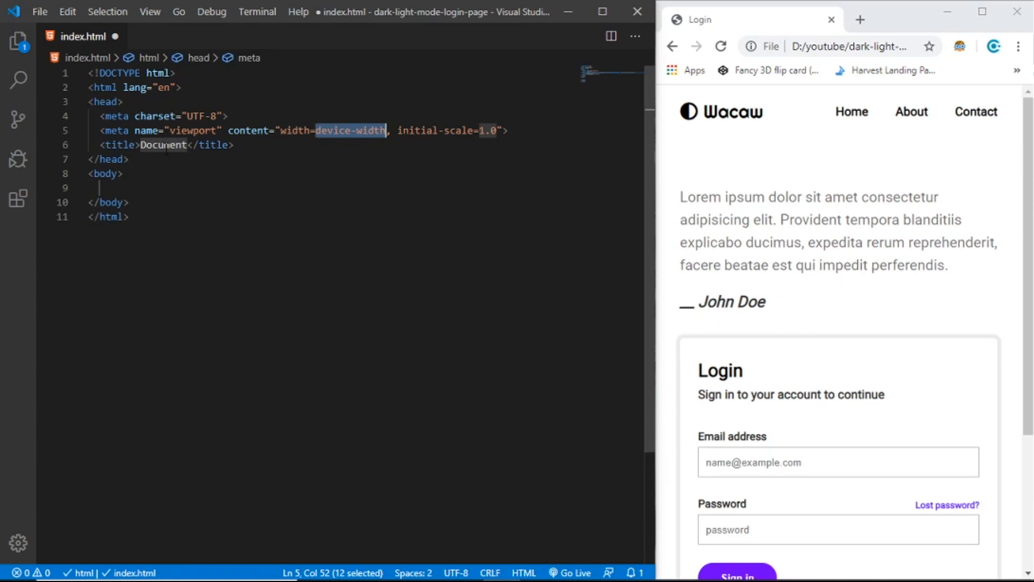
double_click(164, 144)
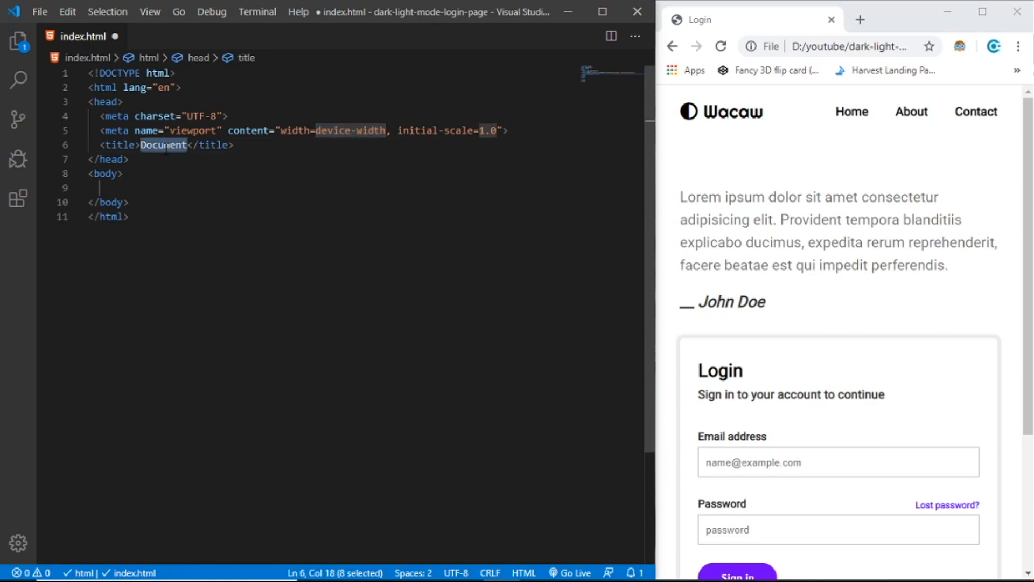
type("Logi")
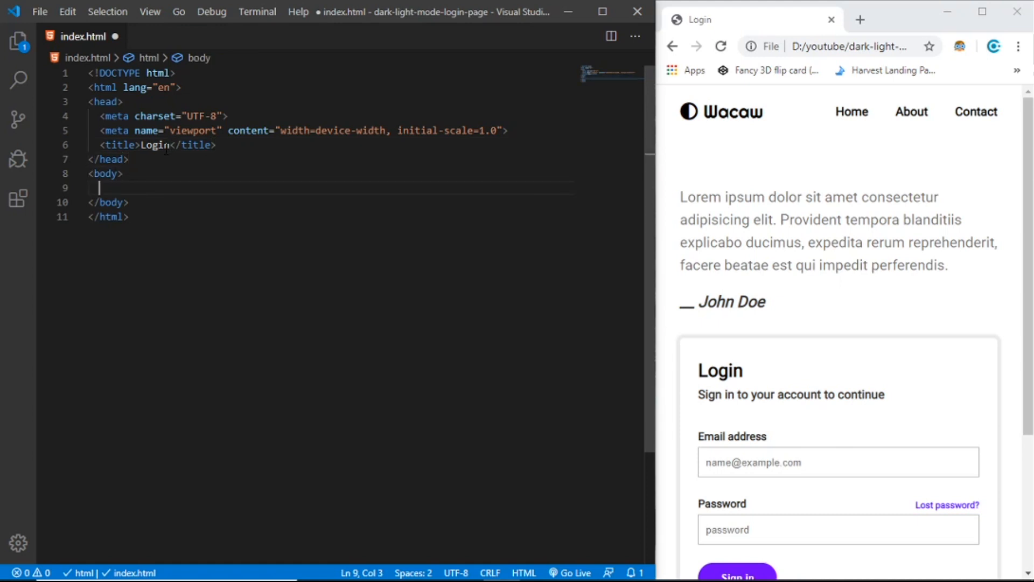
Add a header in the body containing a div with class brand-logo
type("header")
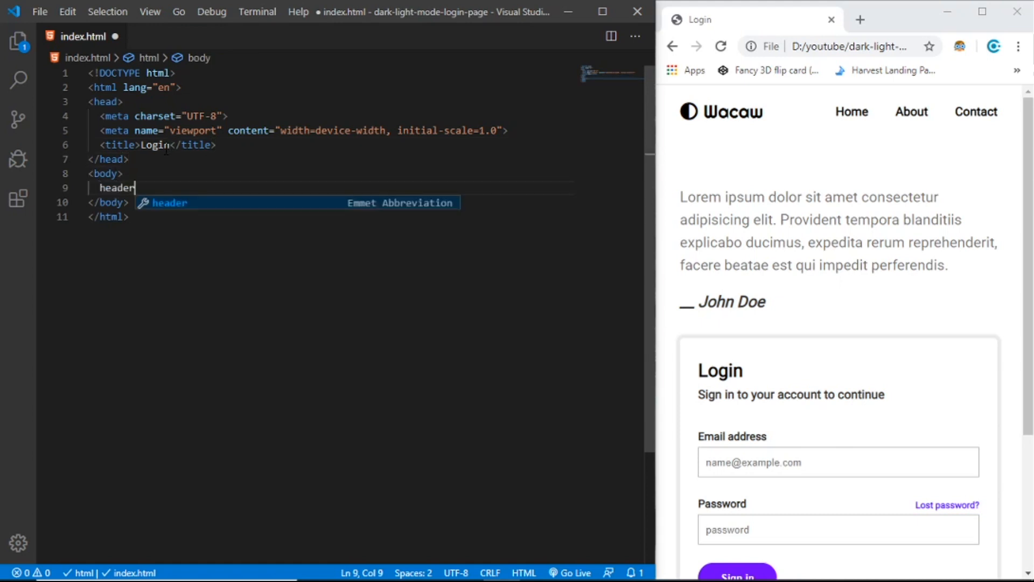
key("Tab")
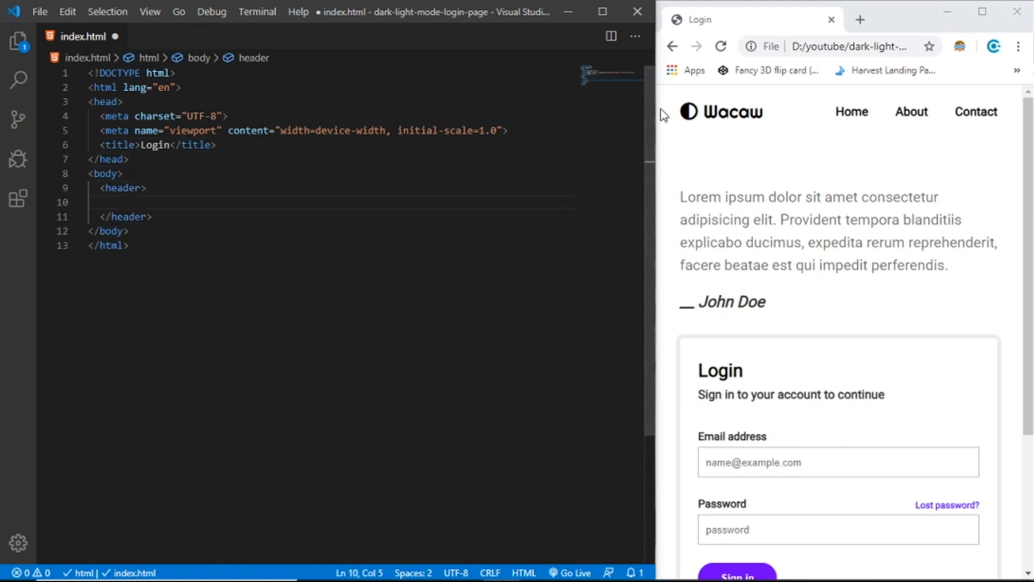
mouse_move(864, 134)
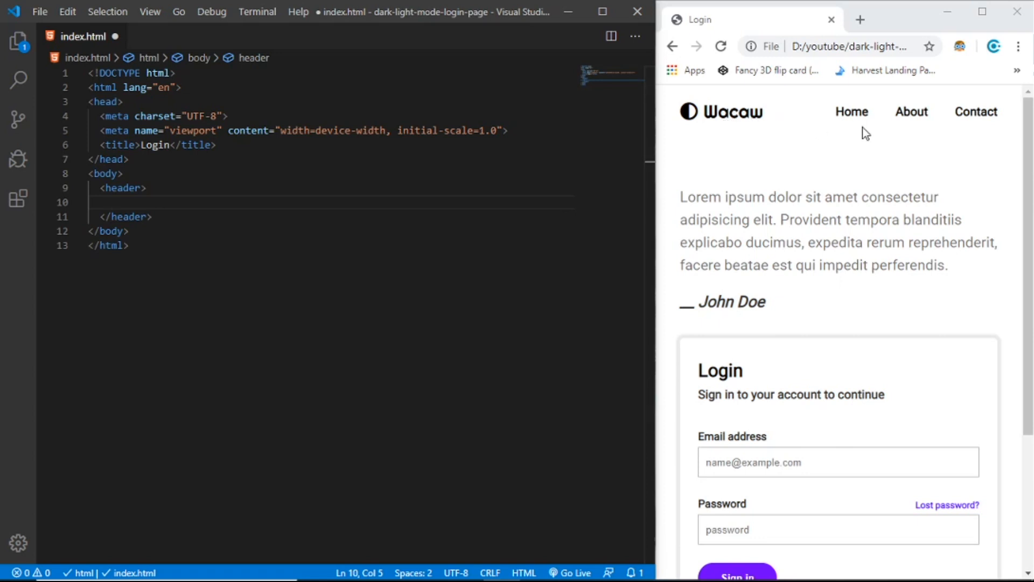
mouse_move(773, 118)
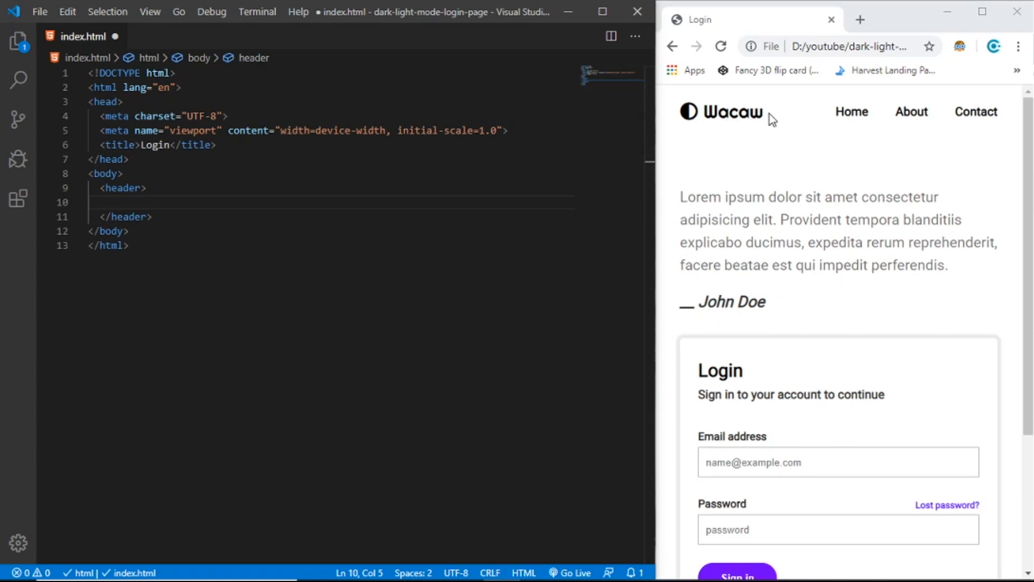
mouse_move(717, 106)
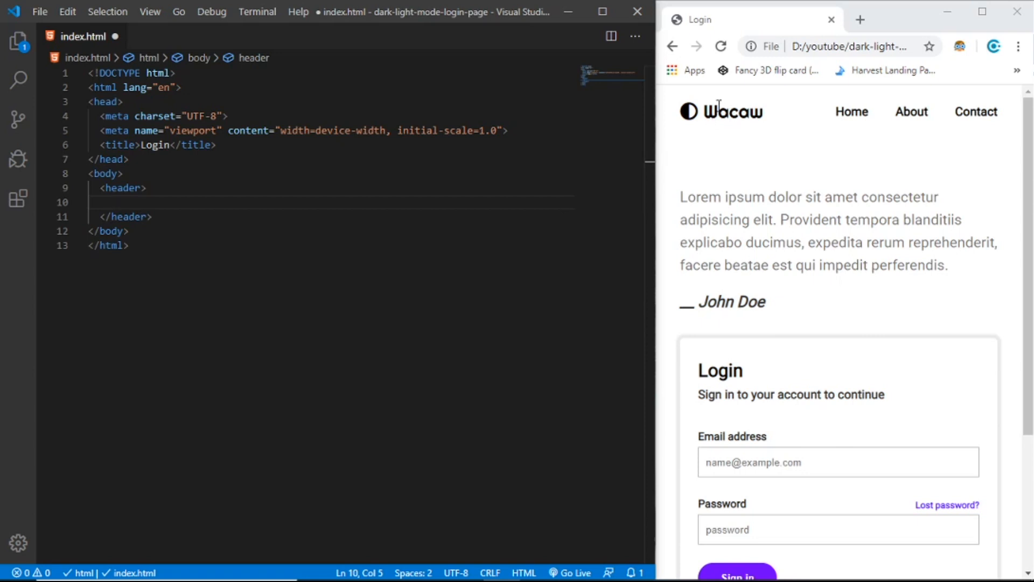
mouse_move(799, 116)
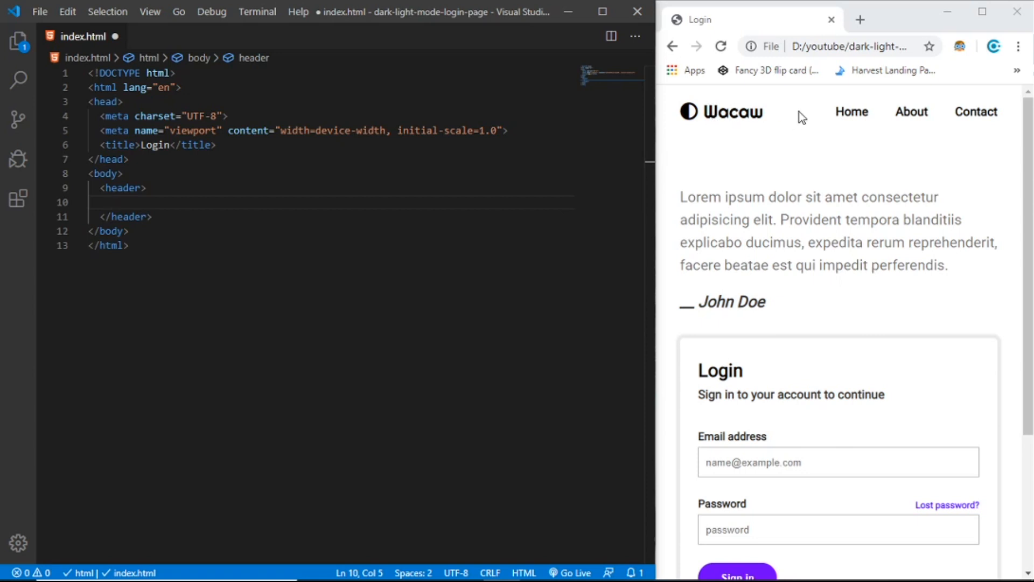
mouse_move(885, 111)
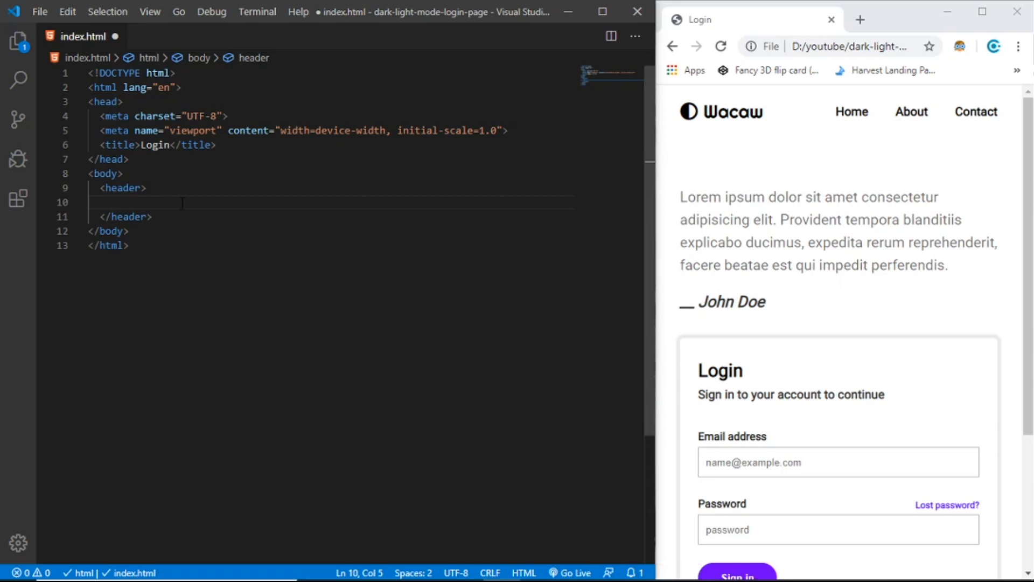
type(".")
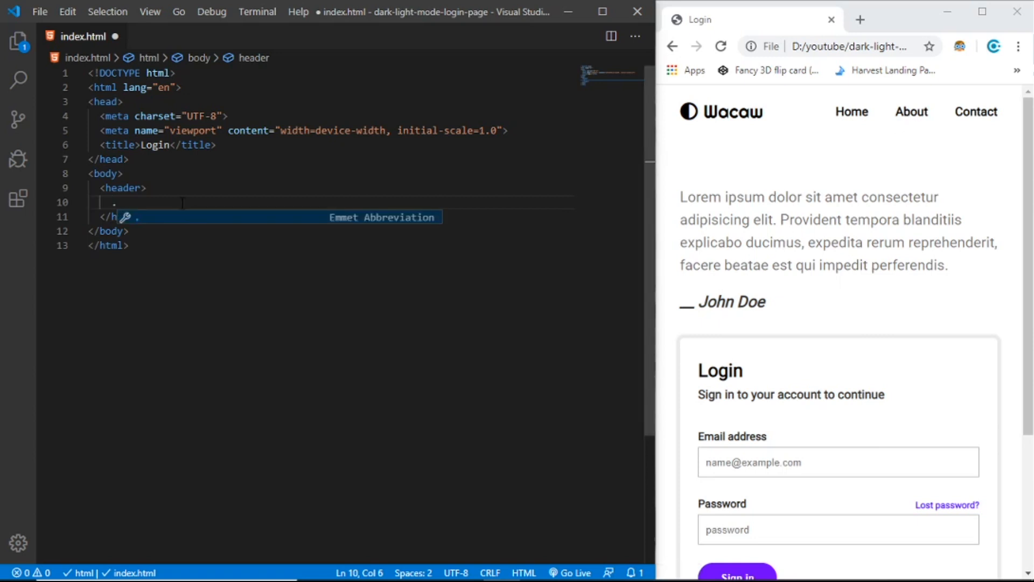
type("brand-logo")
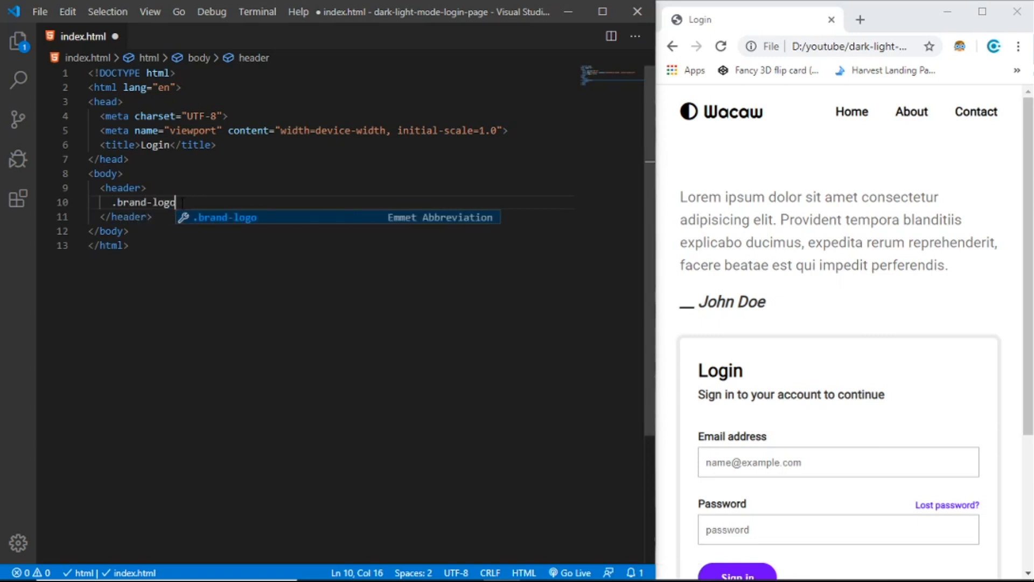
key("Tab")
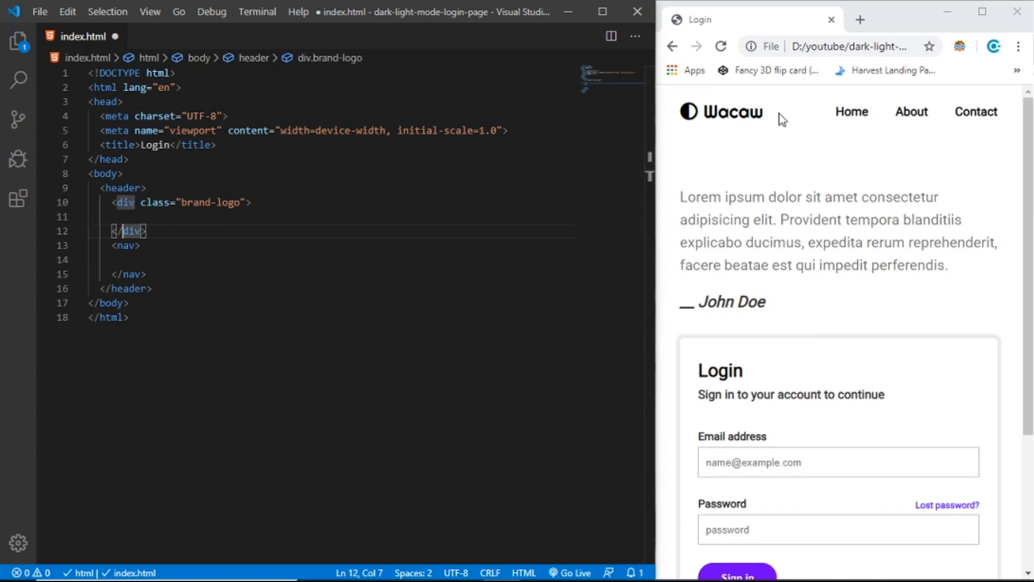
mouse_move(648, 139)
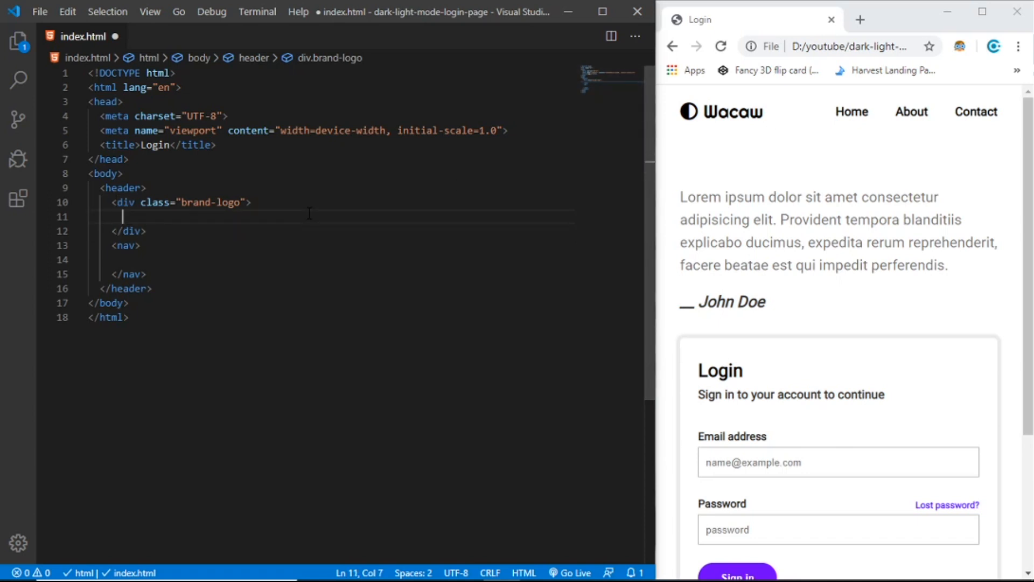
Expand i.fas.fa.adjust into the icon element inside brand-logo and add the text Wacaw after it
type("i")
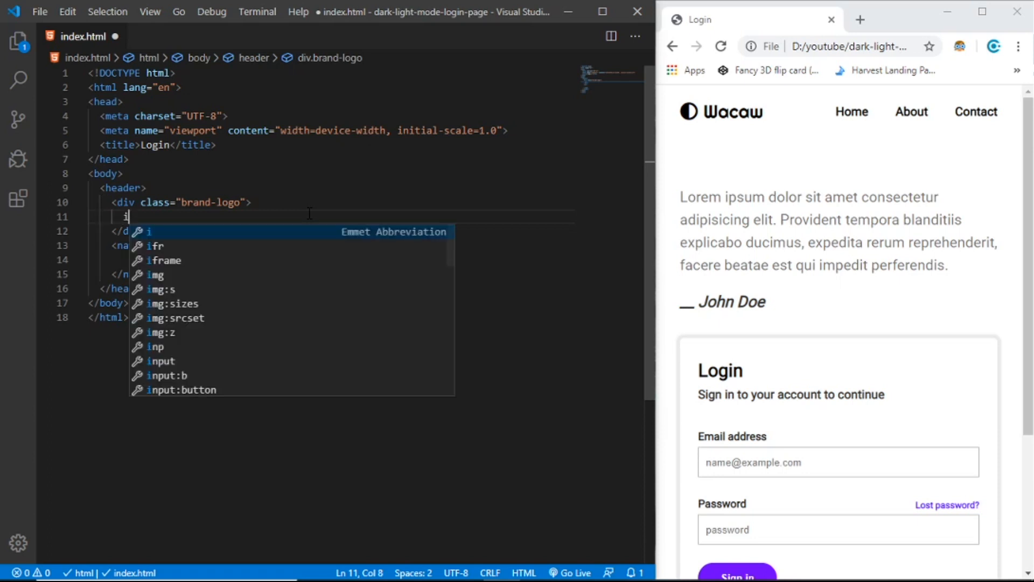
type(".fas")
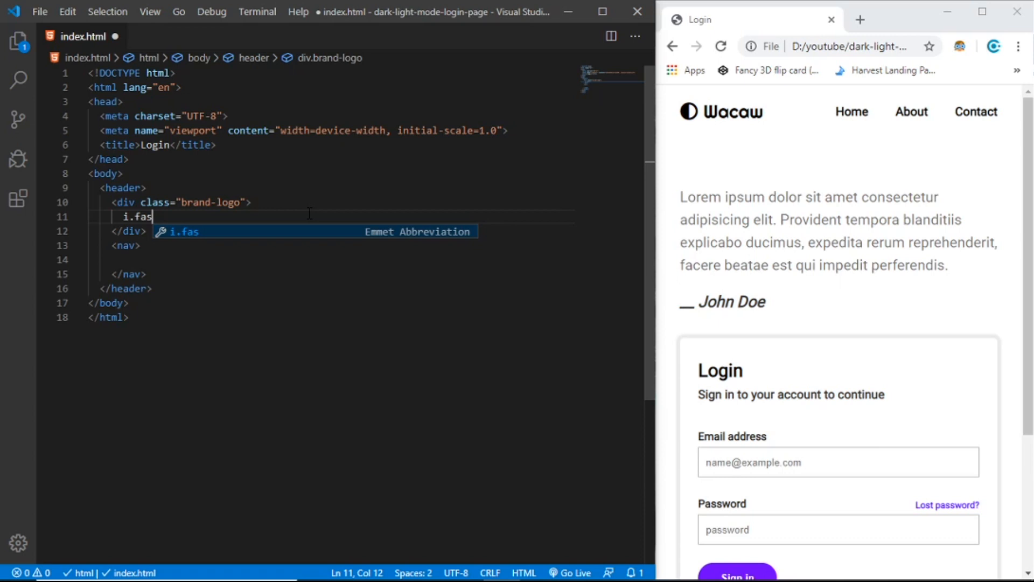
type(".f")
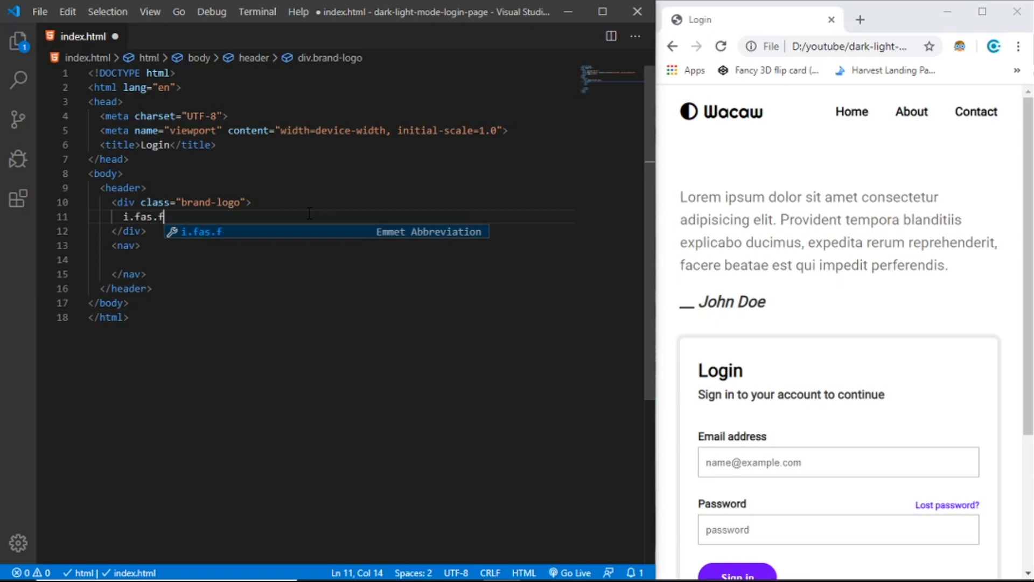
type("a.a")
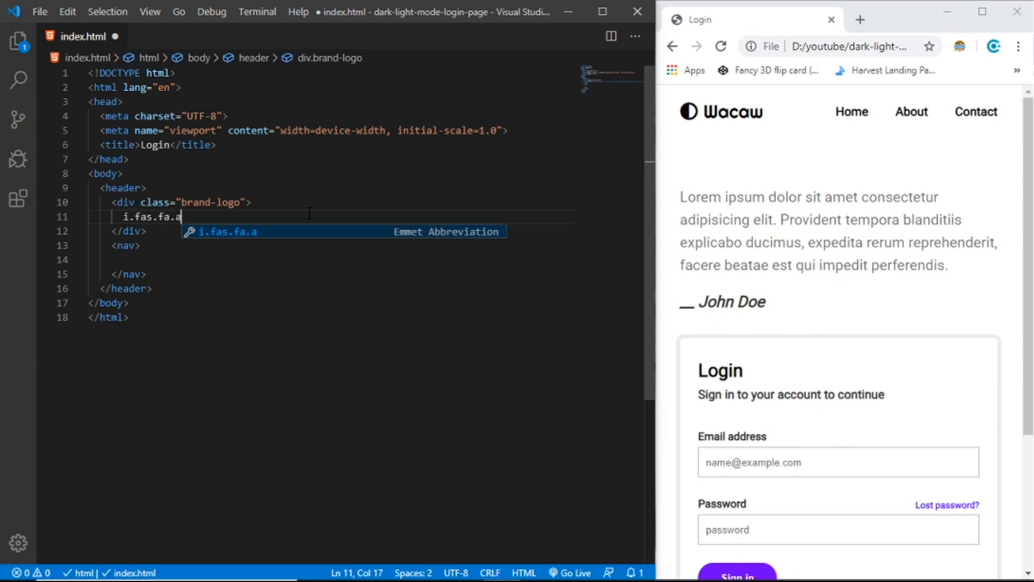
type("djust")
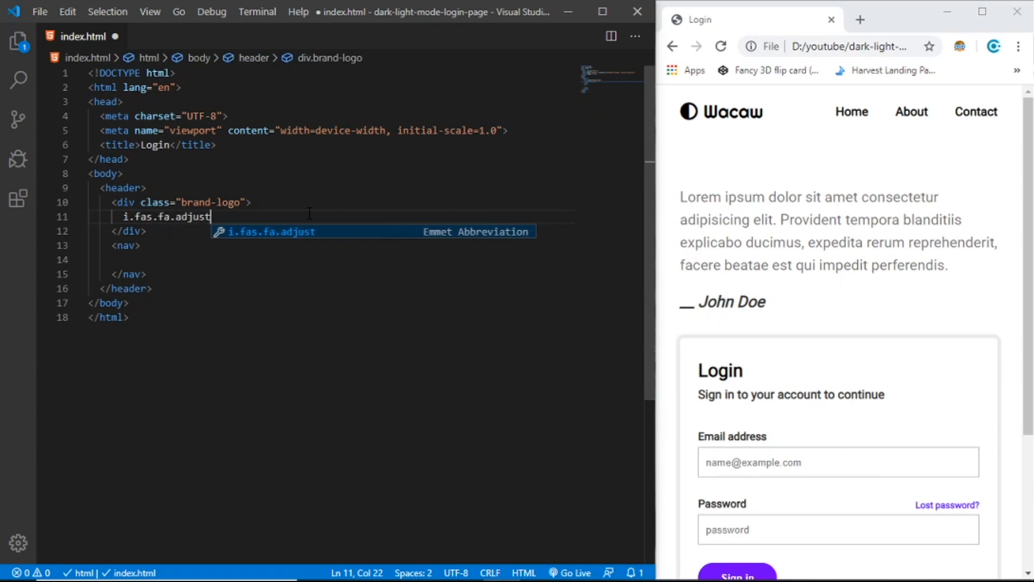
key("Tab")
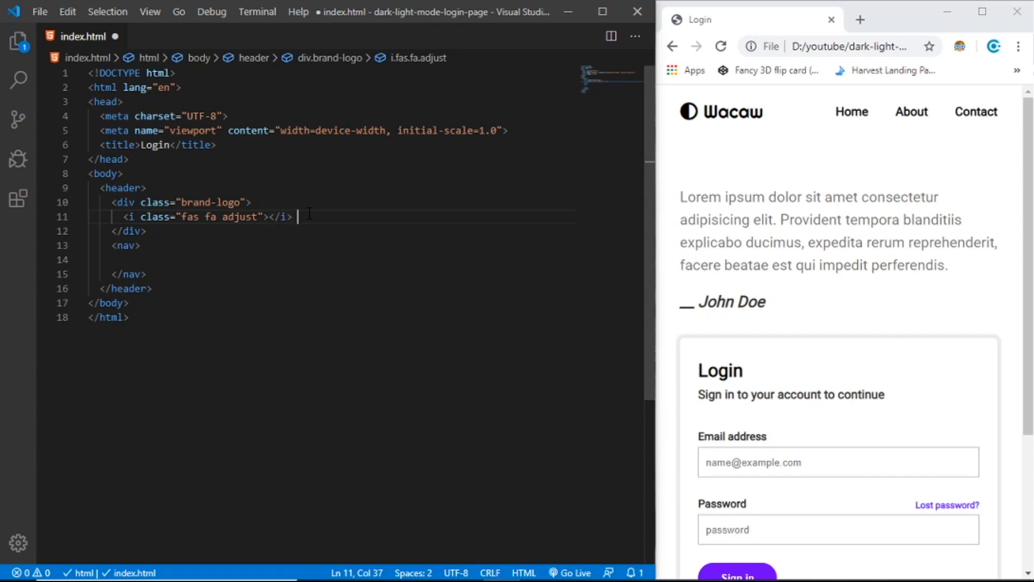
type("Waca")
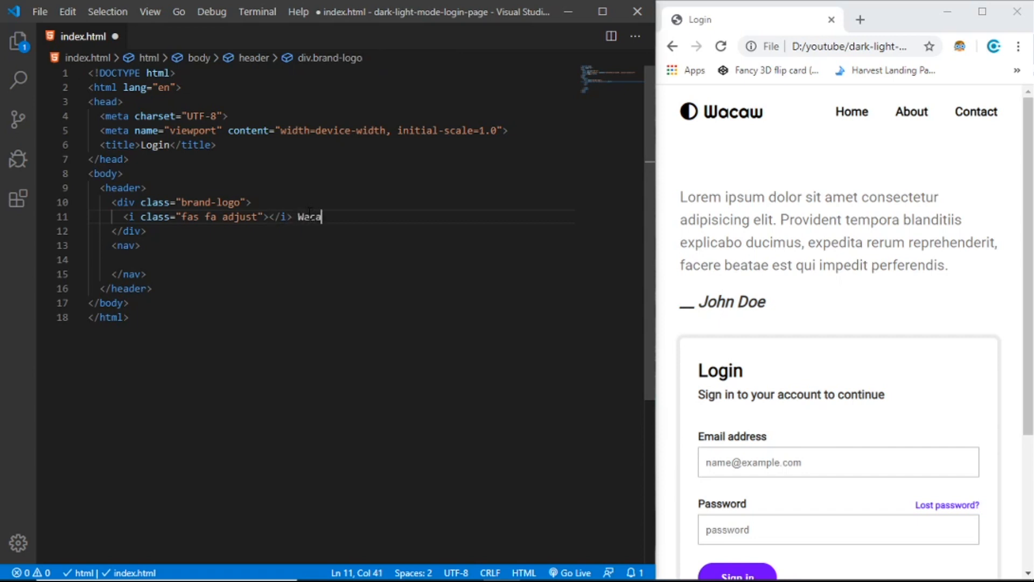
type("w")
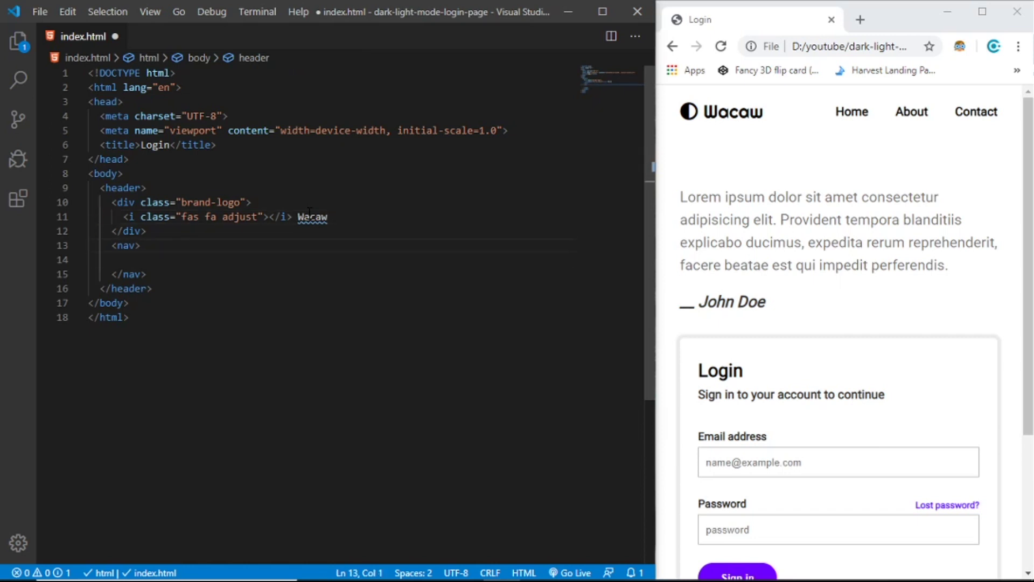
left_click(116, 259)
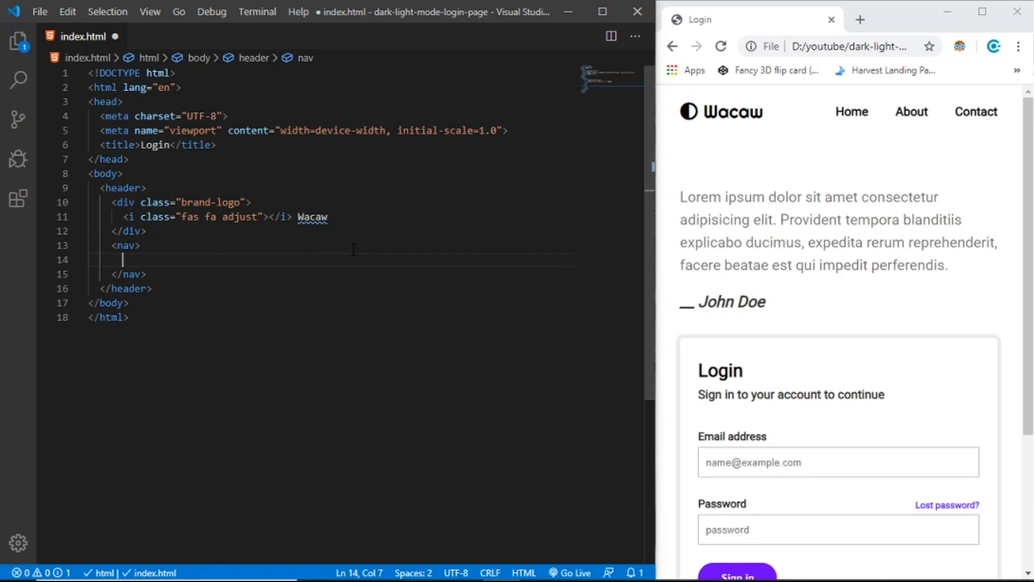
Add a.nav-btn links Home, About and Contact with href / inside the nav
type("a")
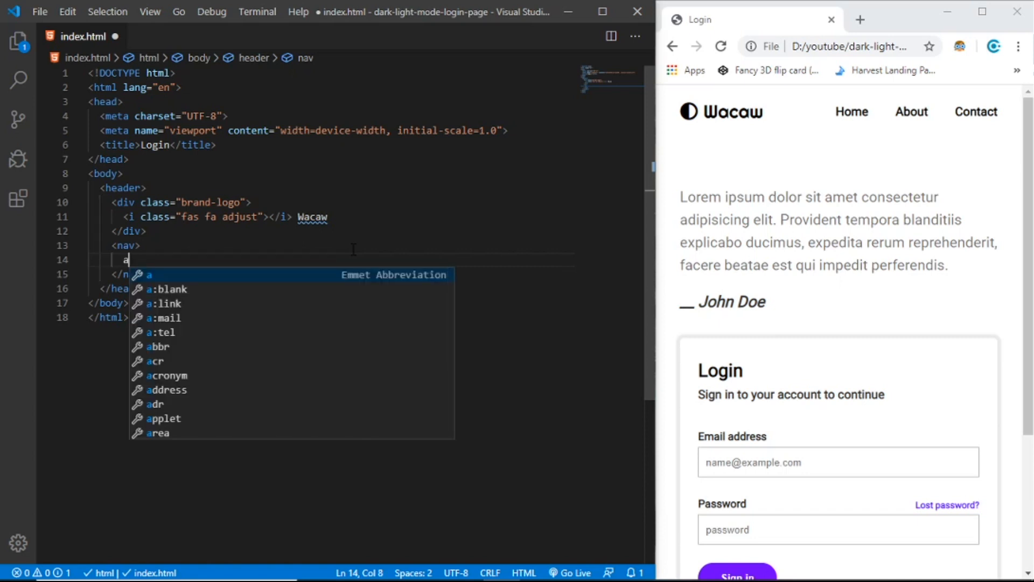
type(".nav-b")
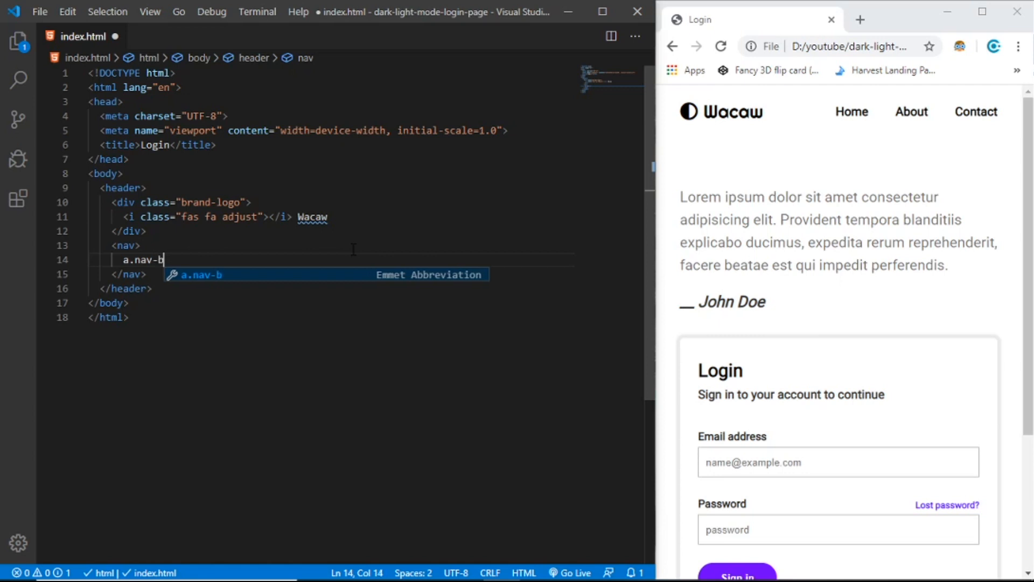
key("Tab")
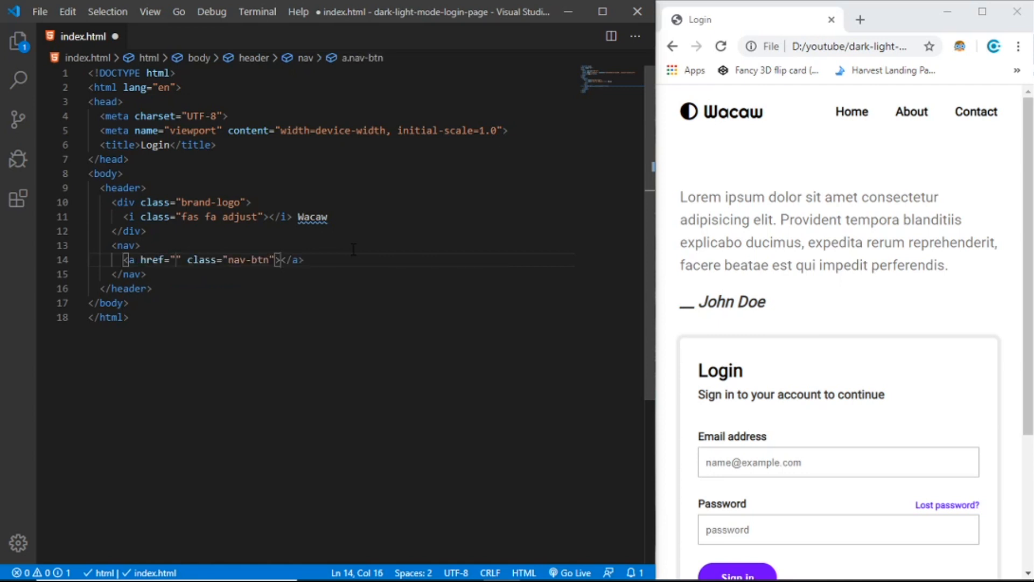
type("/")
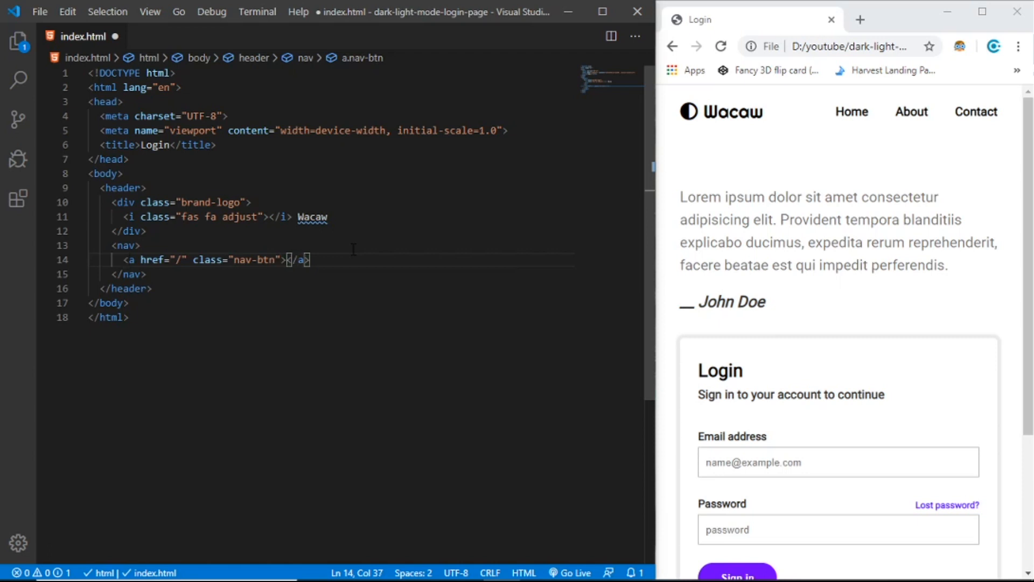
type("Home")
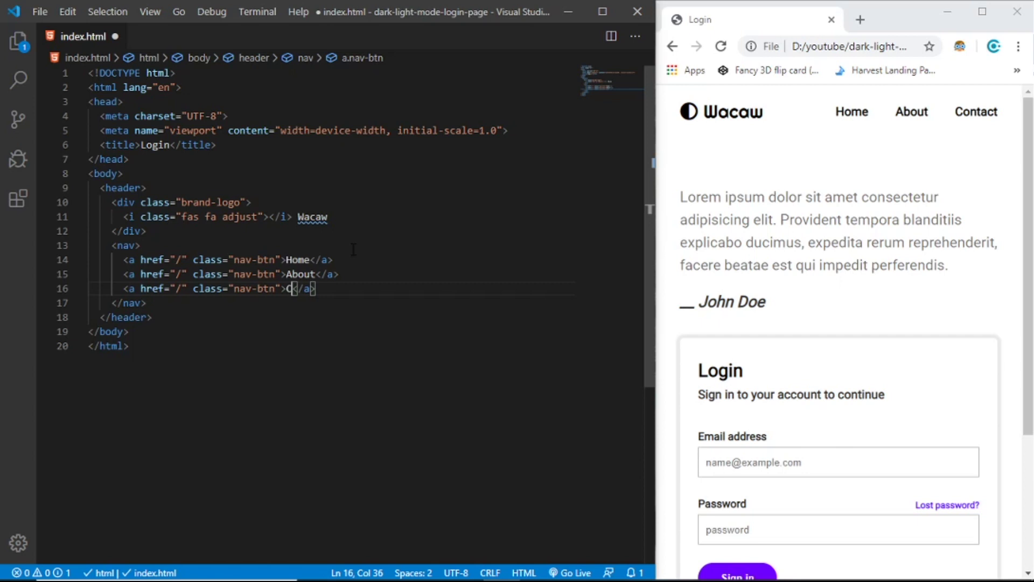
type("Contact")
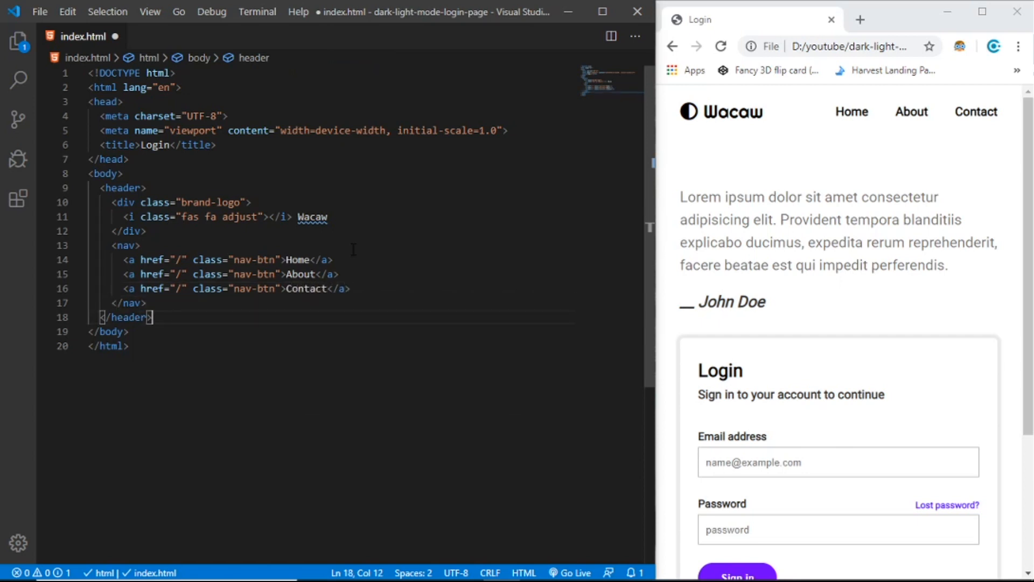
key("Enter")
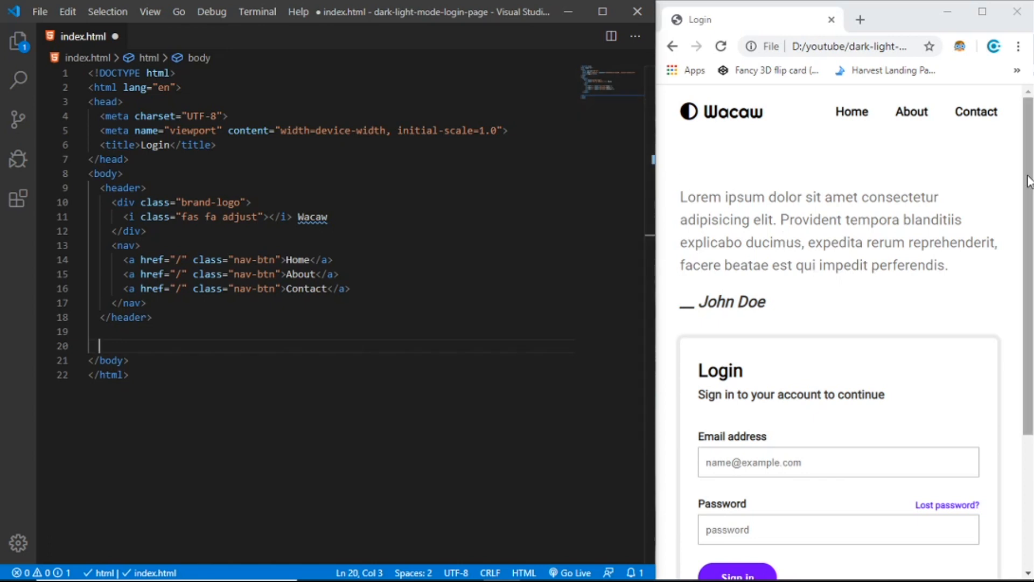
Create a section with id hero below the closing header tag
scroll("down", 3)
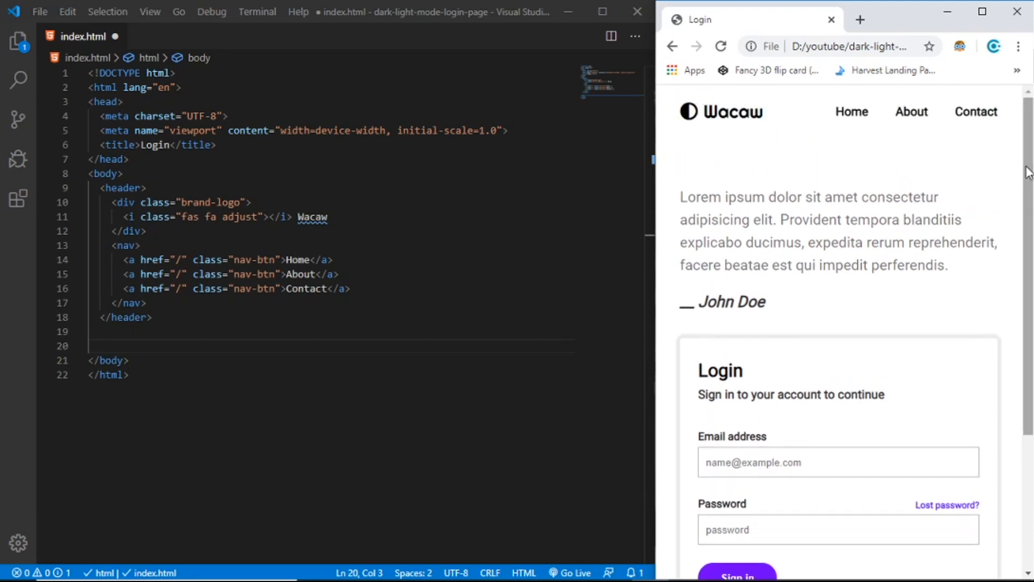
mouse_move(938, 193)
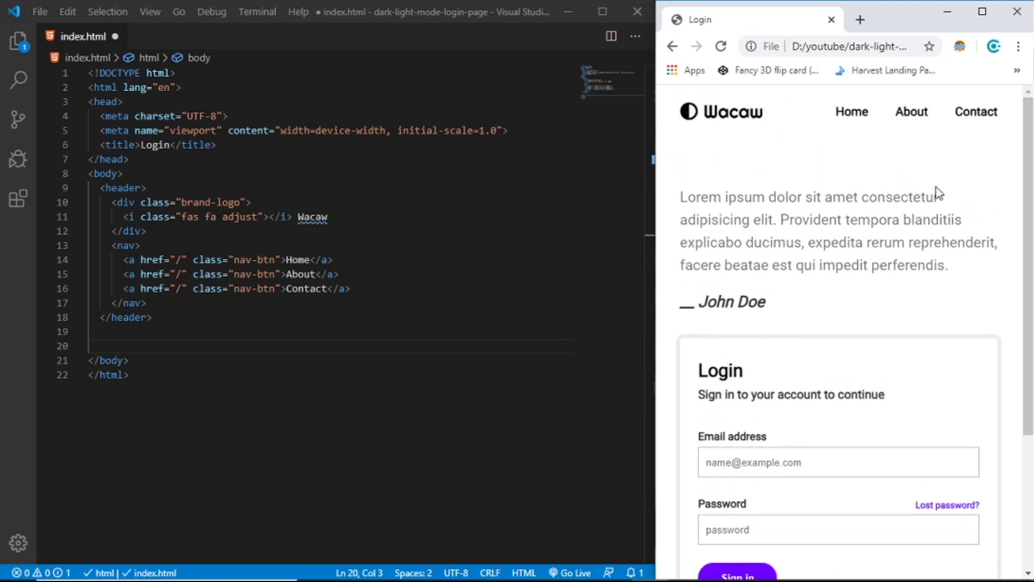
mouse_move(791, 305)
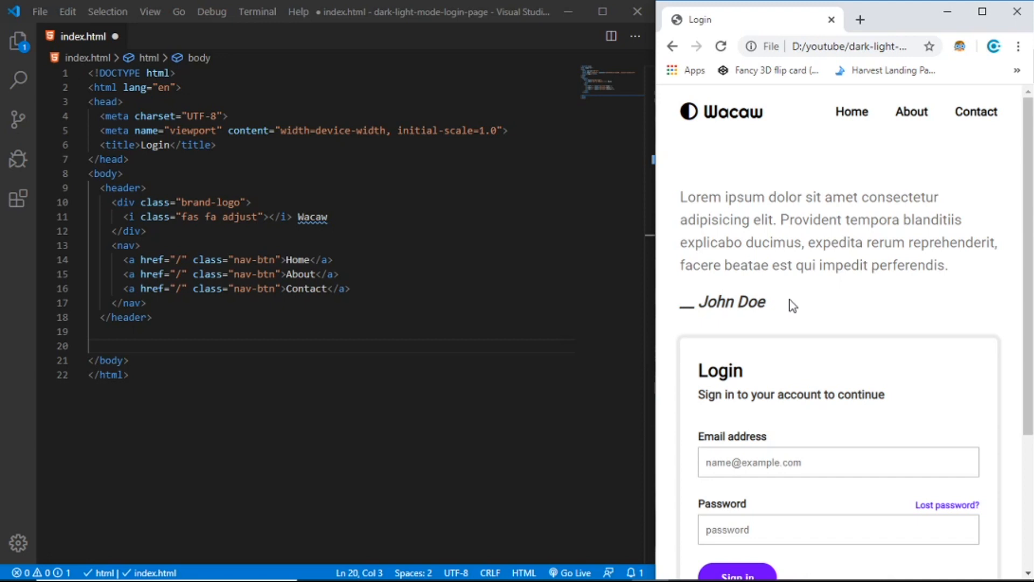
left_click_drag(683, 196, 765, 302)
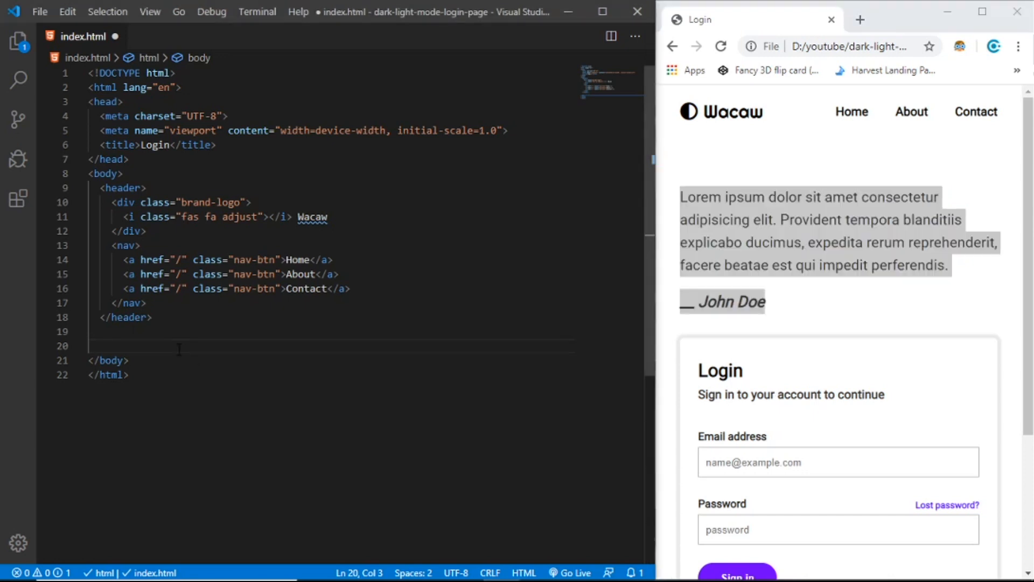
type("sectopn")
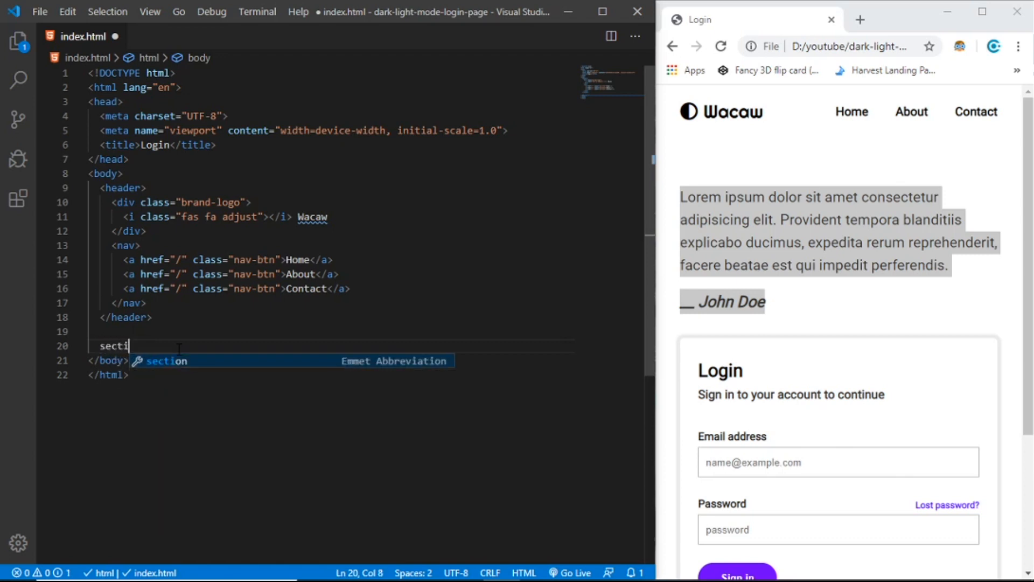
type("on")
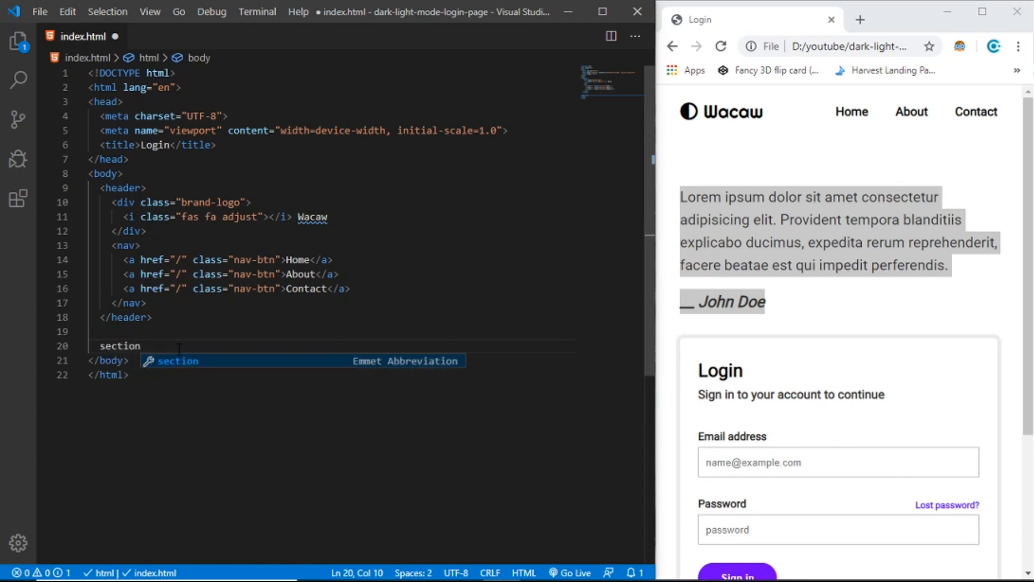
type("#")
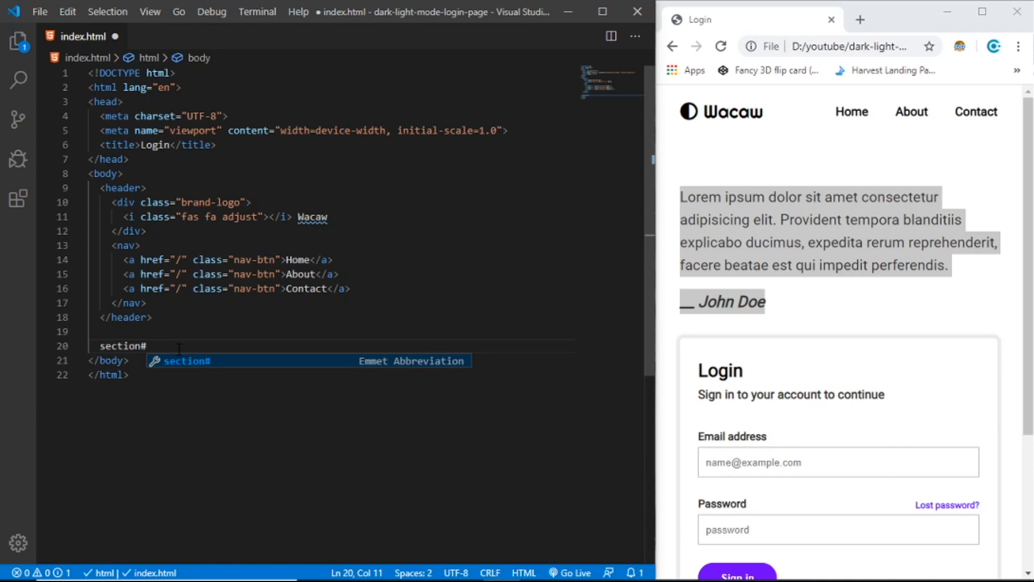
key("Tab")
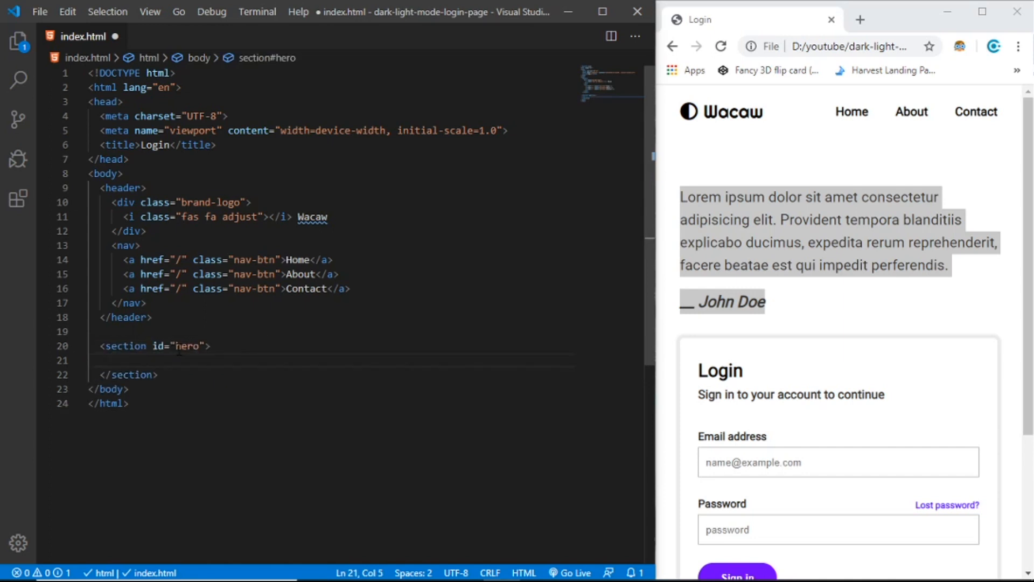
Nest an empty div with classes container and hero-wrap inside the hero section
type(".container.")
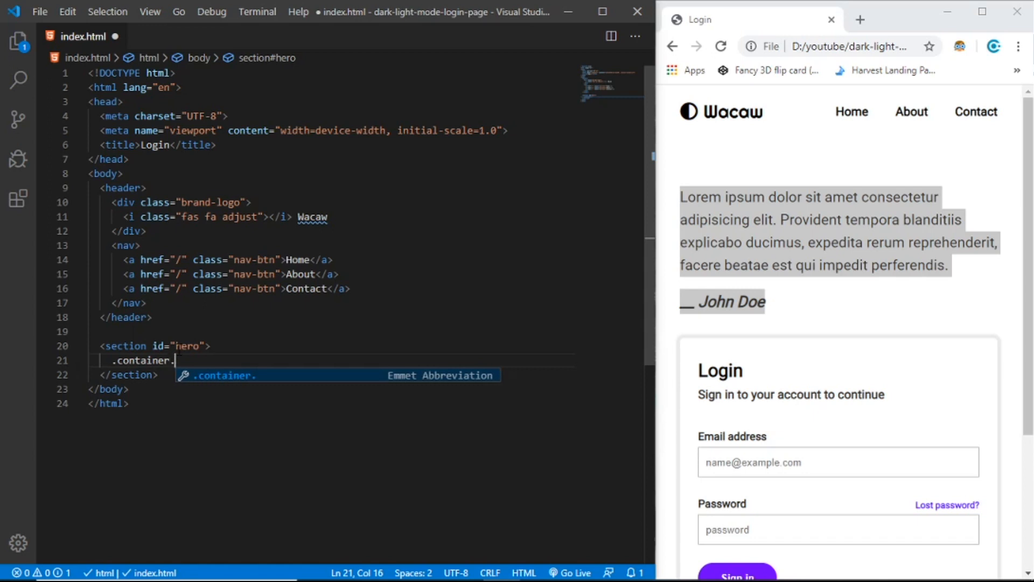
type("hero-w")
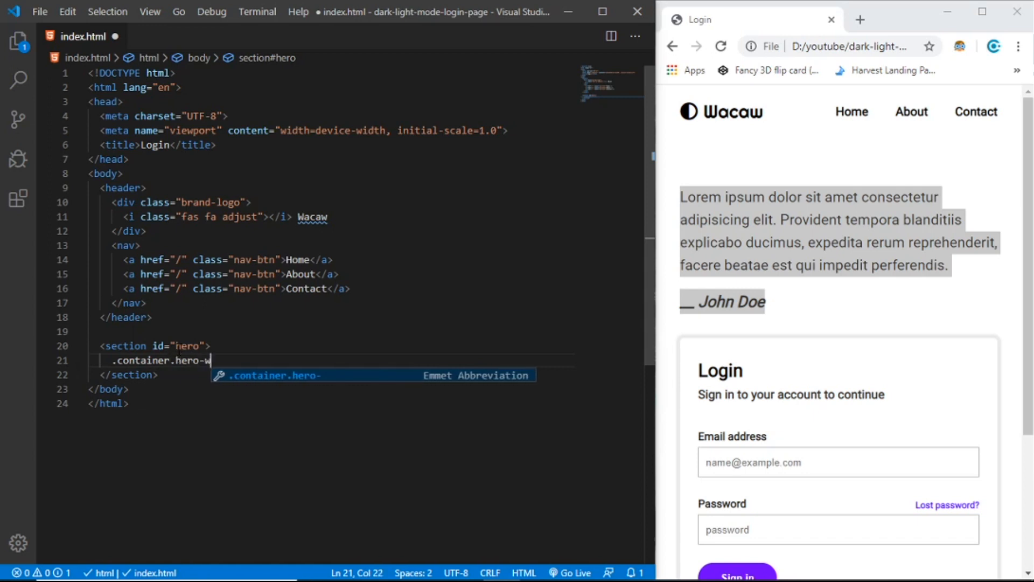
key("Tab")
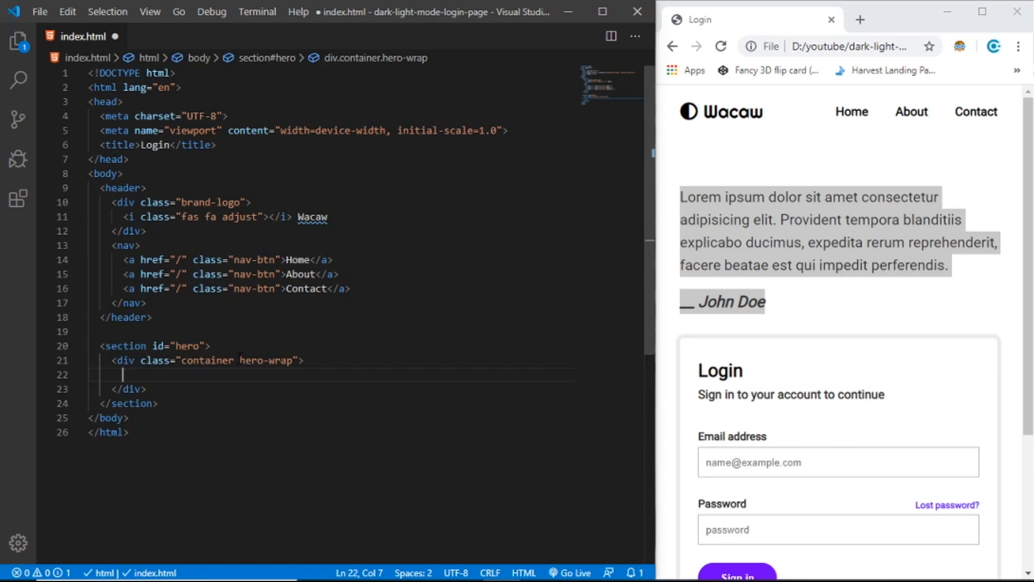
double_click(266, 360)
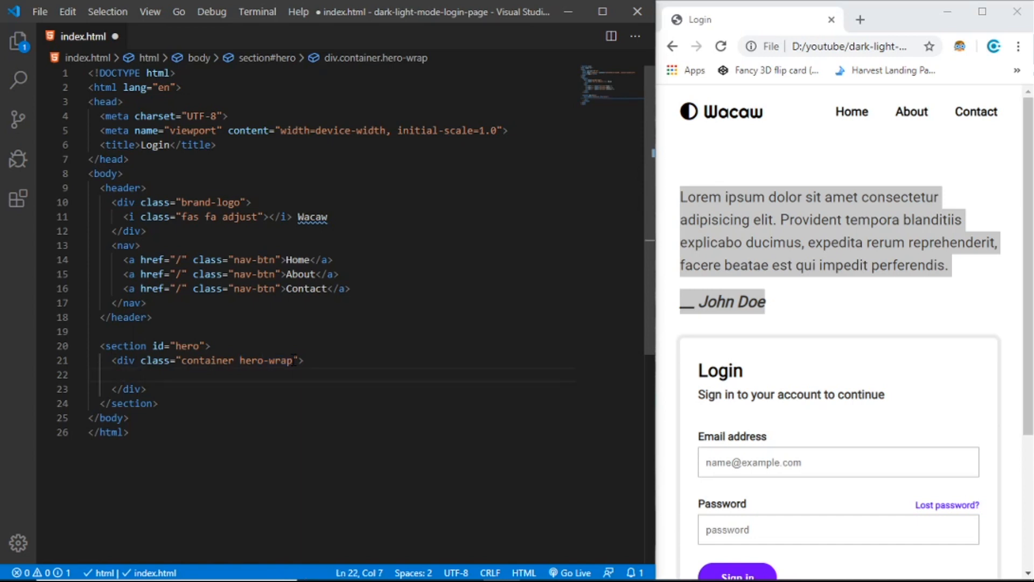
Add a quote-wrap div holding a lorem ipsum quote paragraph
type(".")
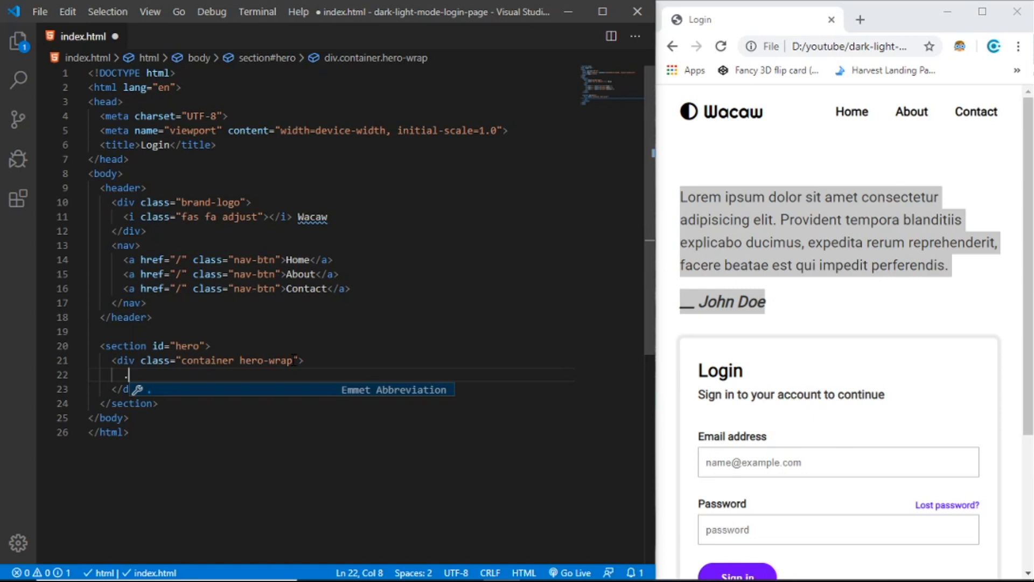
type("qoute-w")
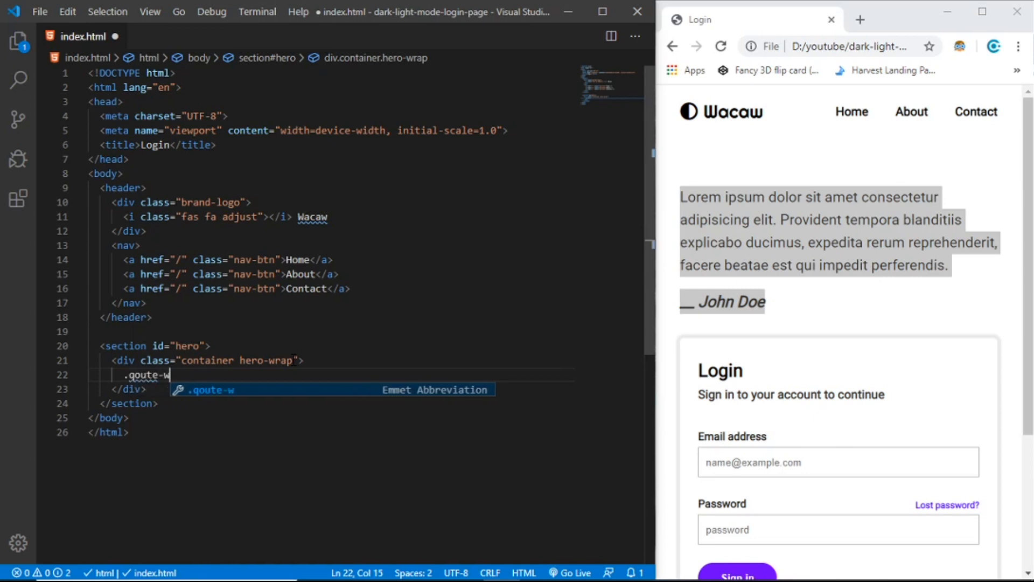
type("rap")
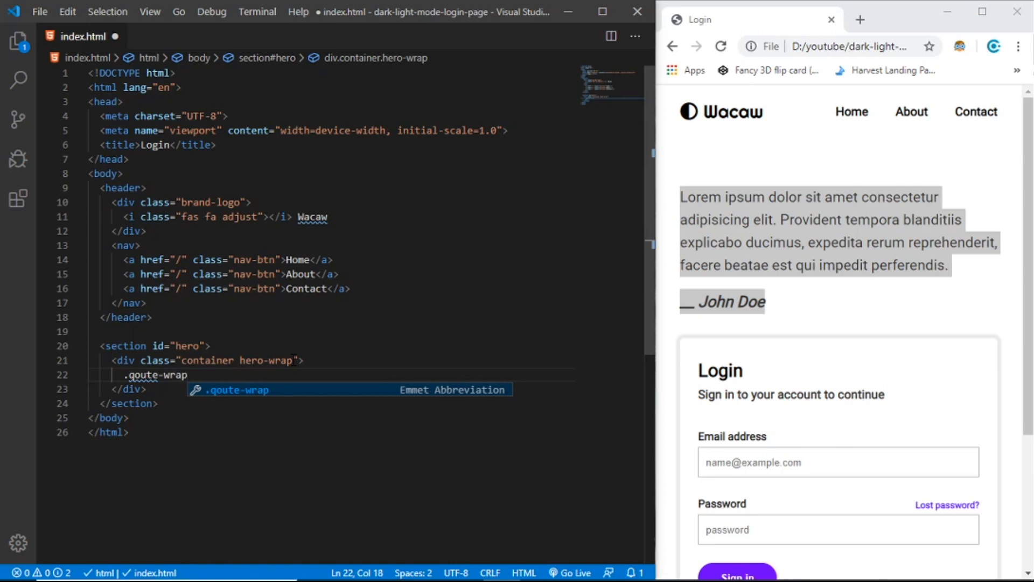
key("Tab")
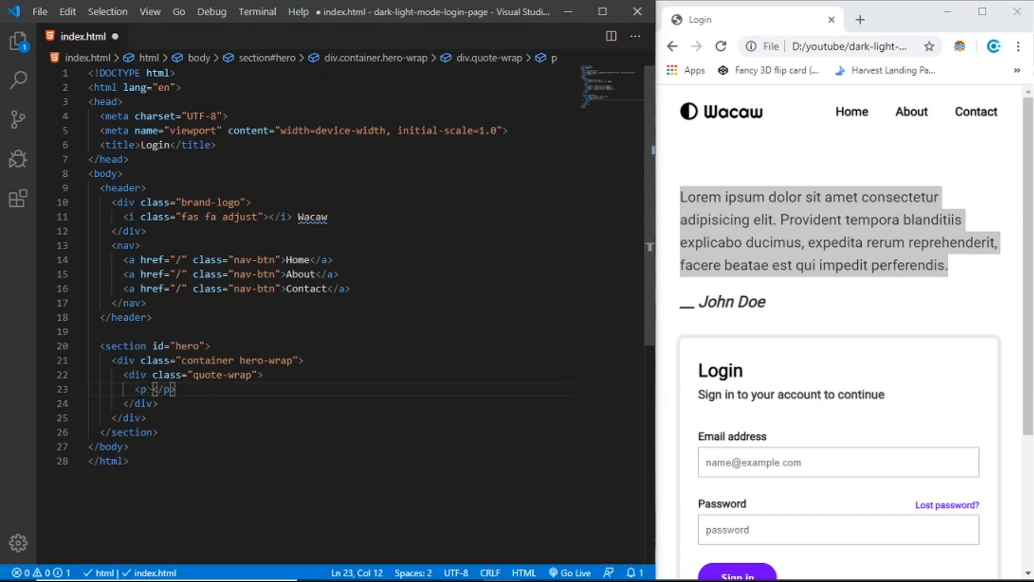
type("Lorem ipsum dolor sit amet consectetur adipisicing elit. Provident tempora blanditiis explicabo ducimus, expedita rerum reprehenderit, facere beatae est qui impedit perferendis.")
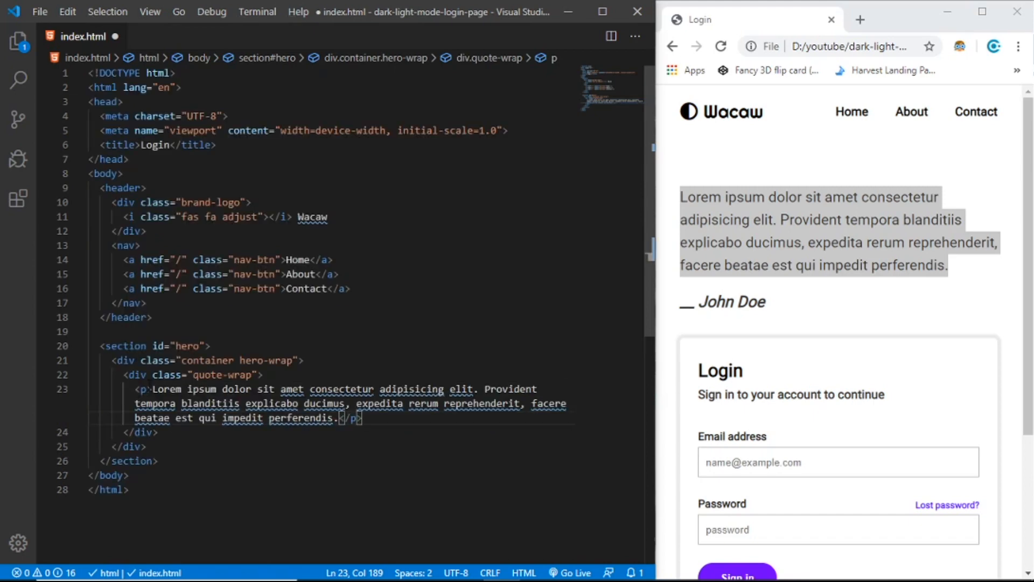
Add an em element reading __John Doe beneath the quote paragraph
left_click(127, 432)
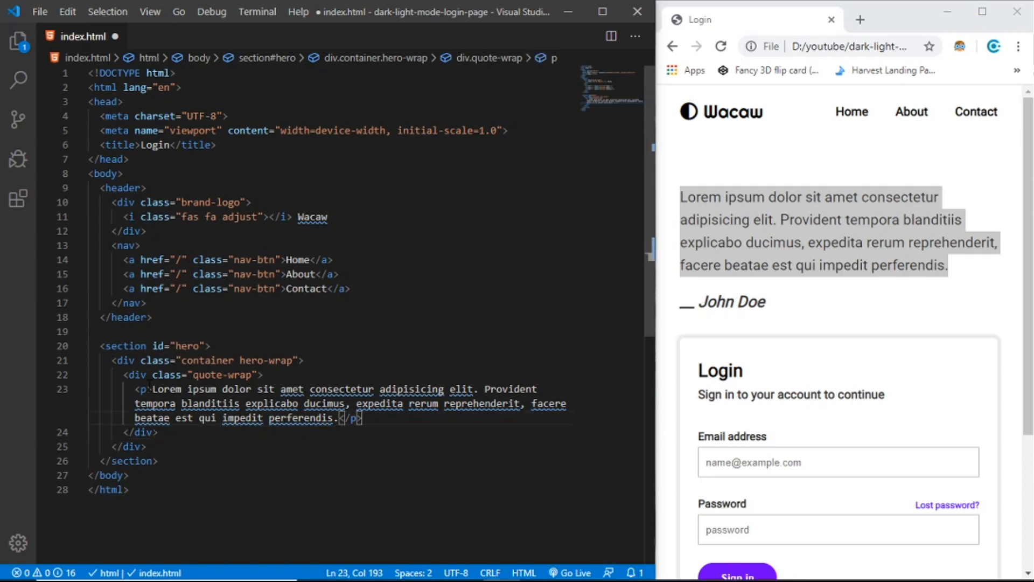
key("Enter")
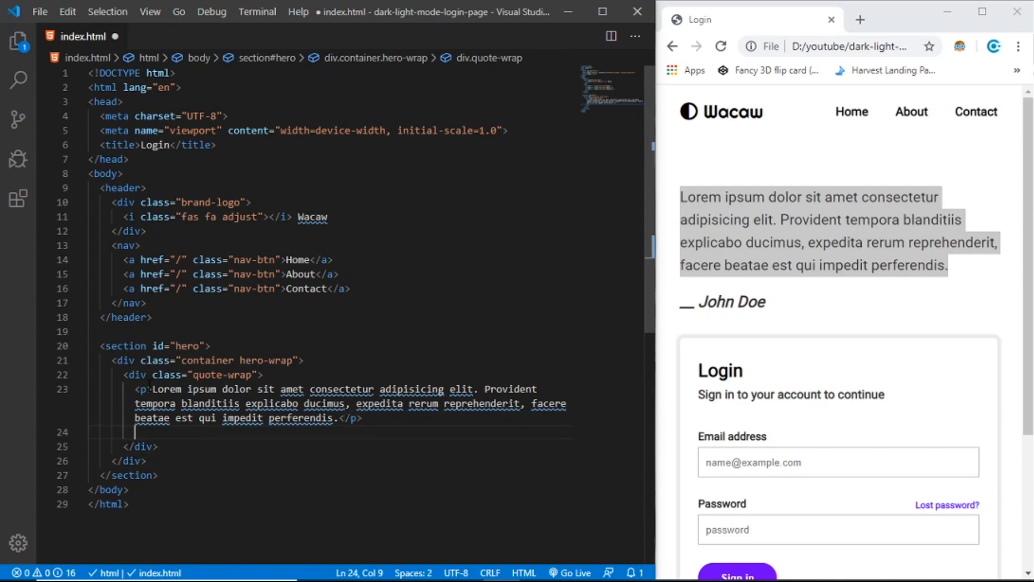
type("em")
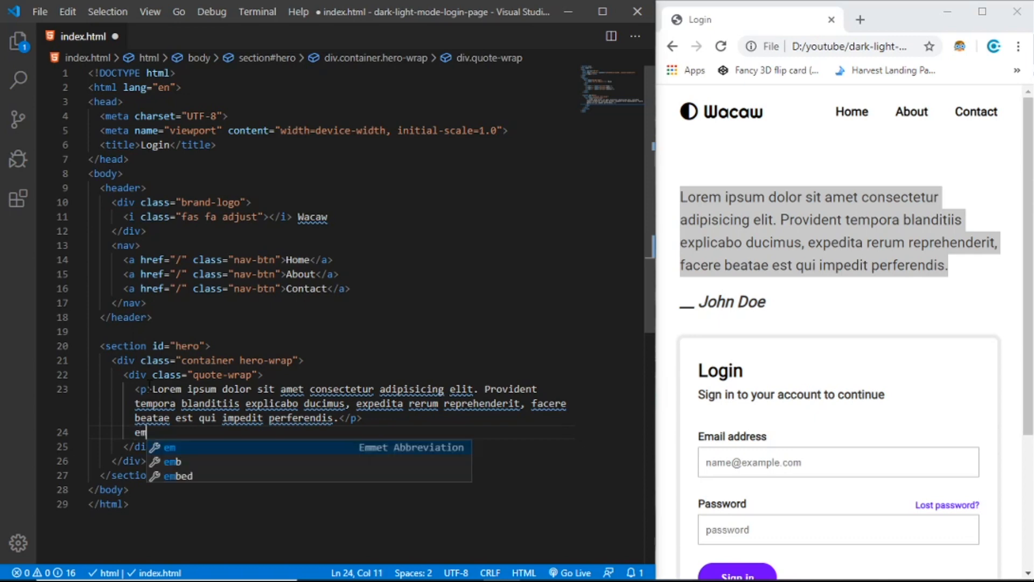
key("Tab")
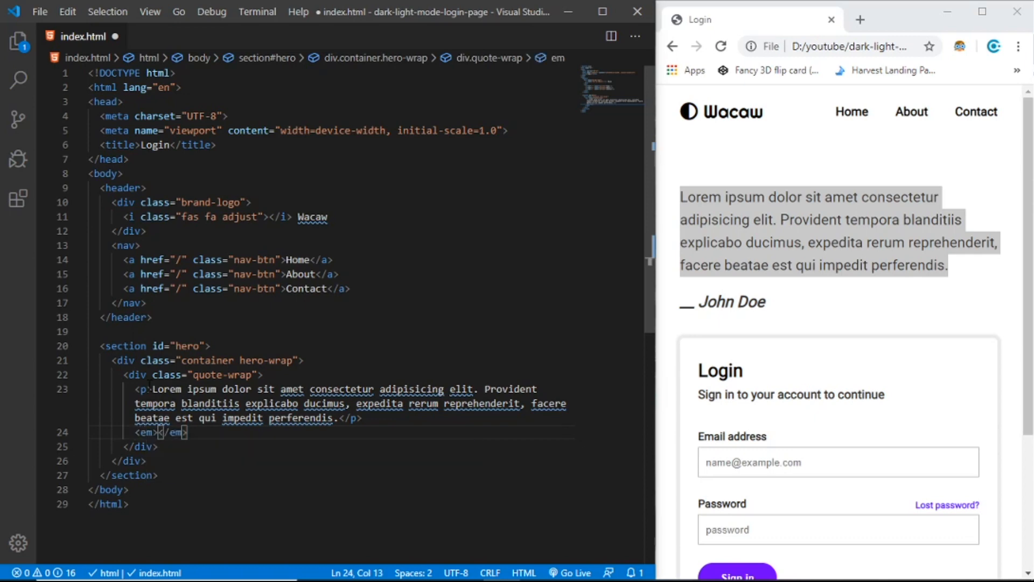
type("__Jo")
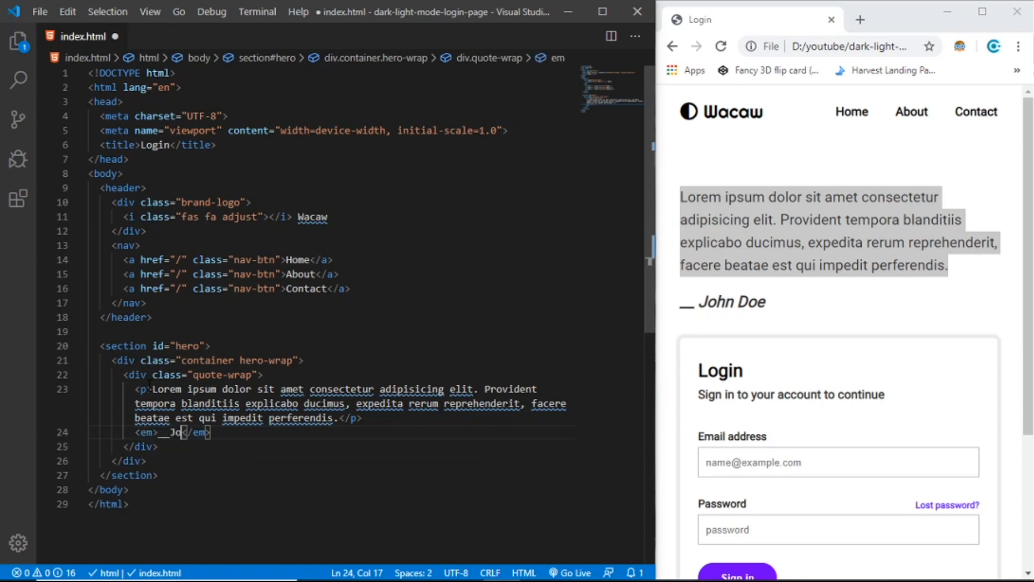
type("shn")
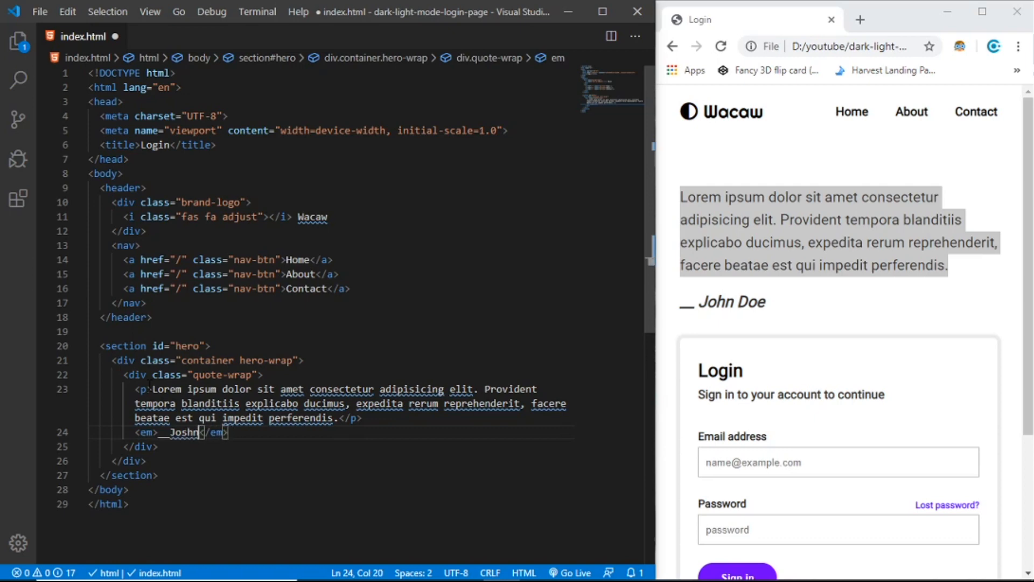
key("Backspace")
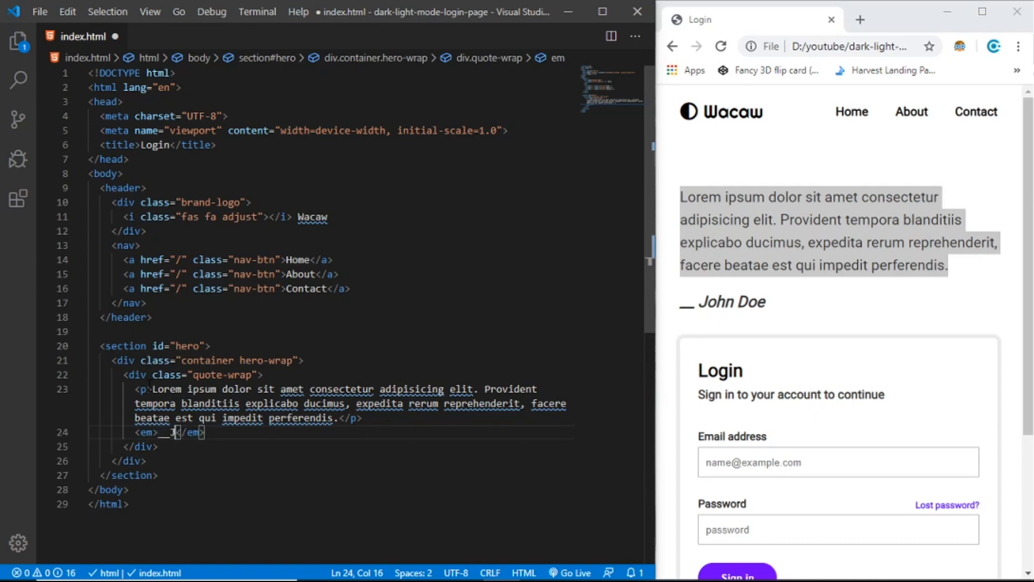
type("John Doe")
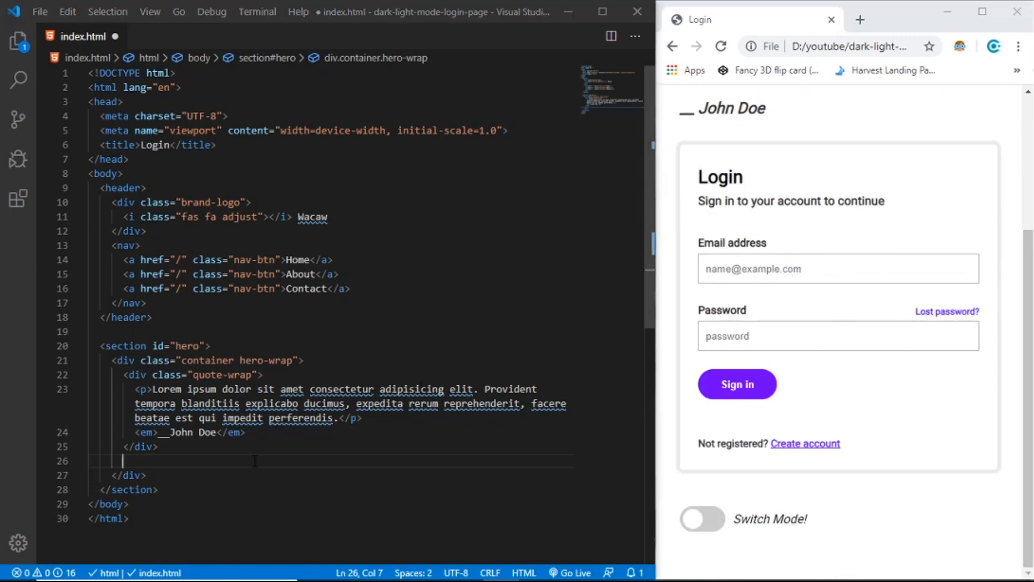
Add a login-wrap div containing a login-wrap-box div after the quote
type(".logi")
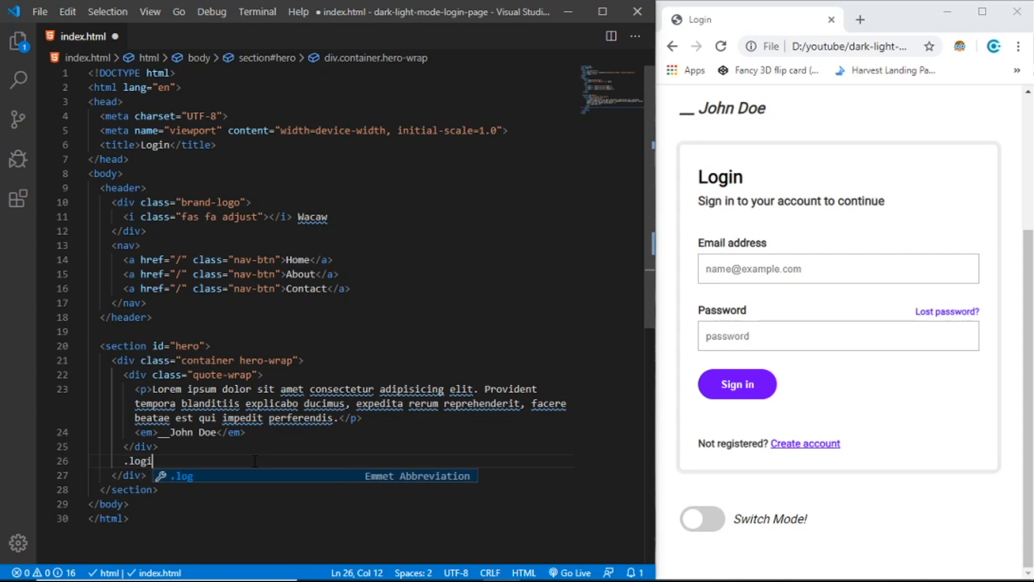
key("Tab")
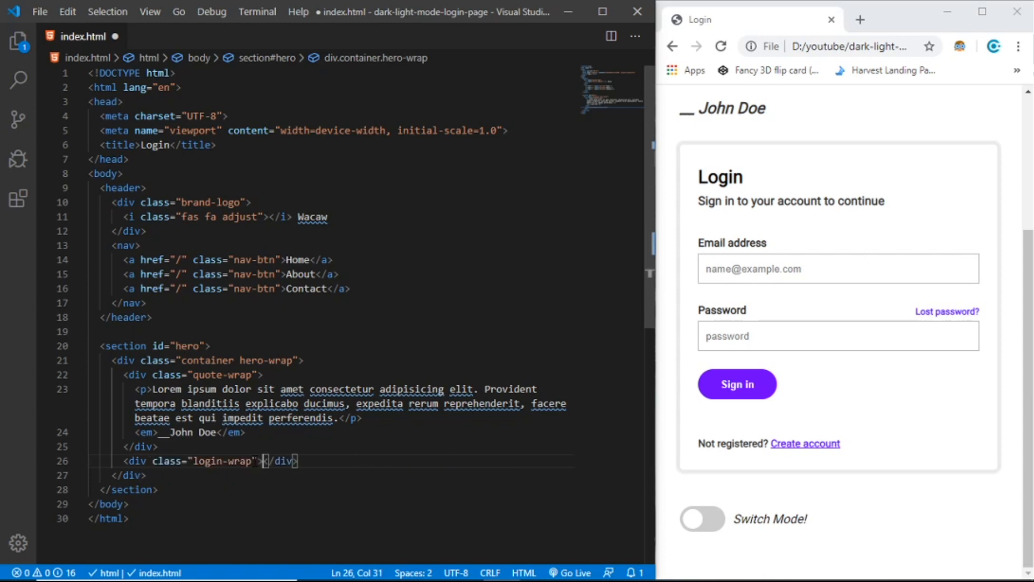
type(".login-")
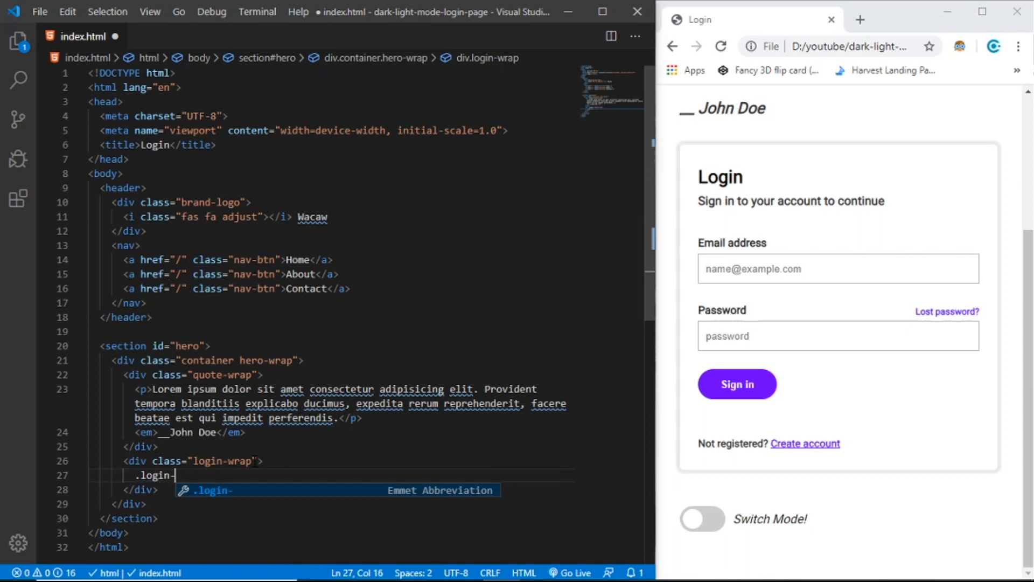
type("wrap-")
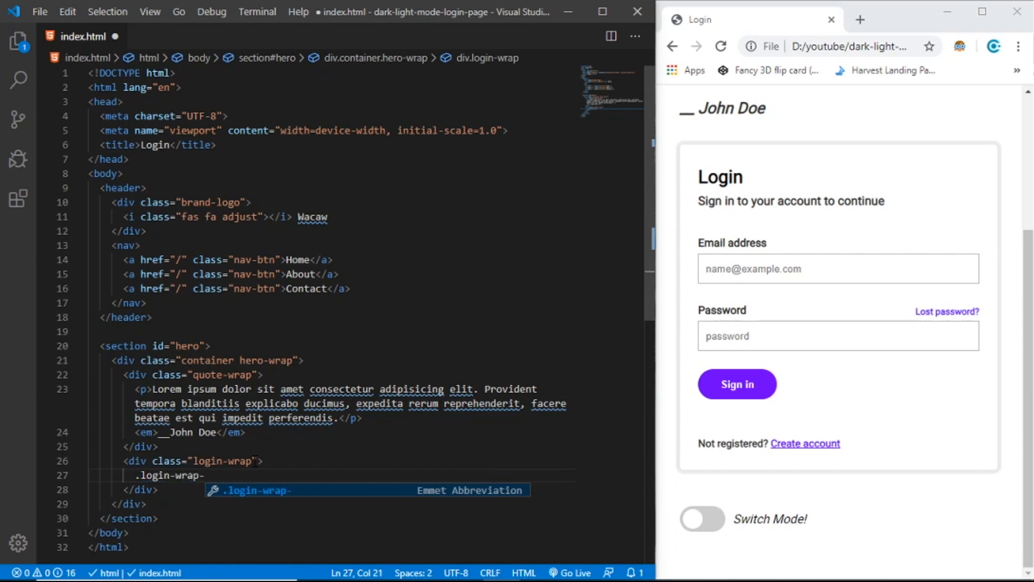
key("Tab")
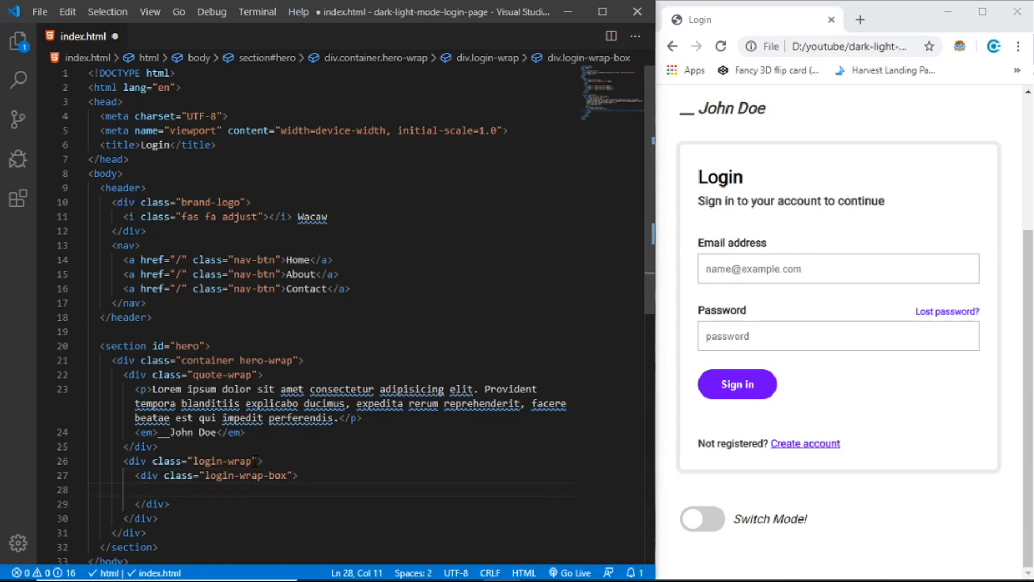
Add a login-title block with heading Login and 'Sign in to your account to continue'
type(".lo")
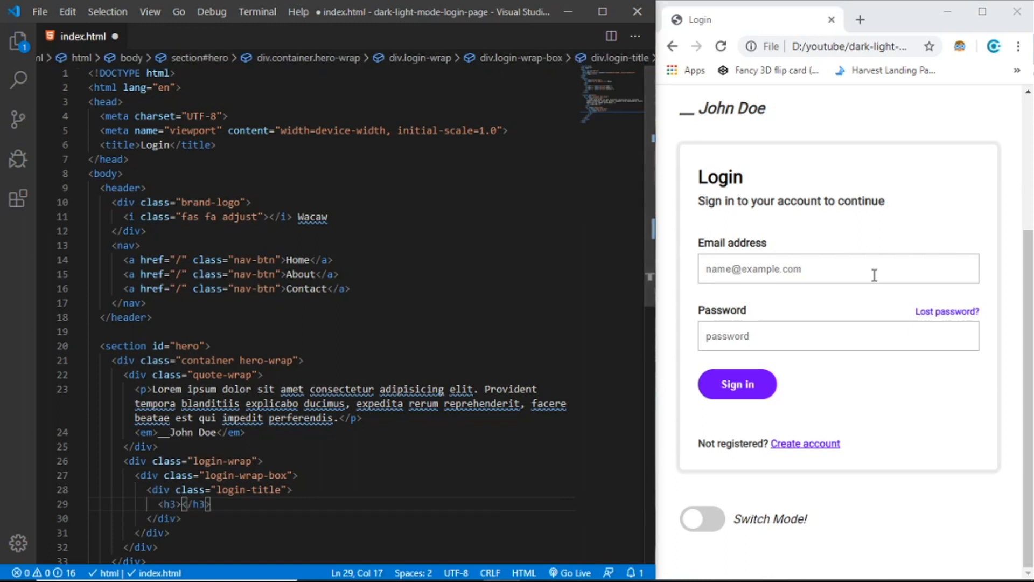
type("o")
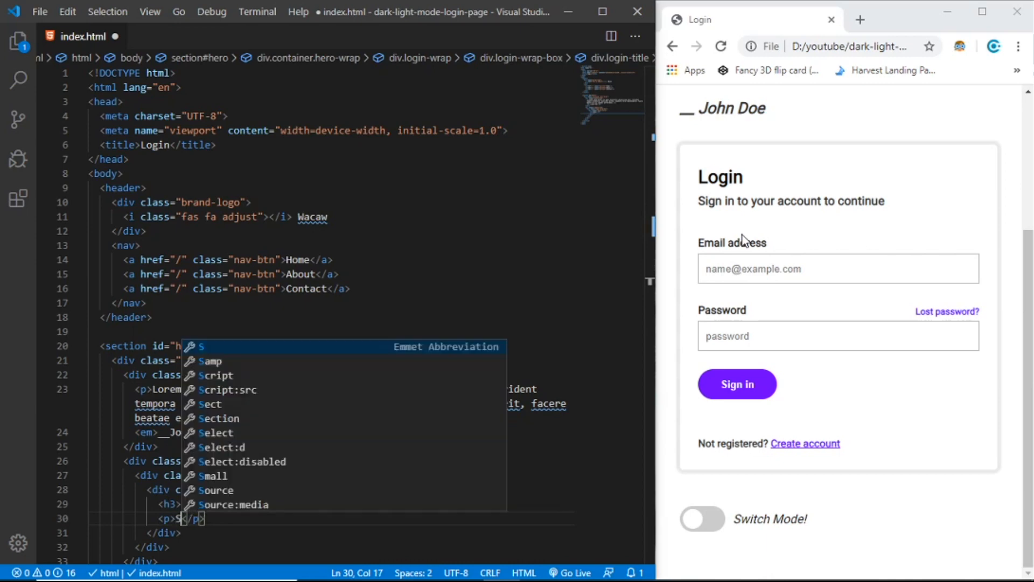
type("Sign in to your account to")
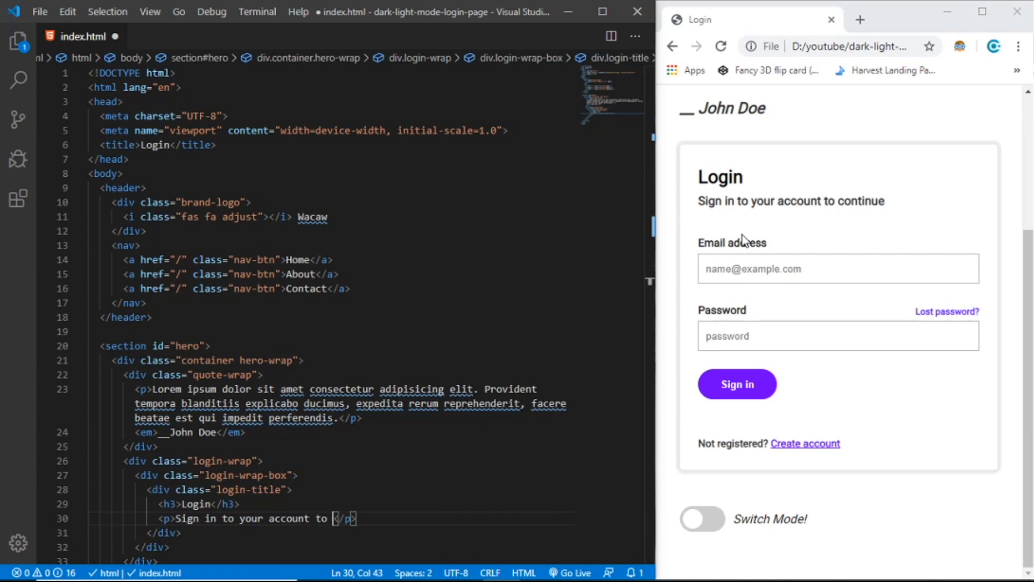
type("continue")
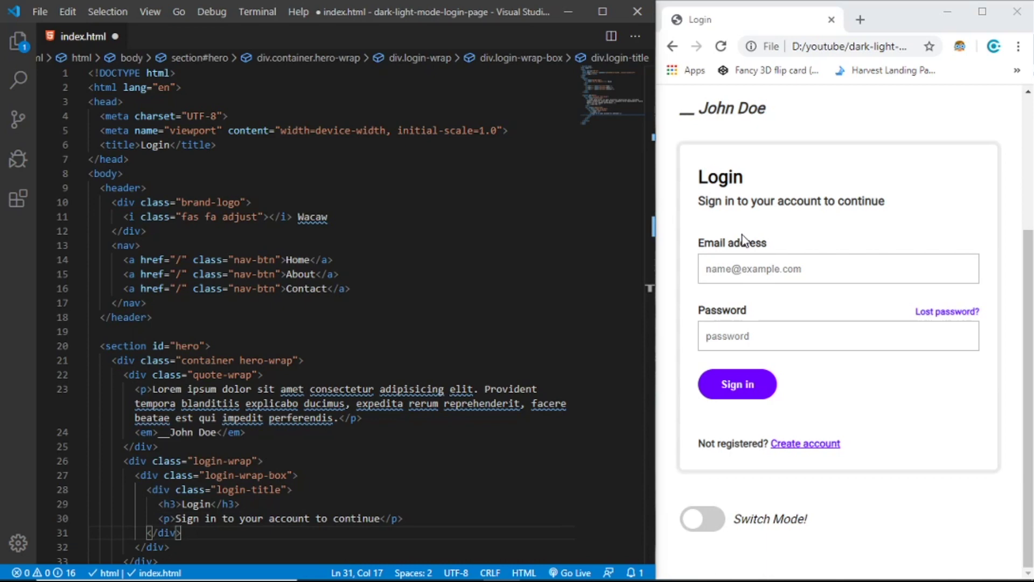
mouse_move(750, 317)
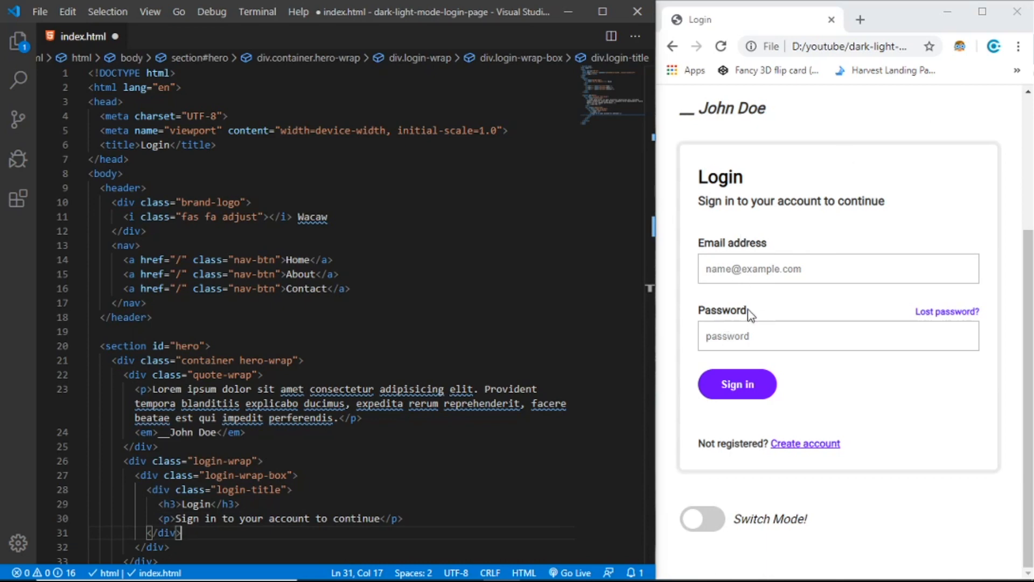
mouse_move(634, 227)
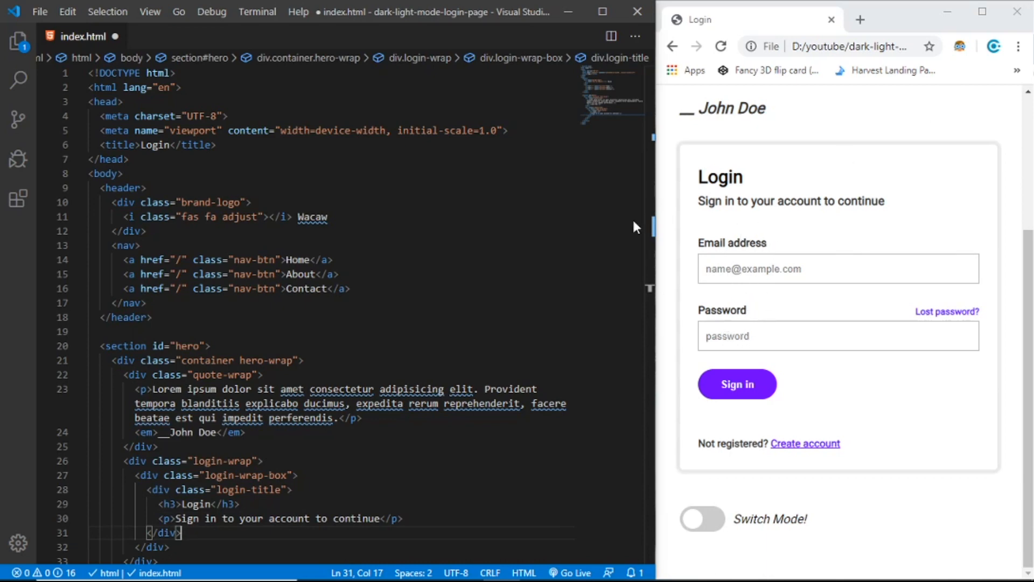
Add a form whose first paragraph holds an Email address label for email
scroll("down", 3)
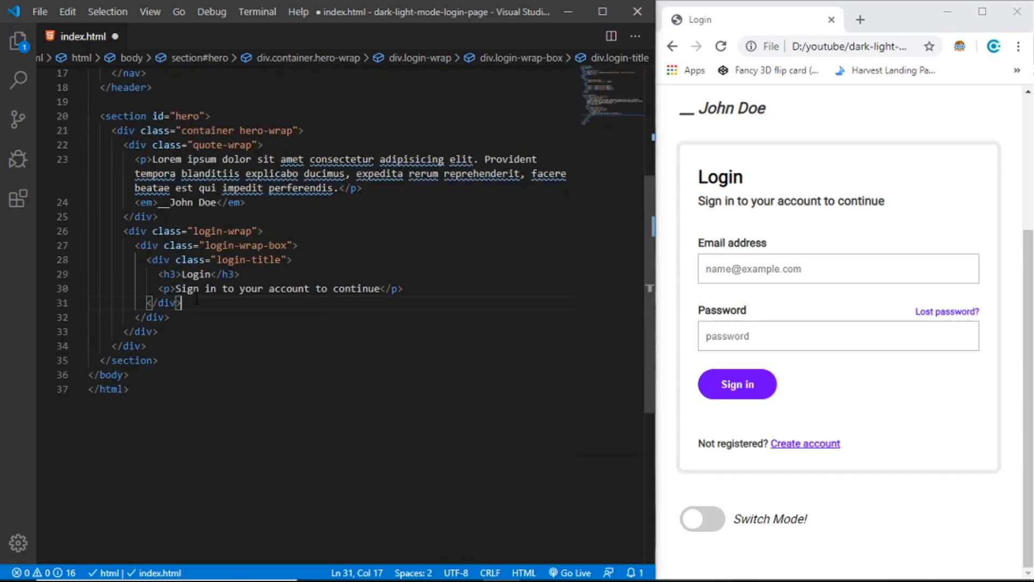
key("Enter")
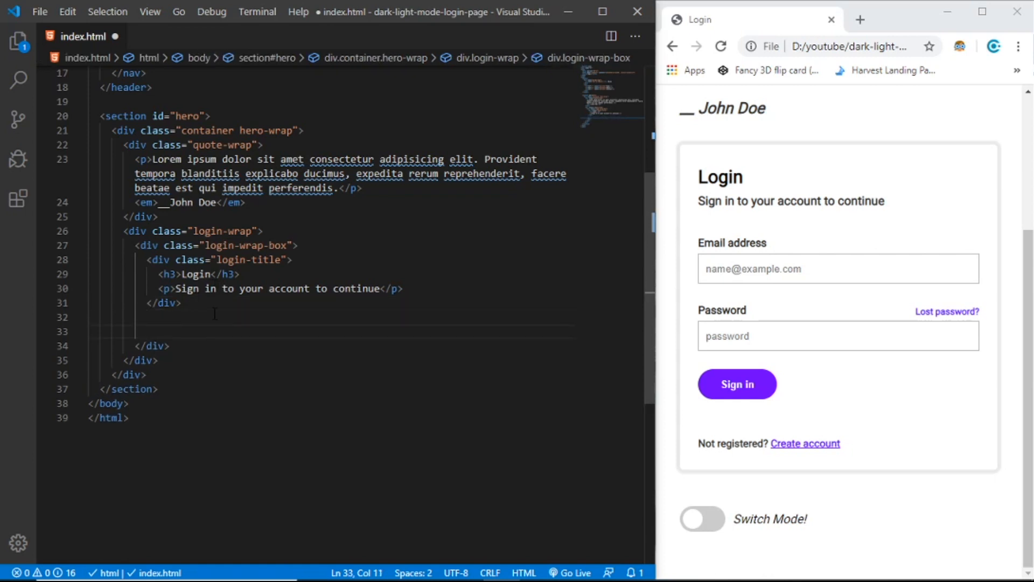
key("Backspace")
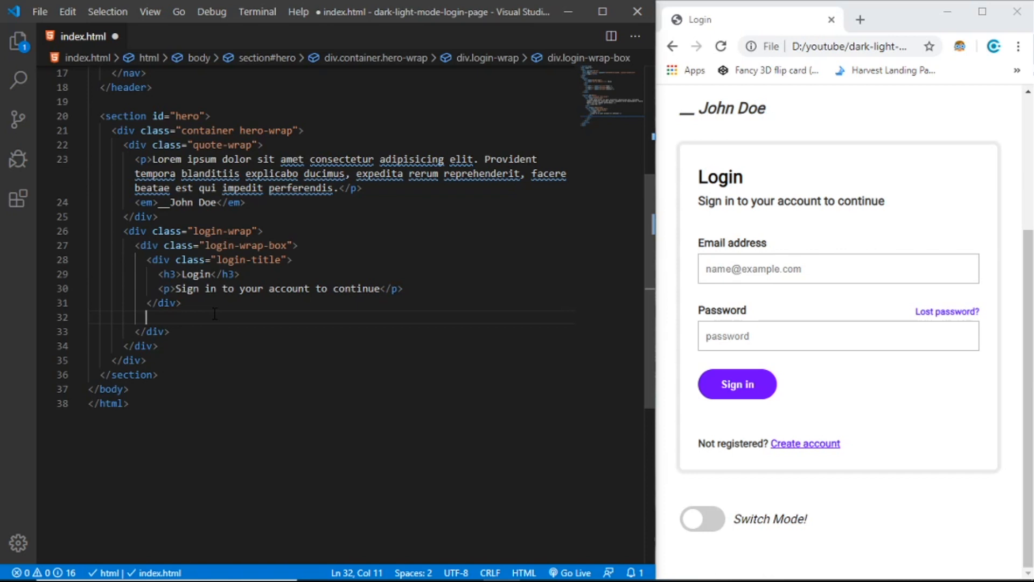
type("form></form>")
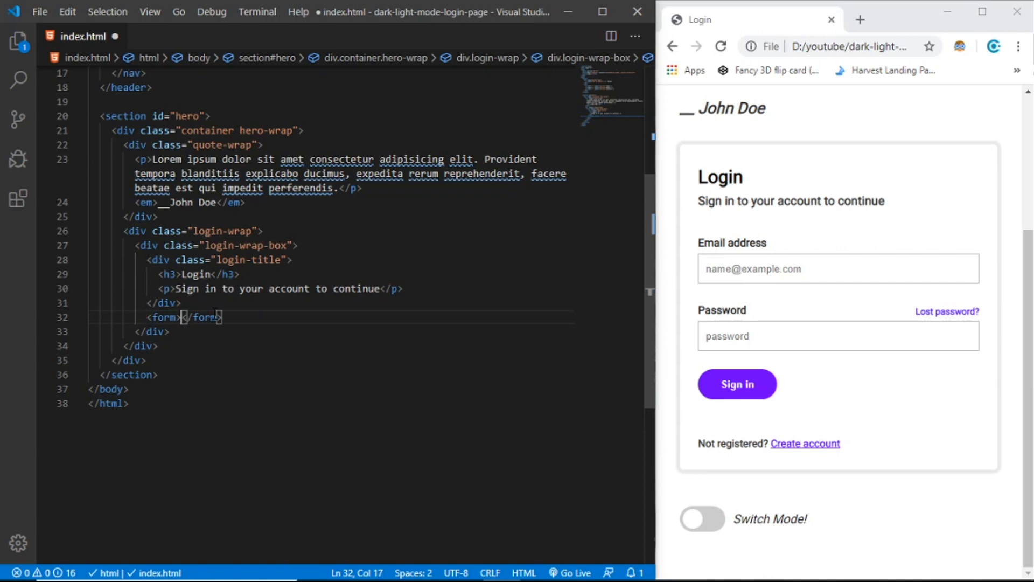
key("Enter")
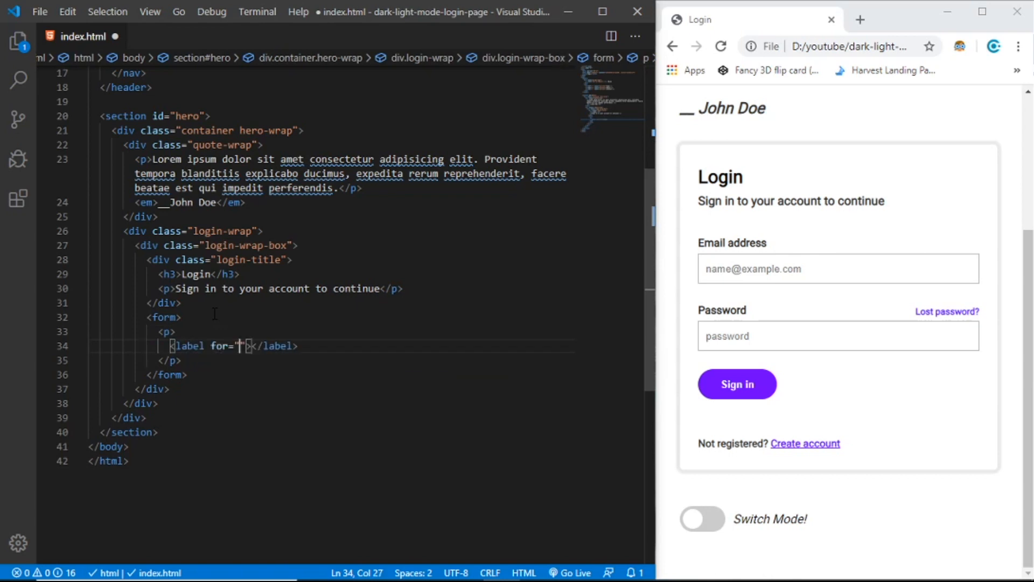
type("email")
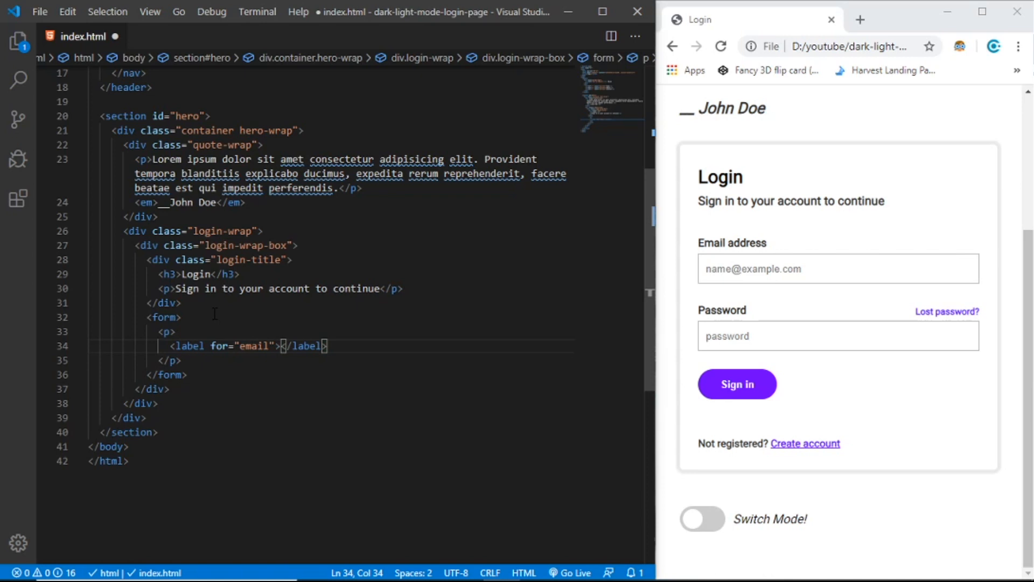
type("Emmail Add")
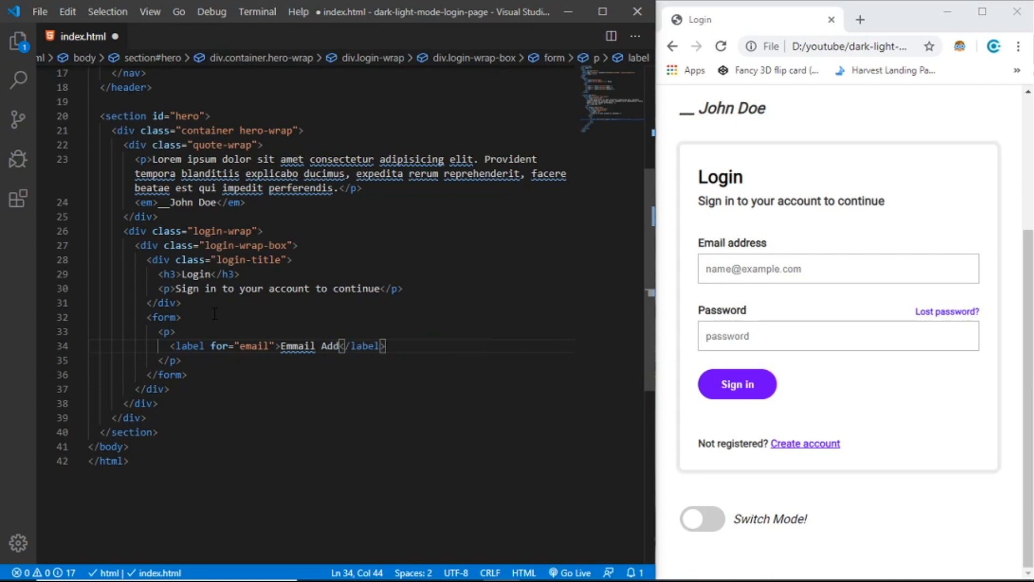
type("ress")
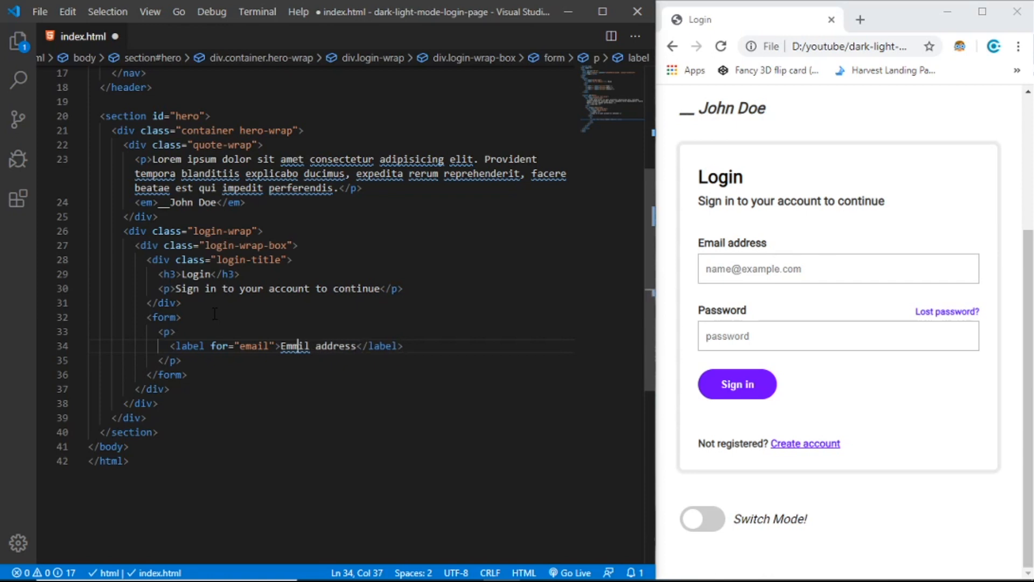
key("Backspace")
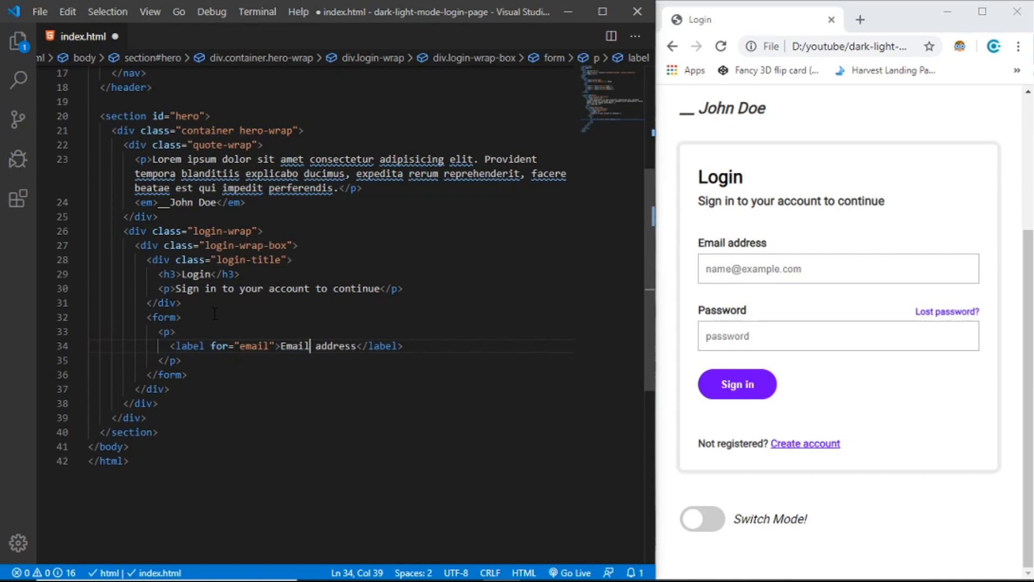
key("Enter")
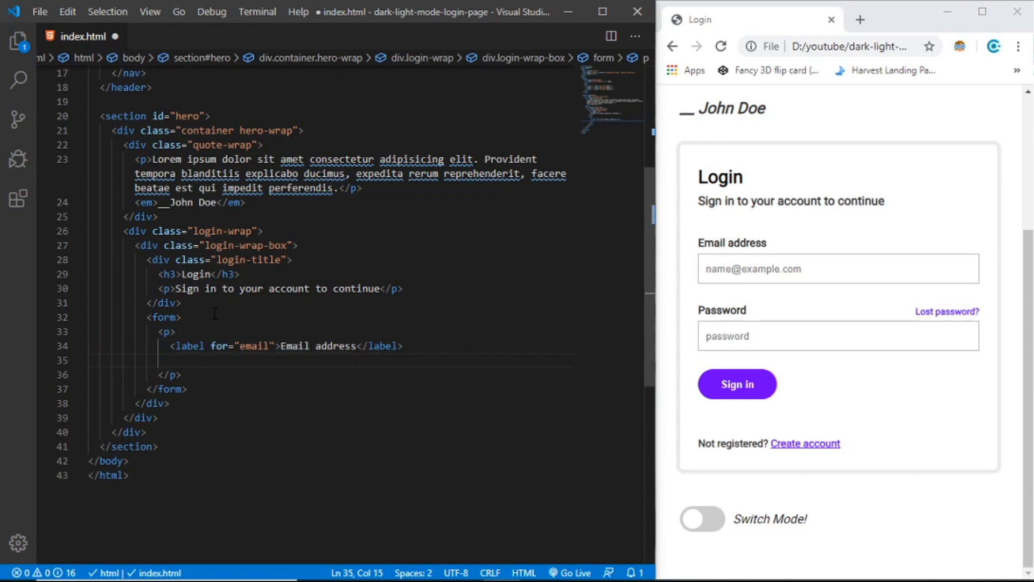
type("inp")
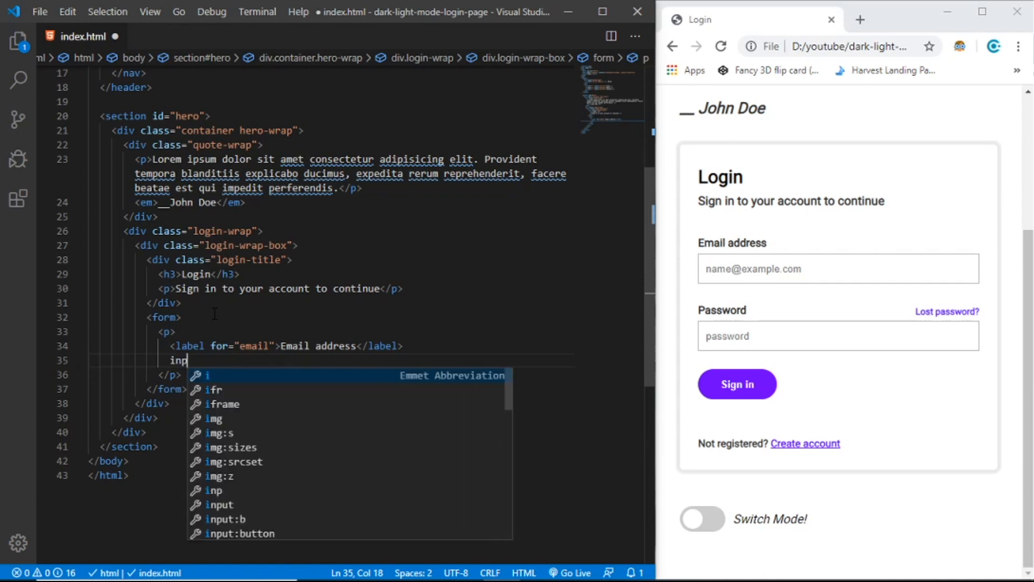
key("Tab")
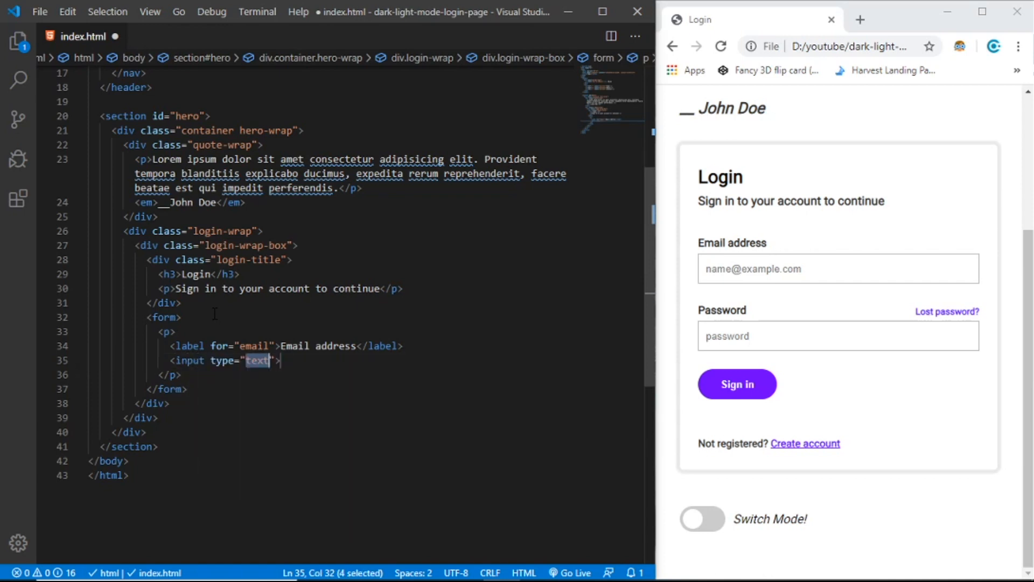
type("email")
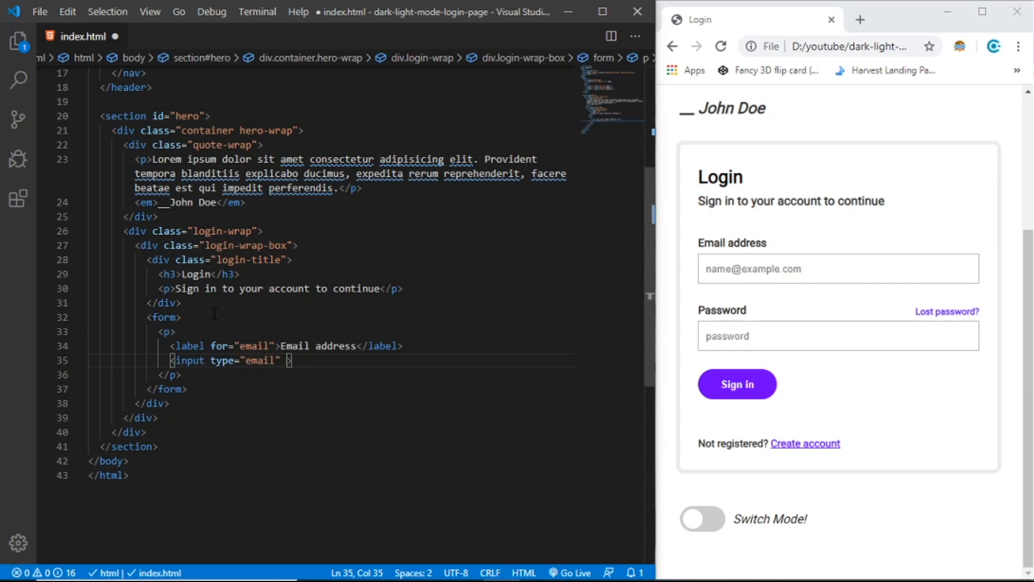
type("pl")
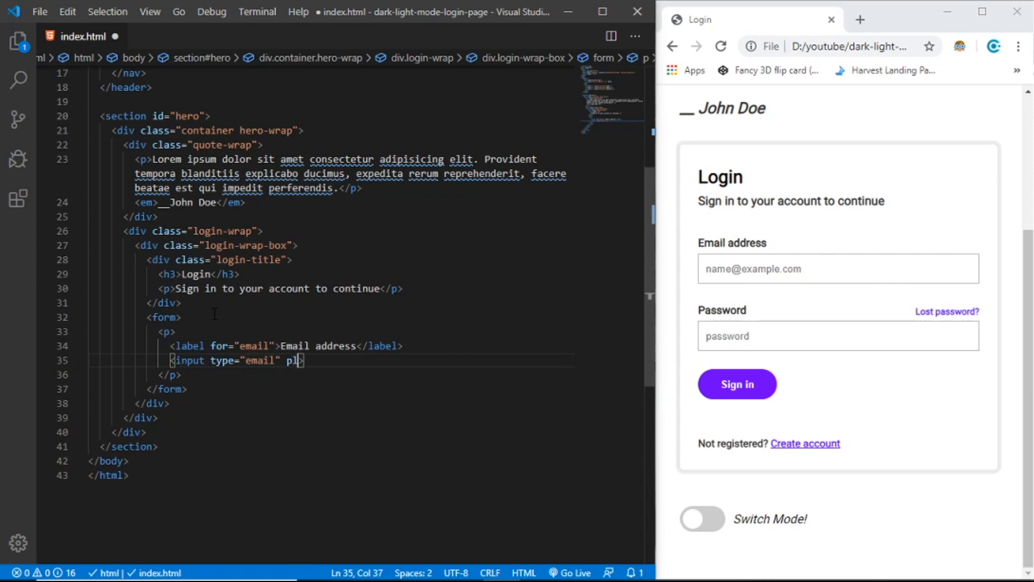
type("laceholder=\"\"")
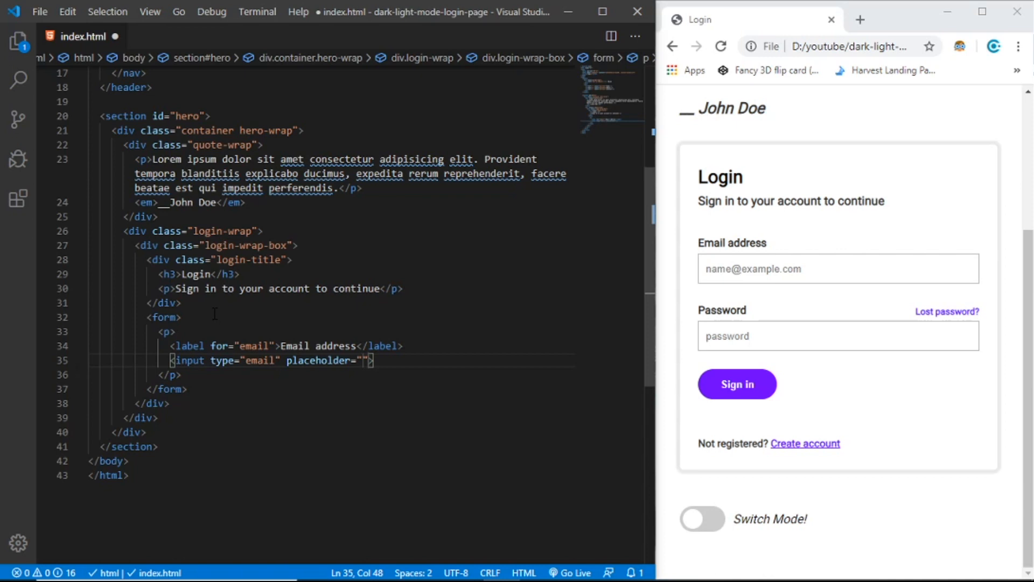
type("name")
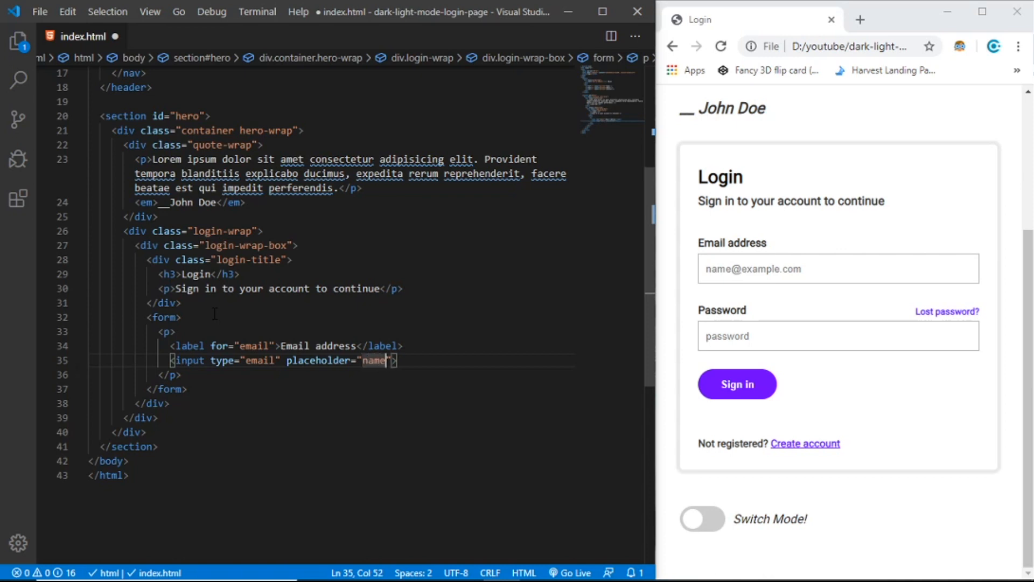
type("@example.com")
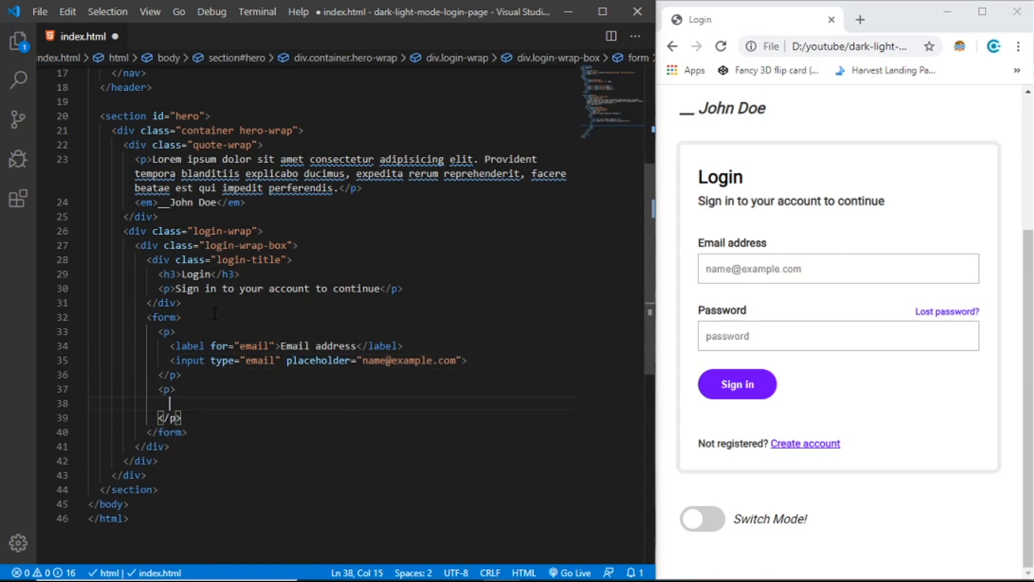
Add a Password label and a password input with placeholder password
type("<label for=\"\"></label>")
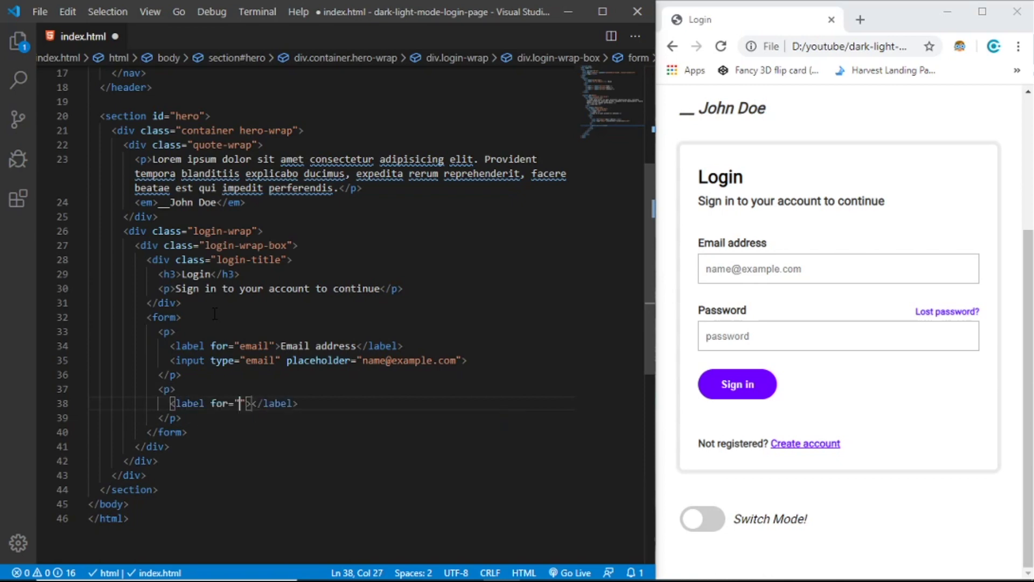
type("pa")
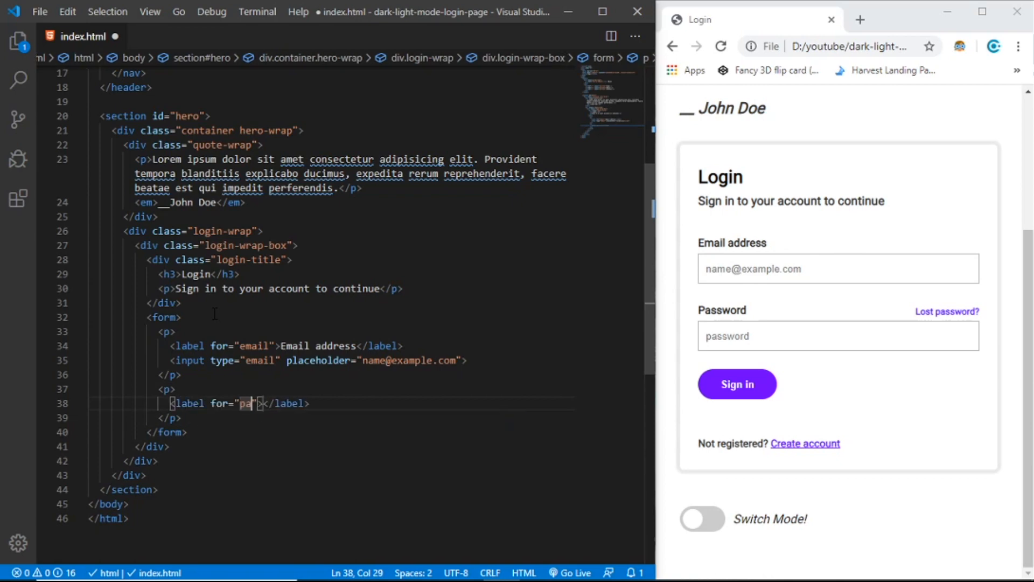
type("ssword")
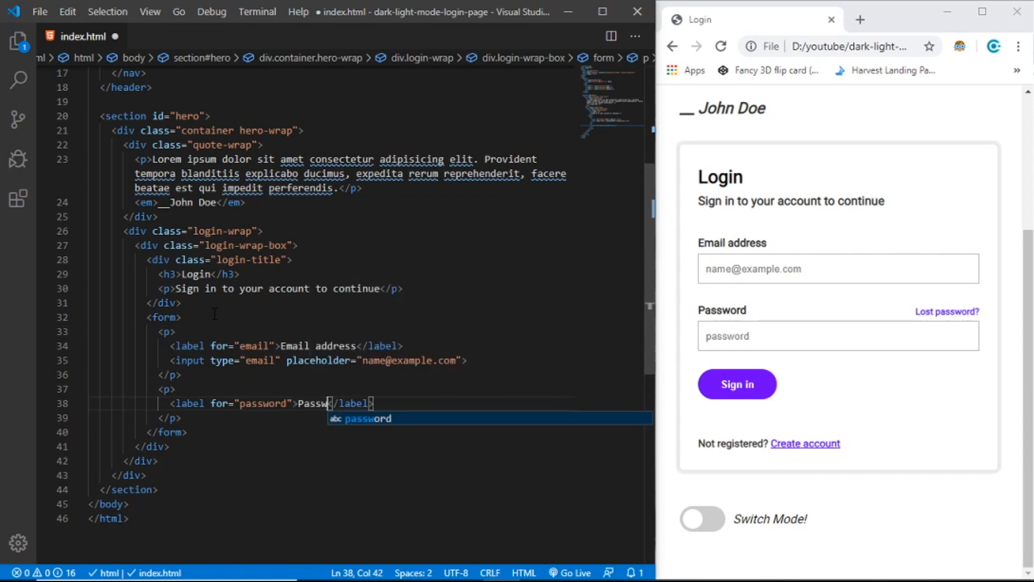
key("Enter")
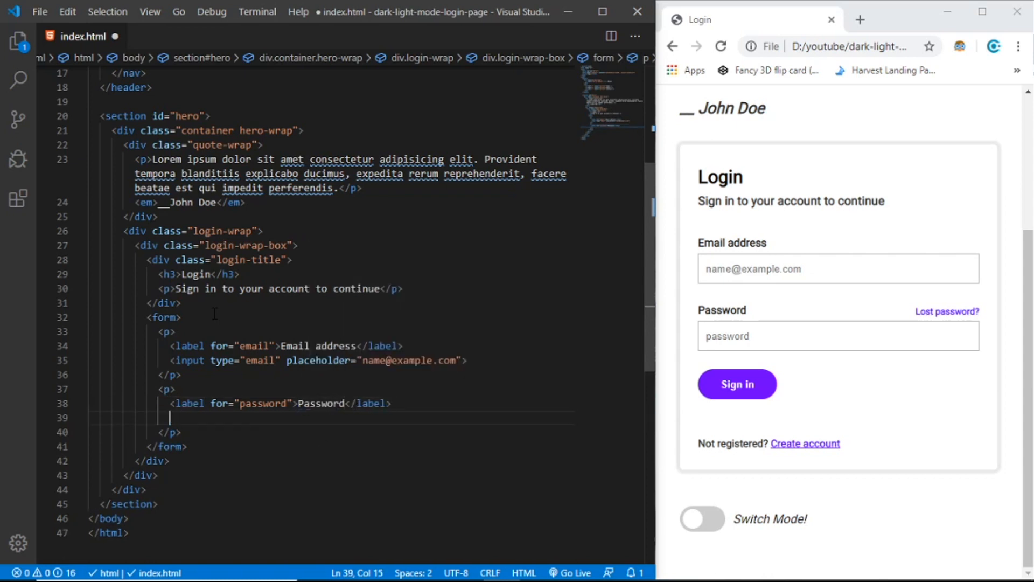
type("<input type=\"text\">")
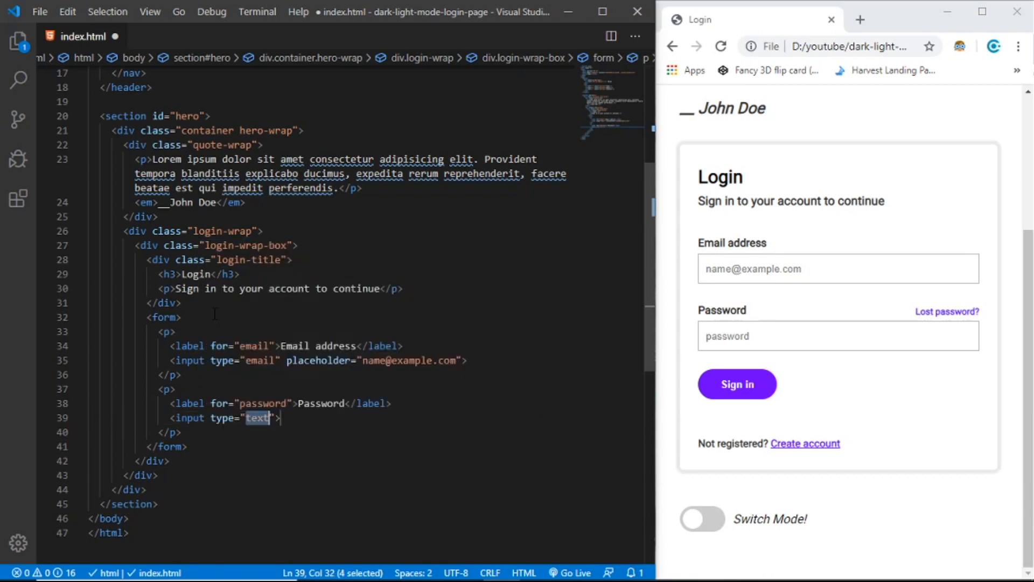
type("pd")
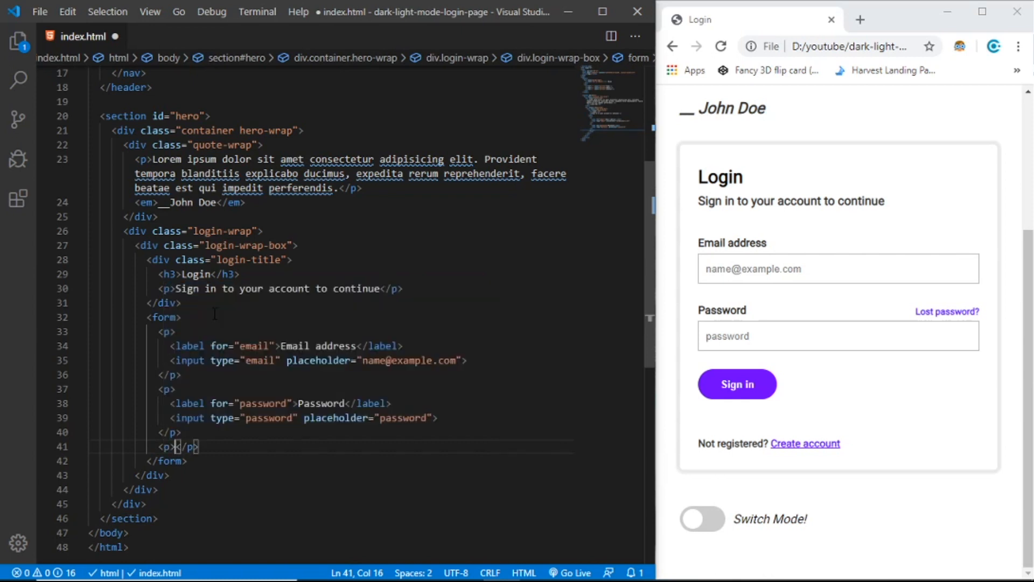
Add a submit button reading Sign in in the form's third paragraph
type("but")
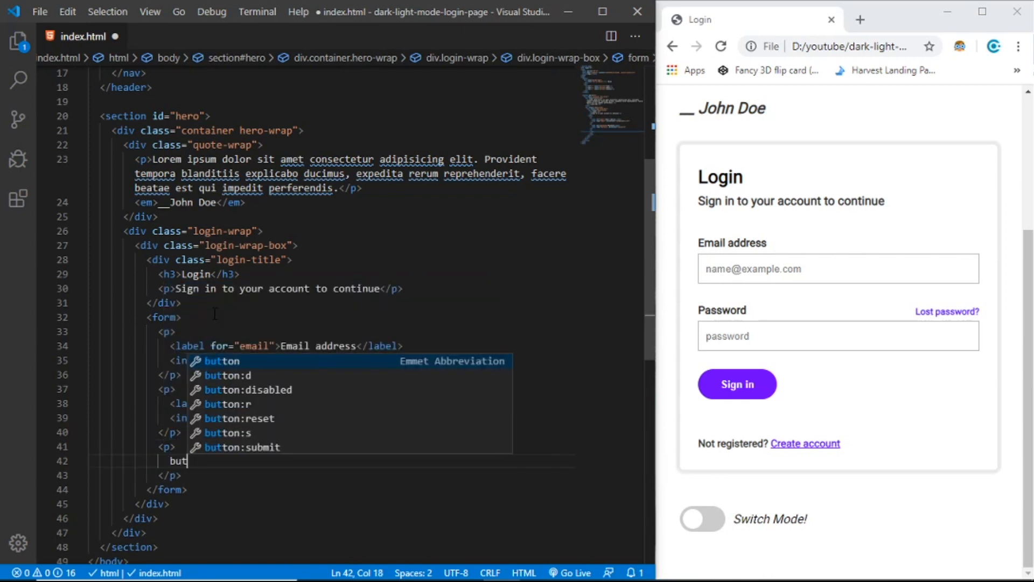
key("Tab")
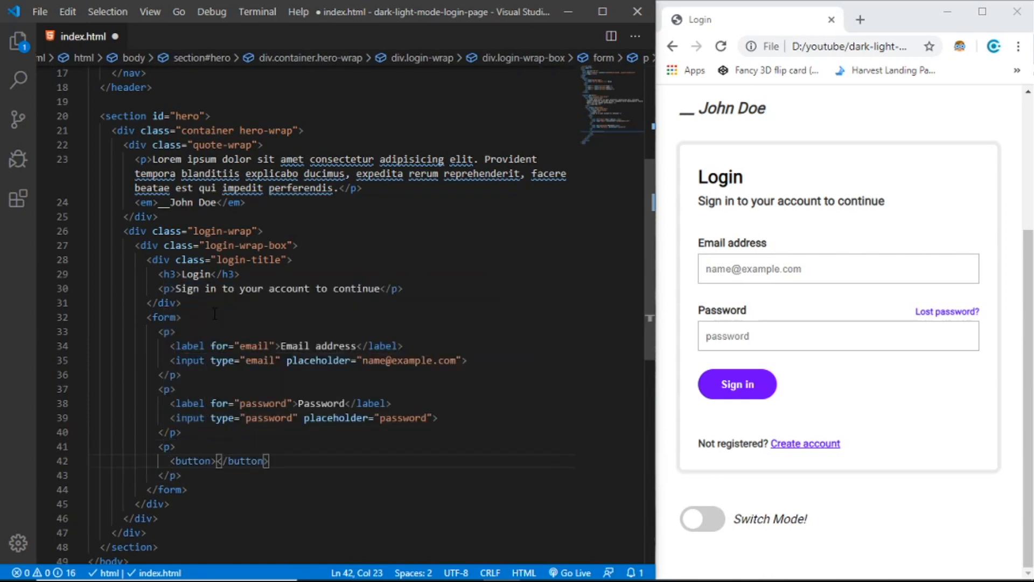
type("type")
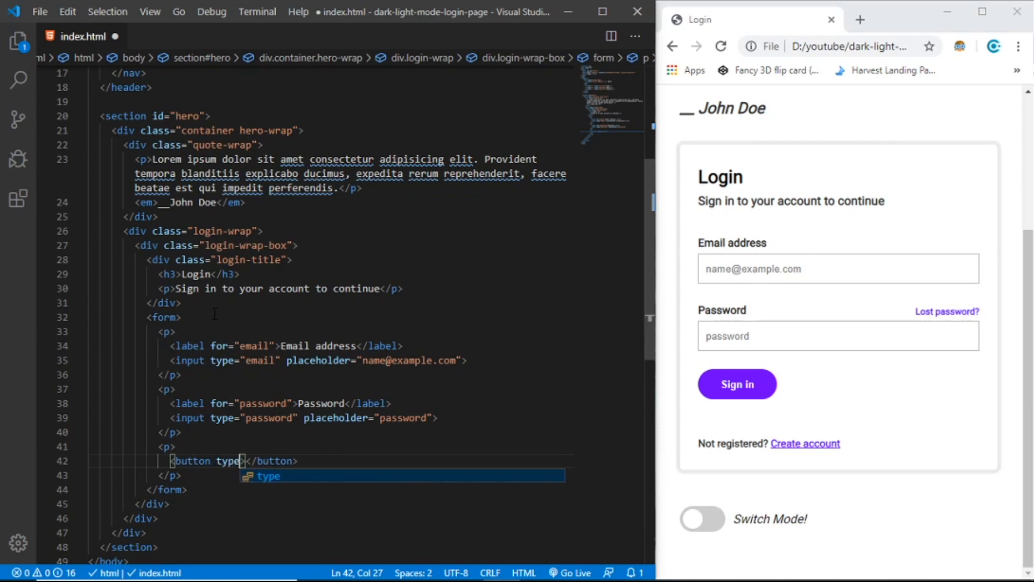
type("\"submit\">")
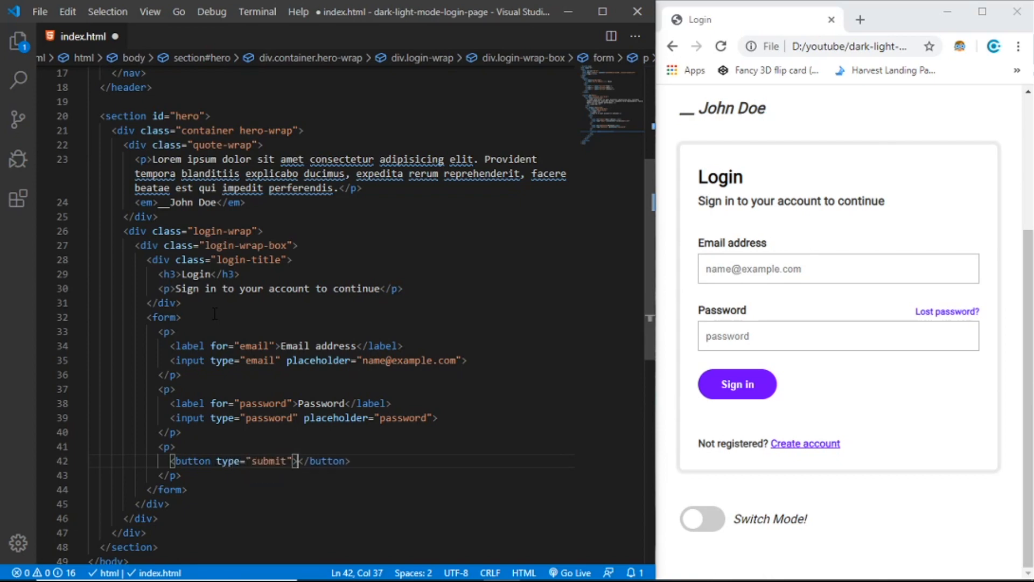
type("Sig")
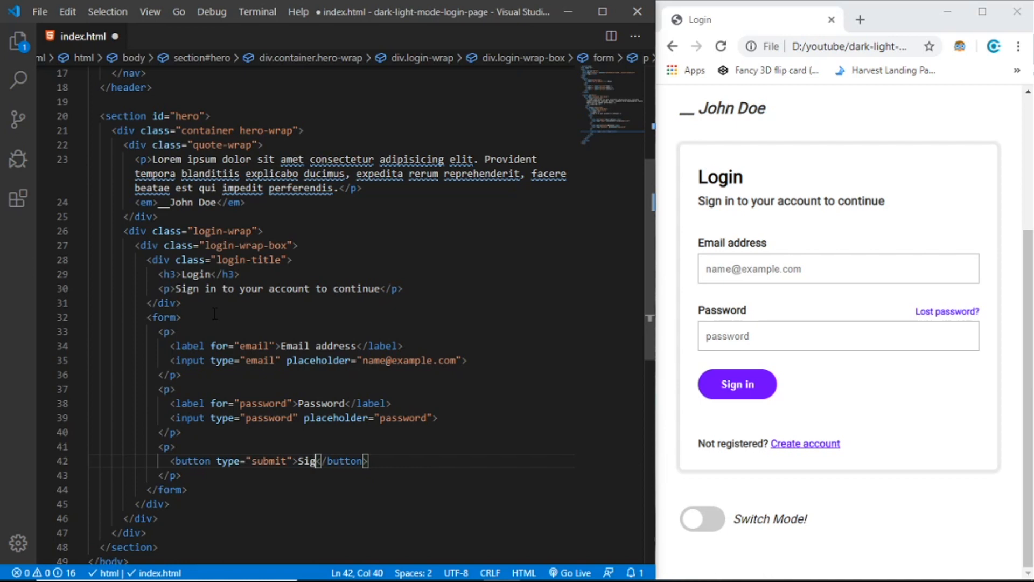
type("in")
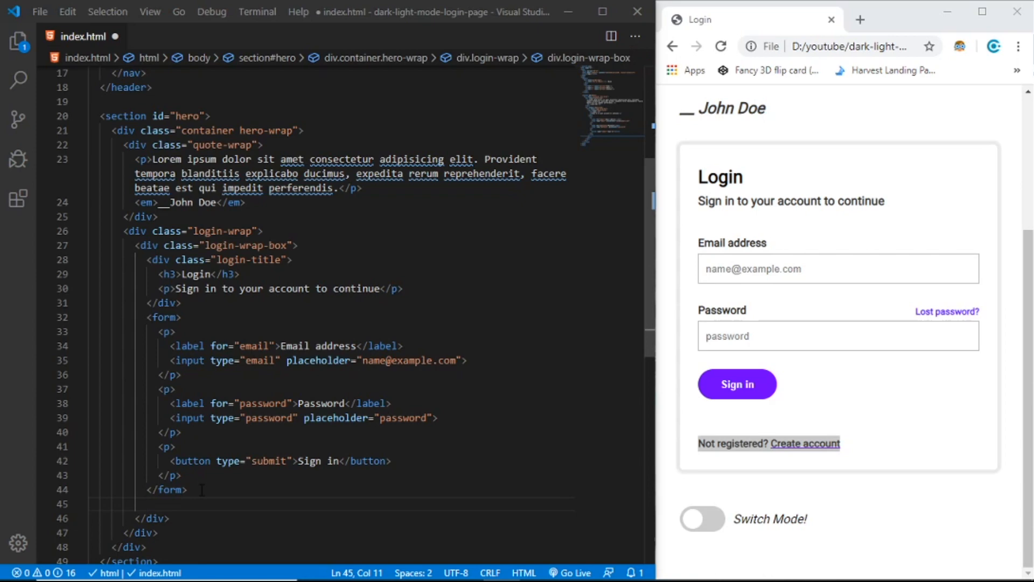
Add a p.no-regis reading Not Registered? with a Create account link to /
type("p.")
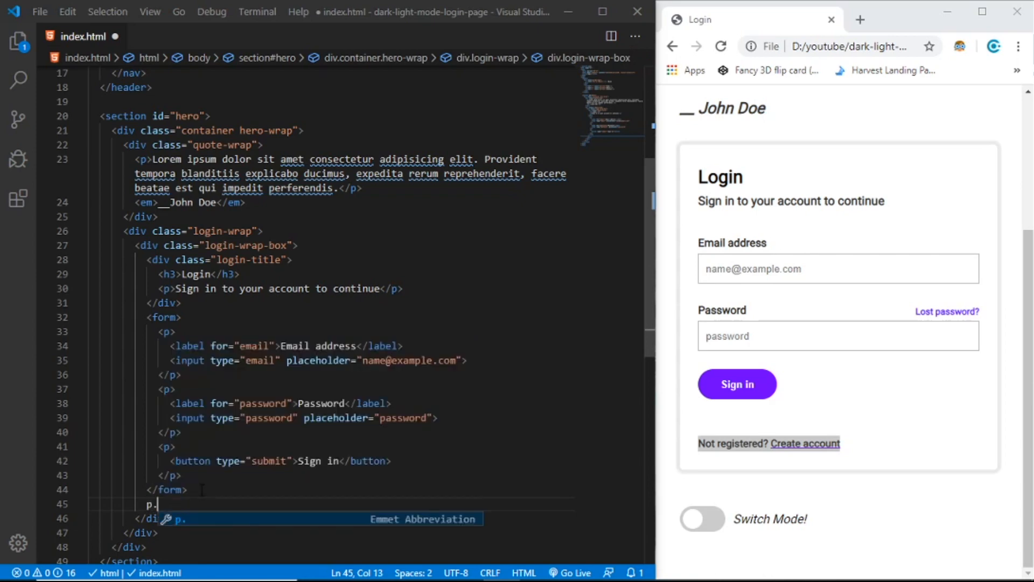
type("no")
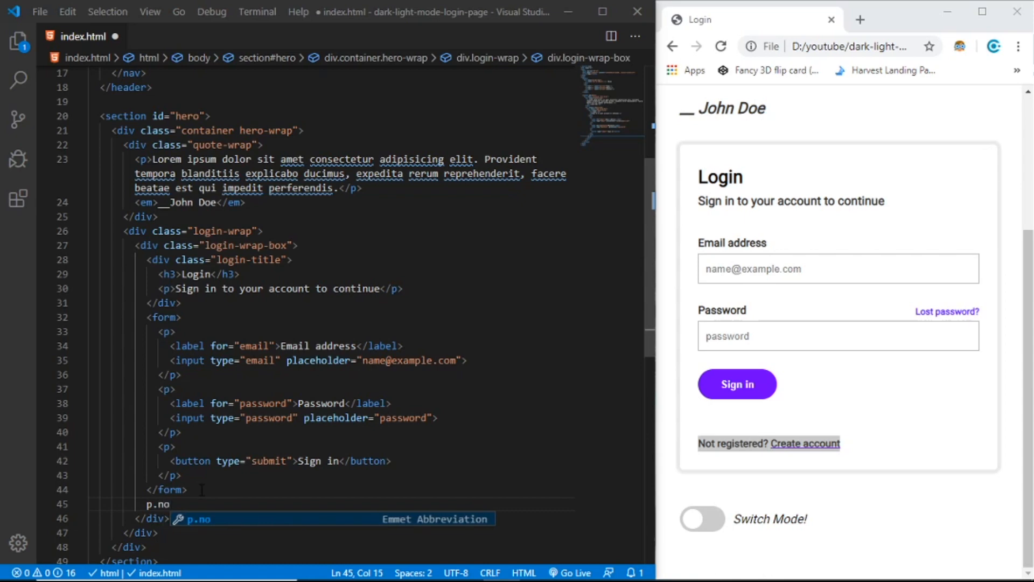
type("-regis")
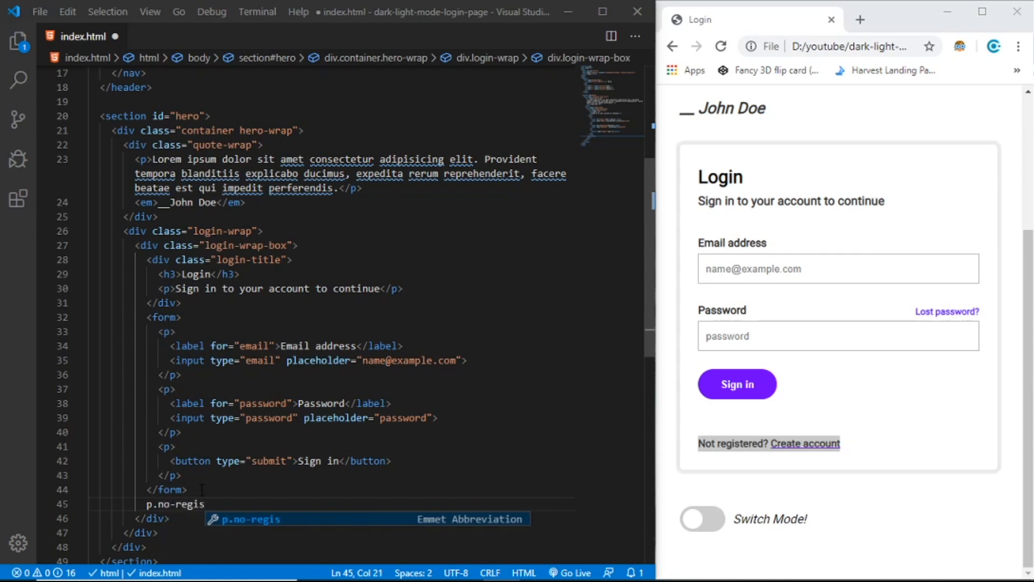
key("Tab")
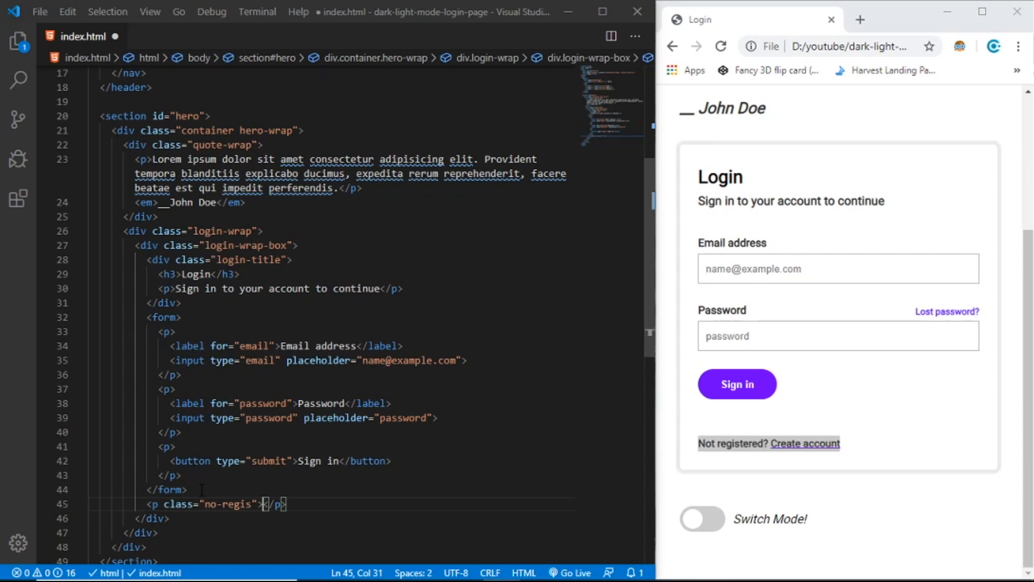
type("Not Registered? <a href=\"/\"></a>")
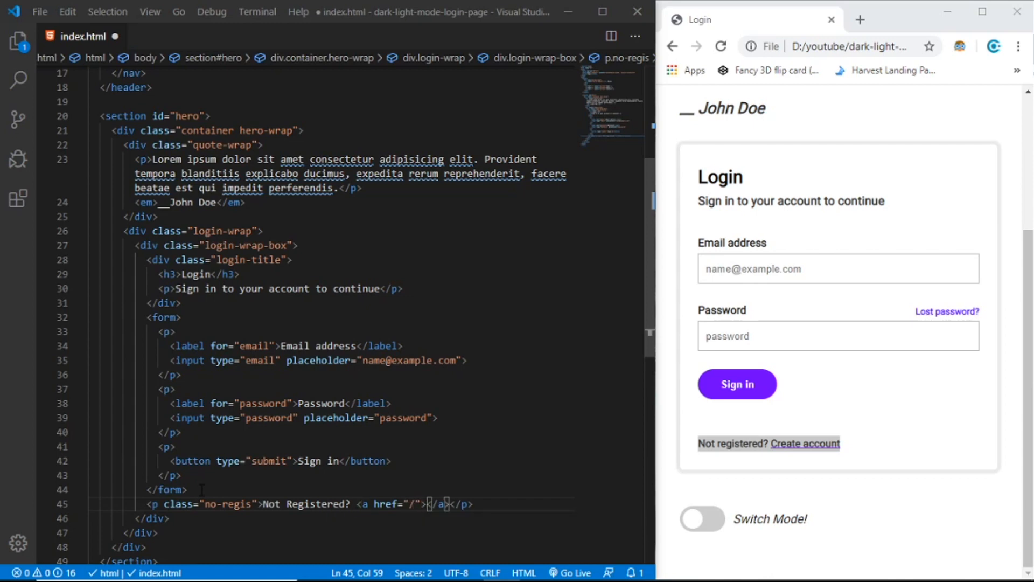
type("Create")
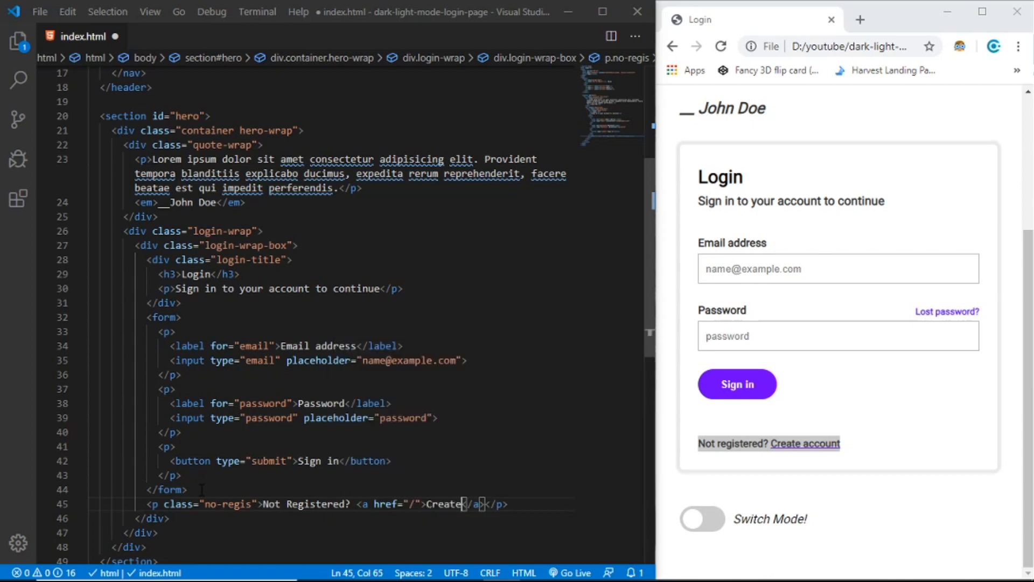
type("ac")
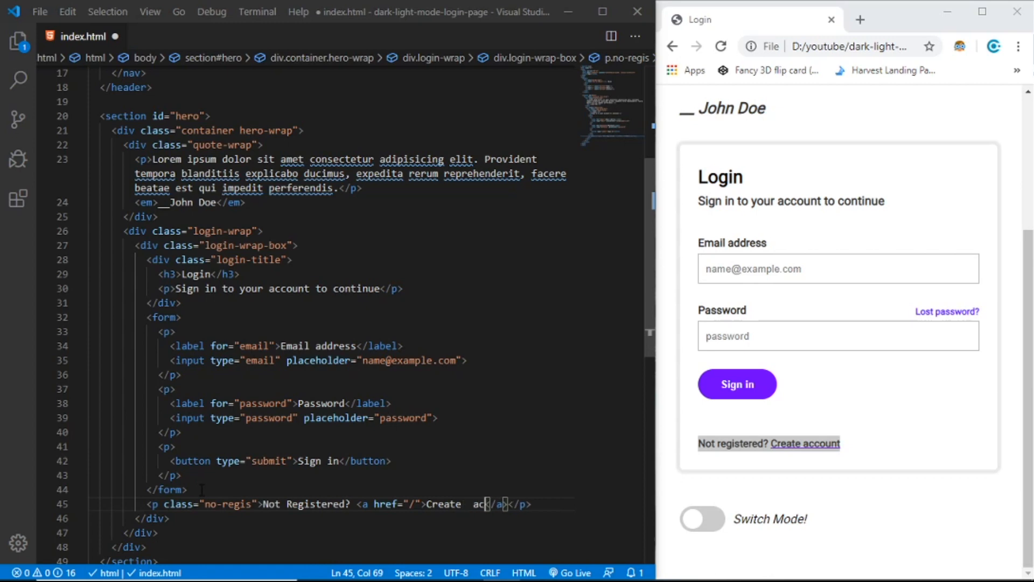
type("account")
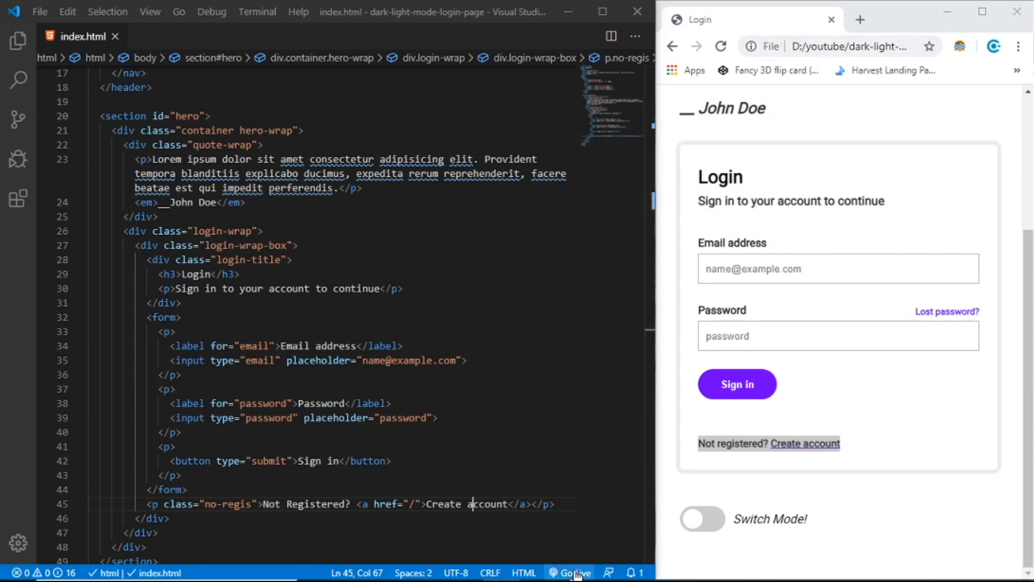
Serve index.html with Go Live and view it at 127.0.0.1:5500 in Chrome
left_click(571, 573)
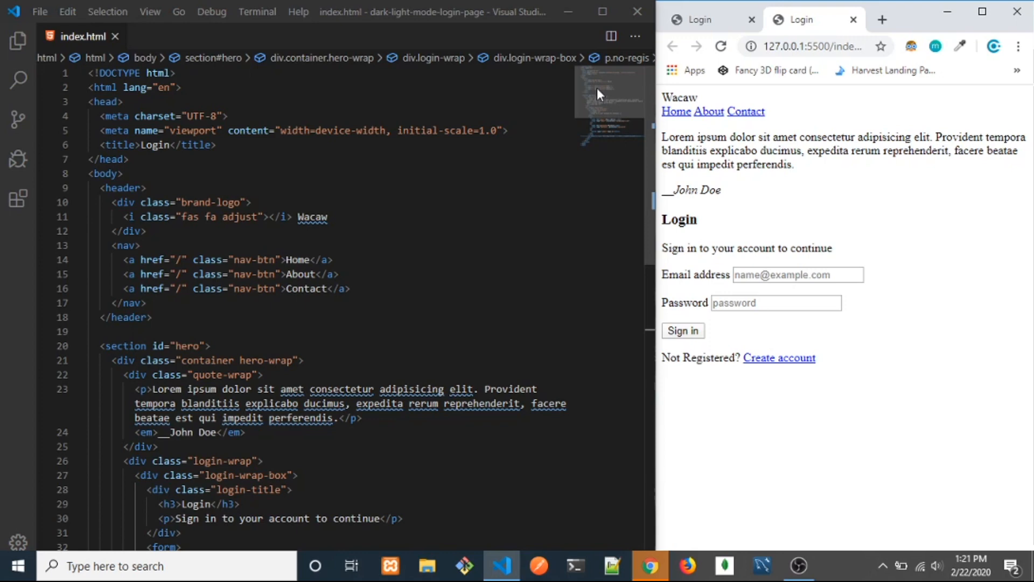
mouse_move(599, 108)
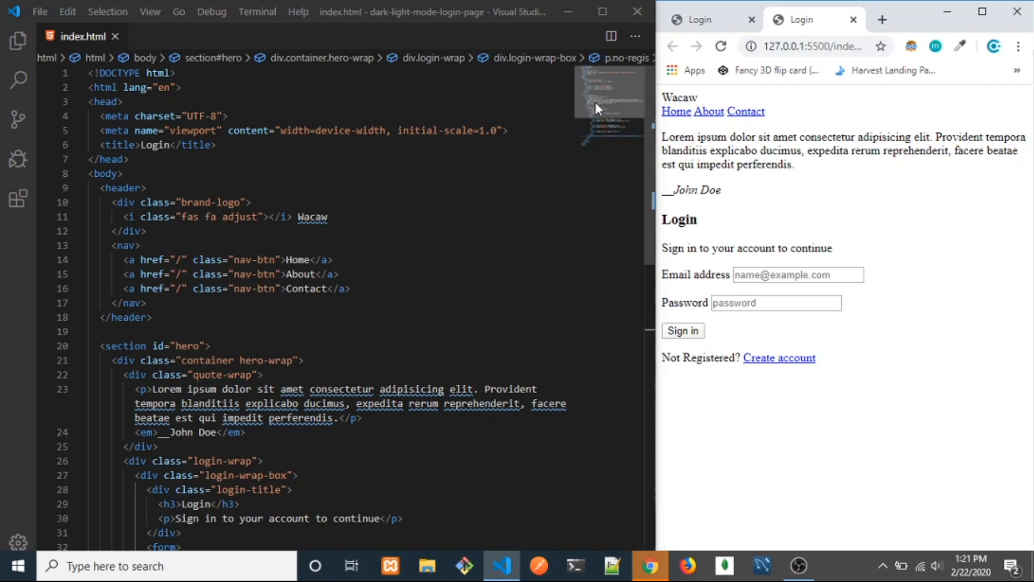
mouse_move(612, 85)
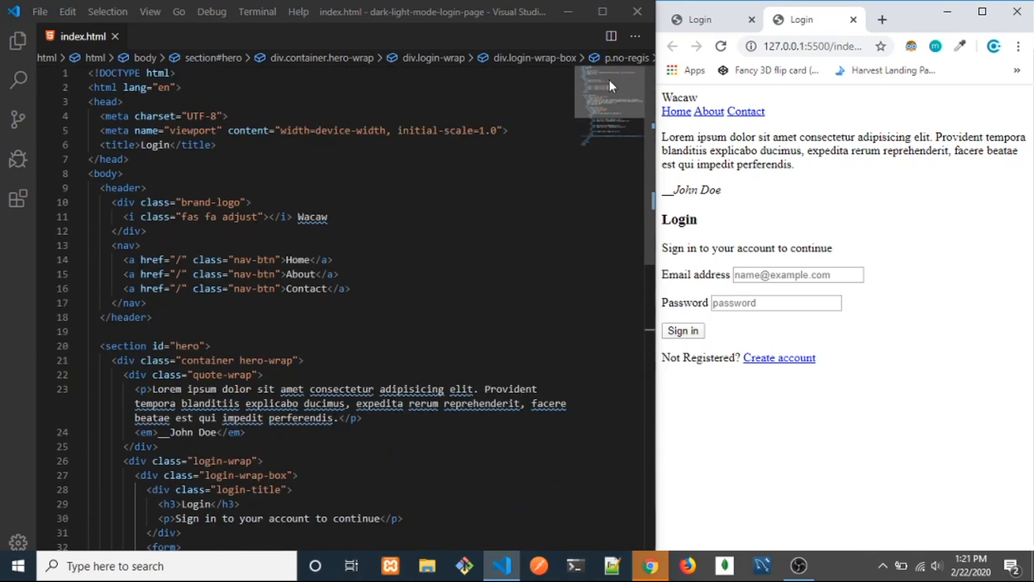